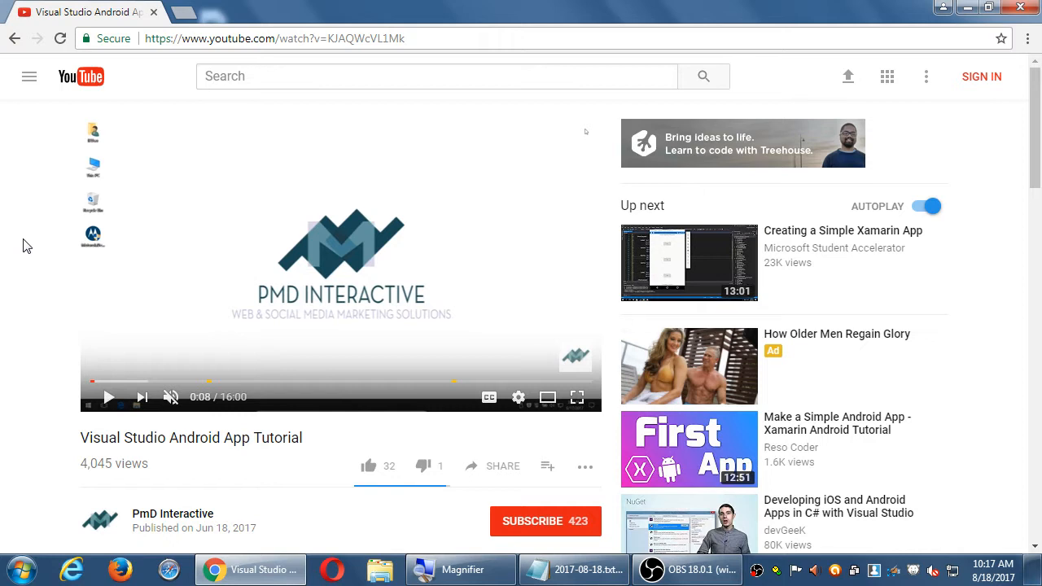
- Bring the notes forward and add the 'Anatomy of a video' heading with a Title line that needs to be optimized
scroll(down, 3)
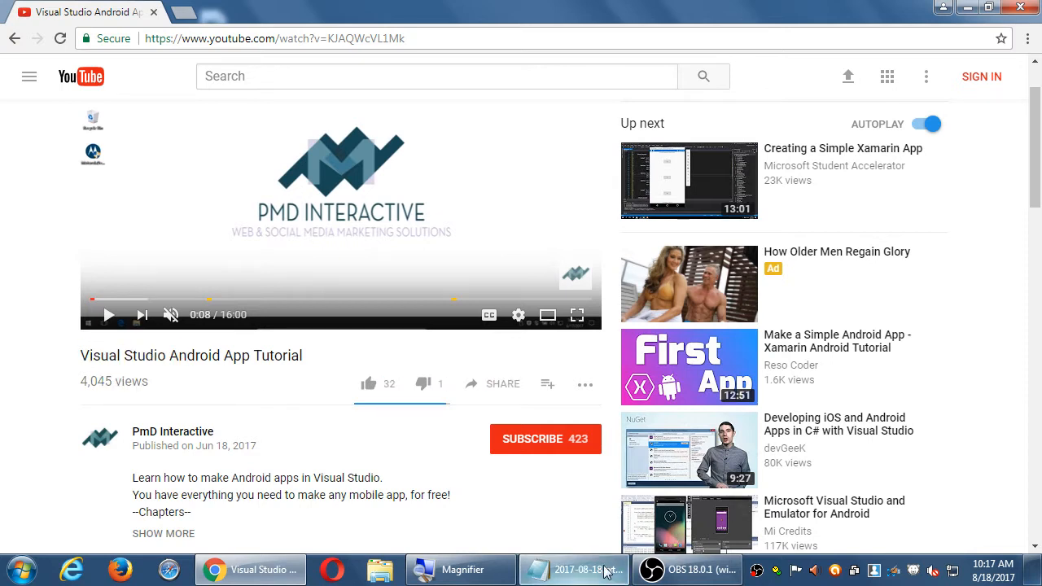
click(573, 570)
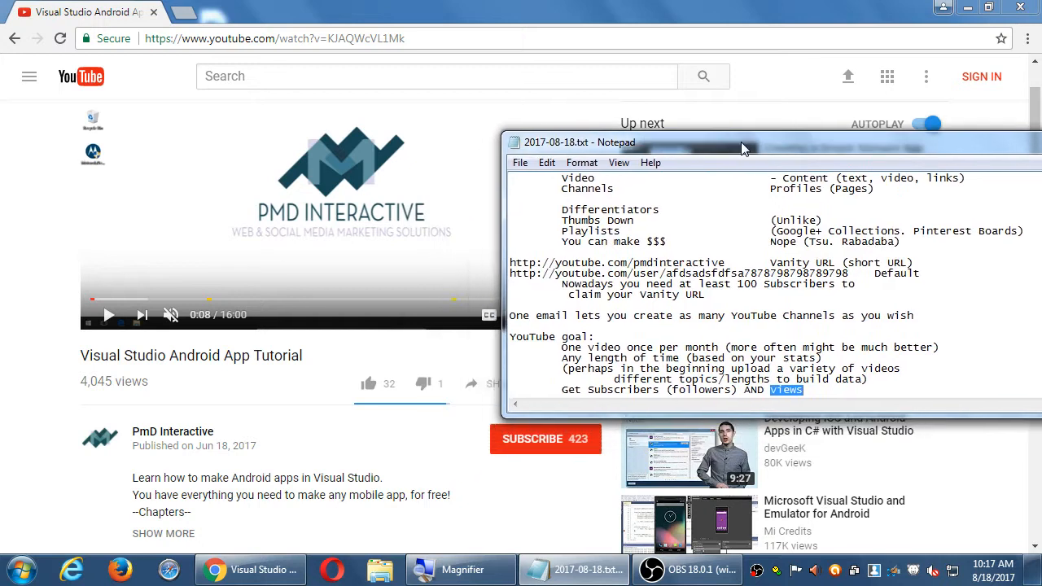
drag(741, 147, 644, 134)
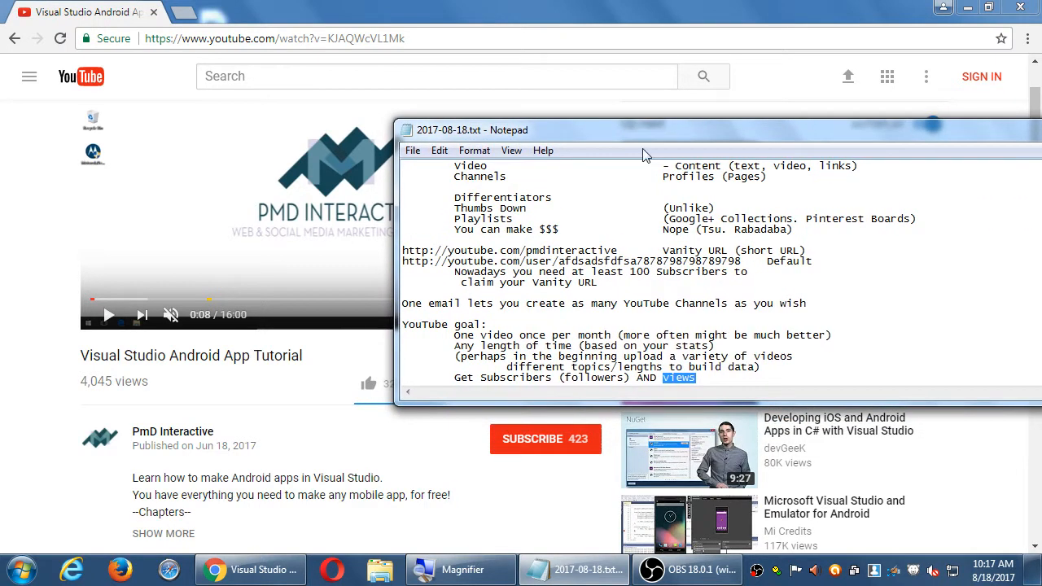
scroll(down, 3)
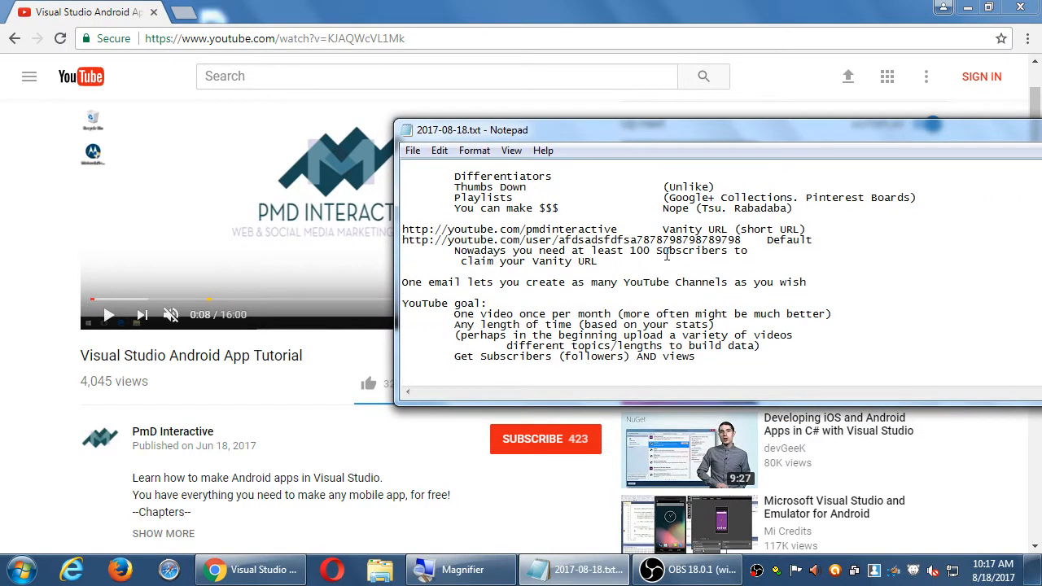
text(Anatomy of a vide3o)
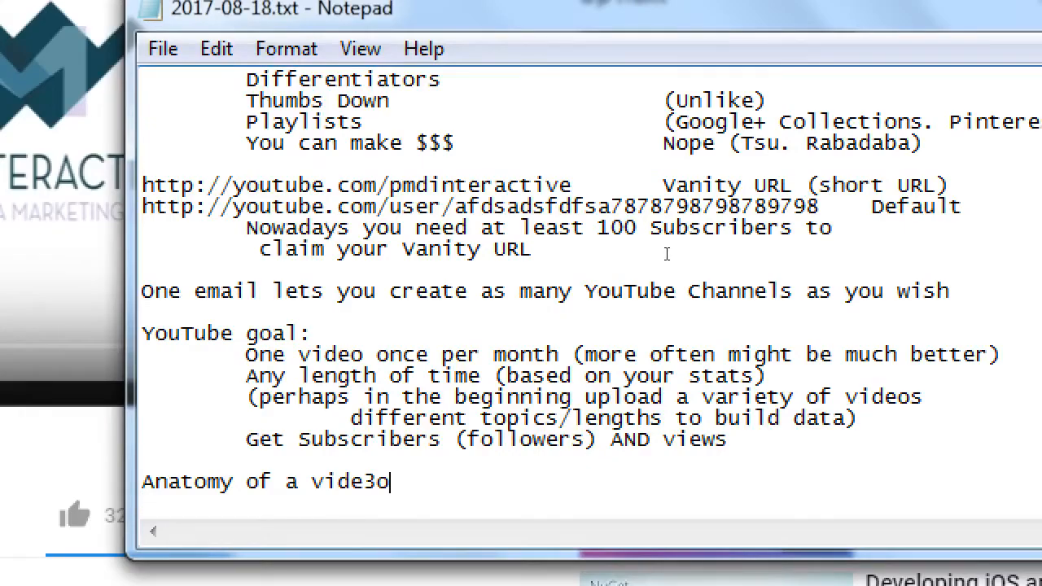
key(Backspace)
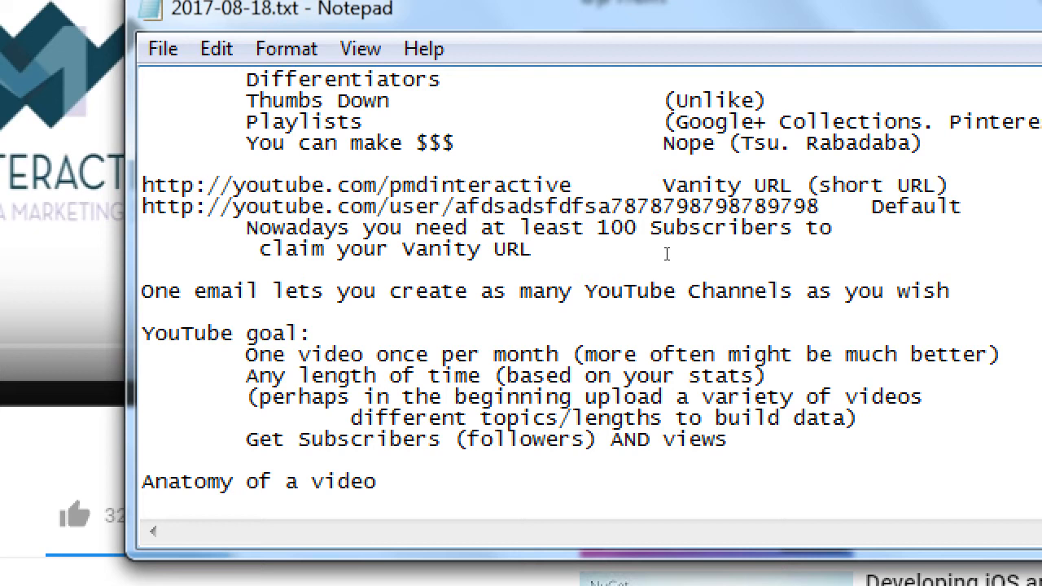
text(Title ()
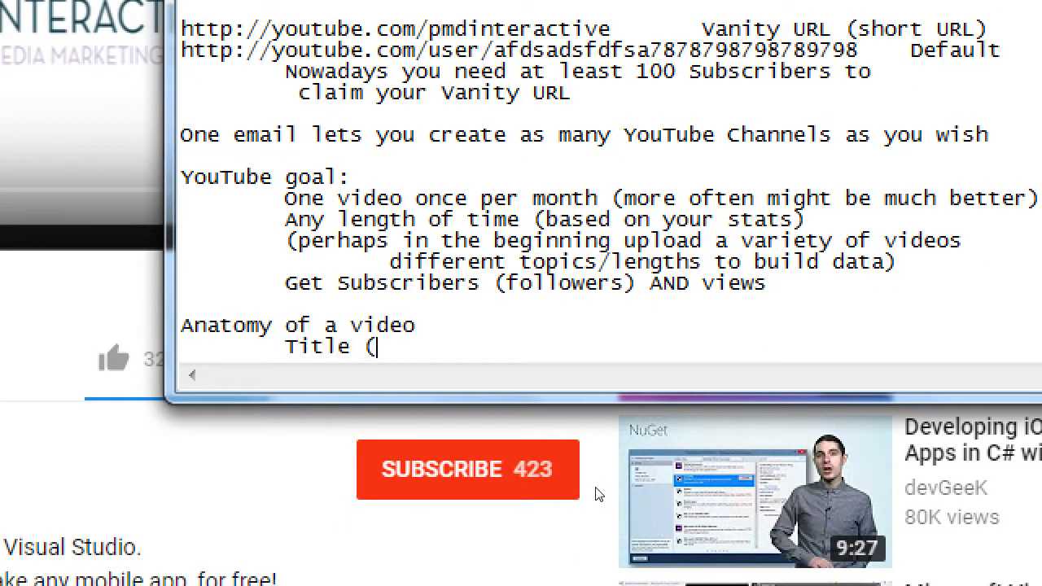
text(which needs to be)
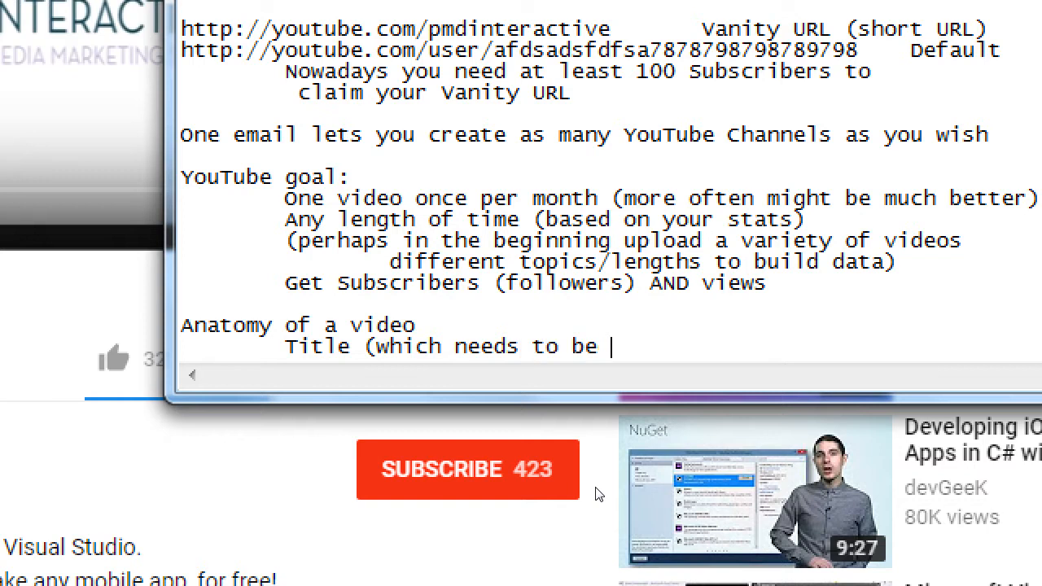
text(optimized))
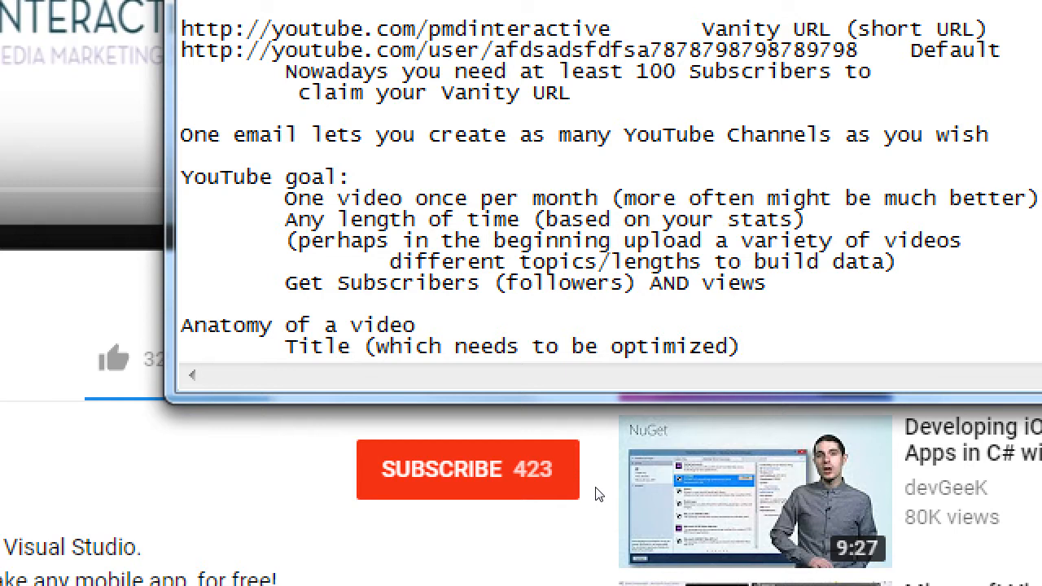
- Add the Description line noting free-length text about the video that can have active links
text(Descript)
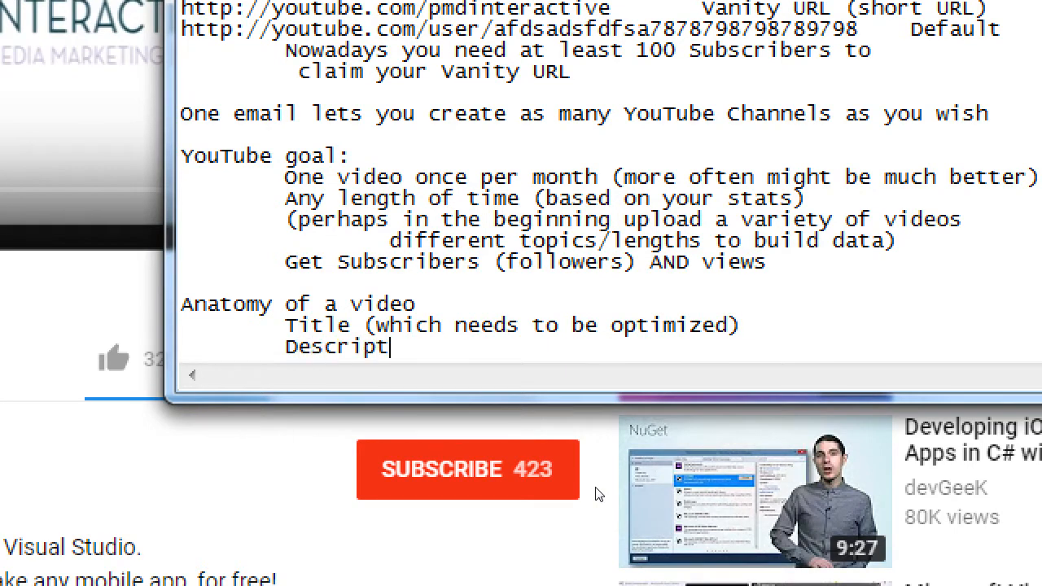
text(ion)
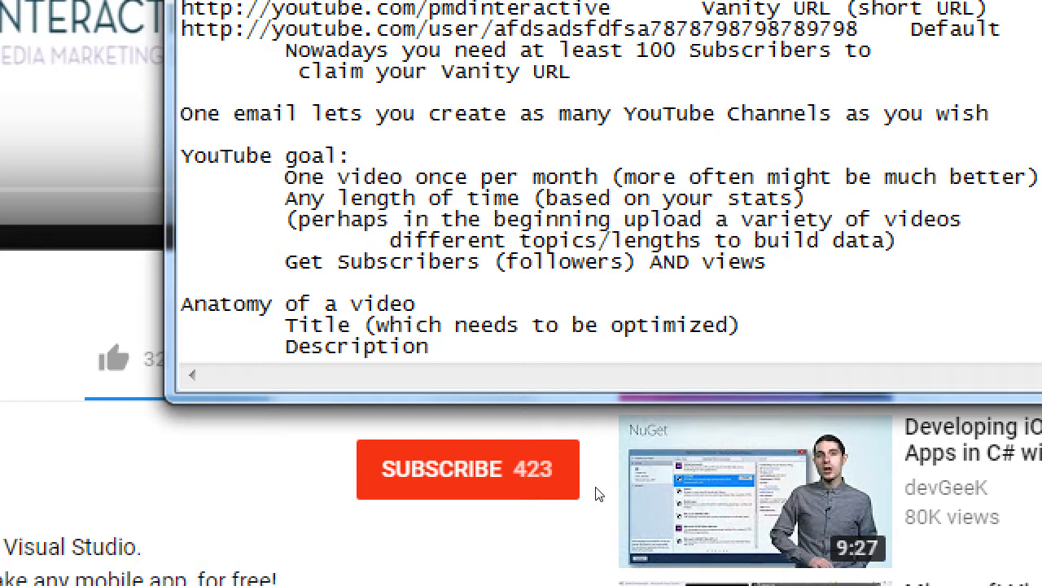
text(- Type as much as you want about the)
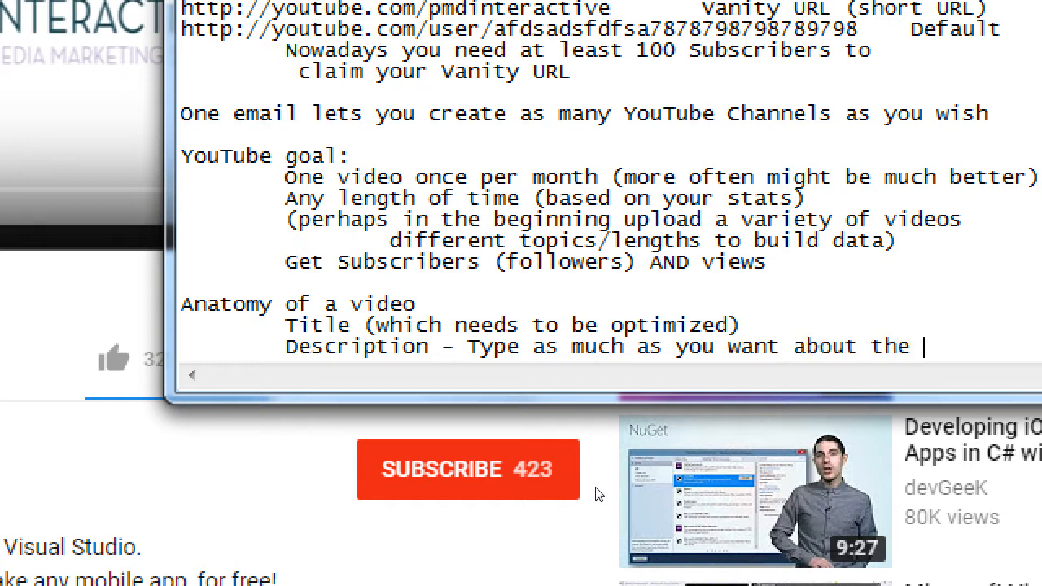
text(video)
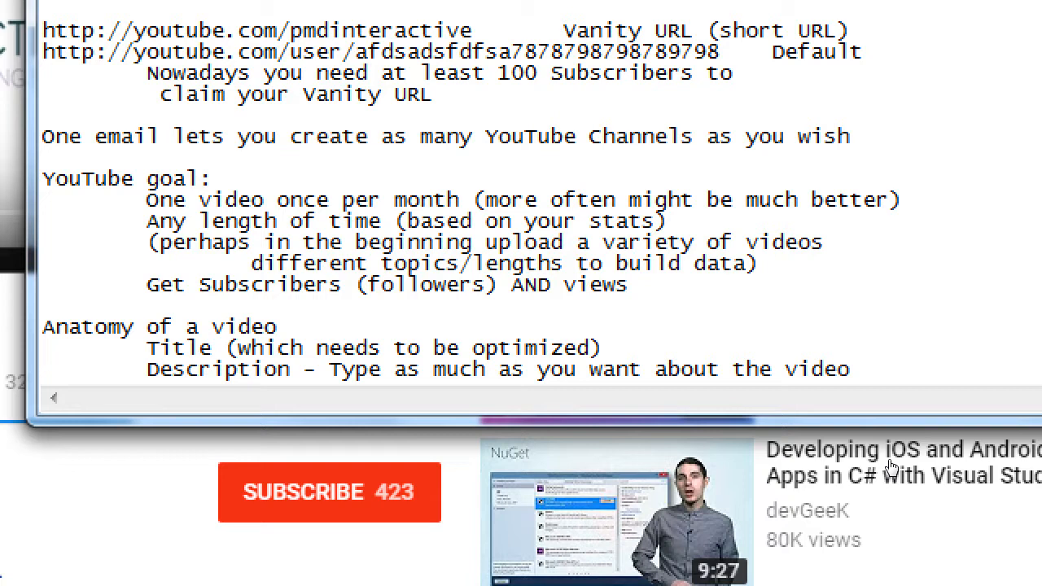
text(Can)
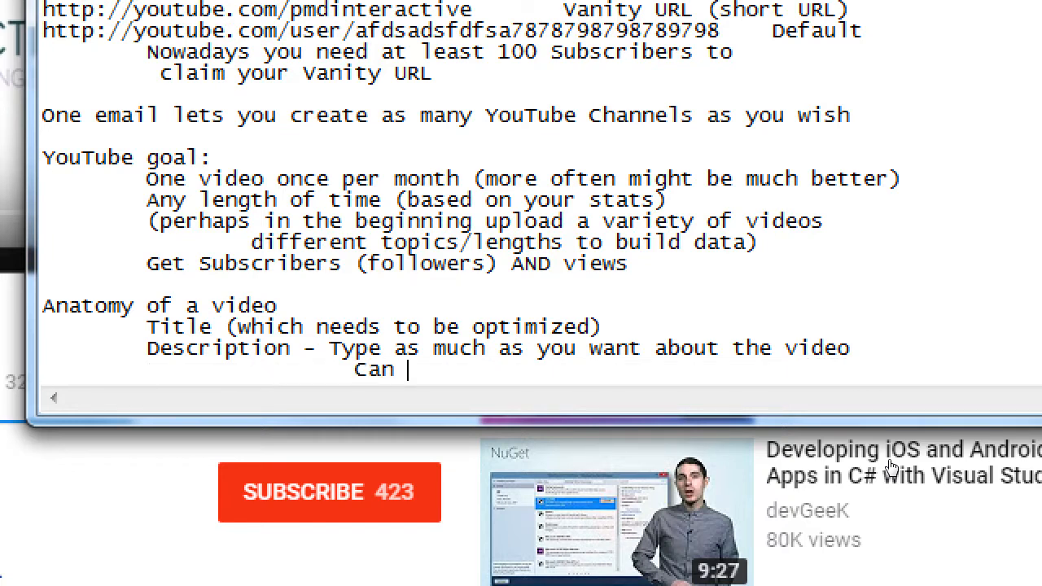
text(have active links)
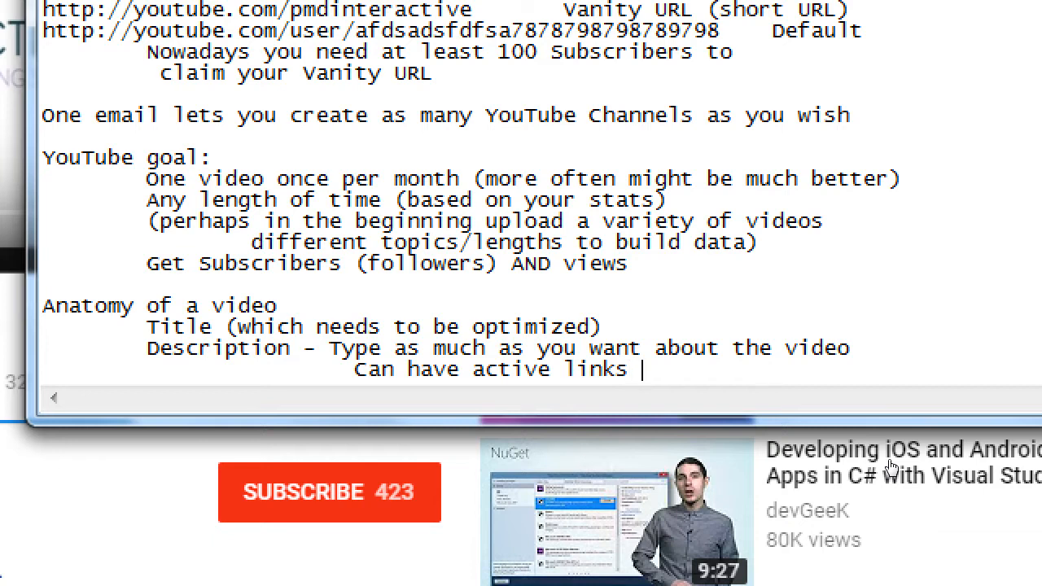
text(()
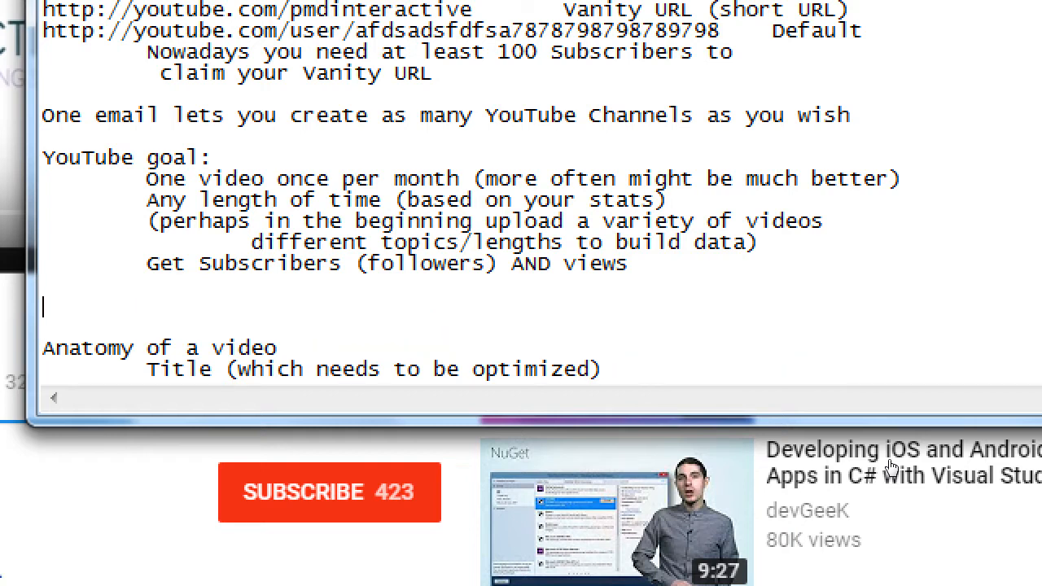
- Note that computer screens are recorded with OBS - Open Broadcaster Software
text(To record)
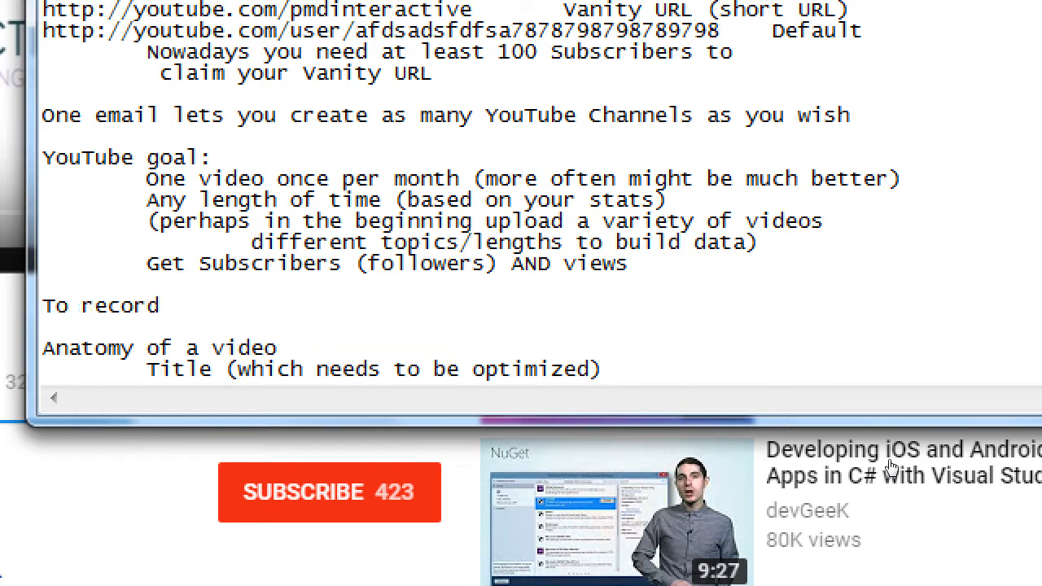
text(computer)
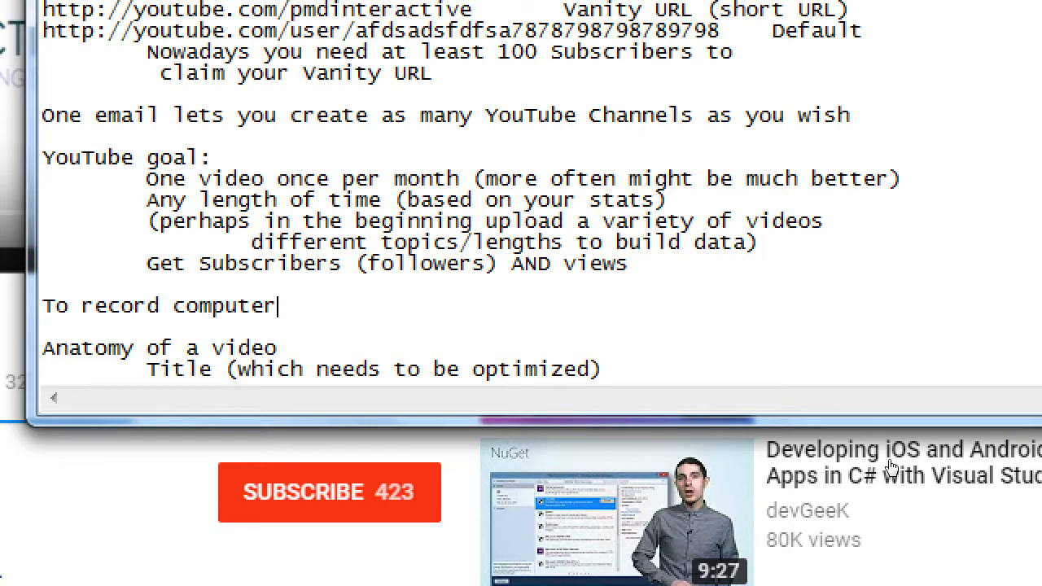
text(screens)
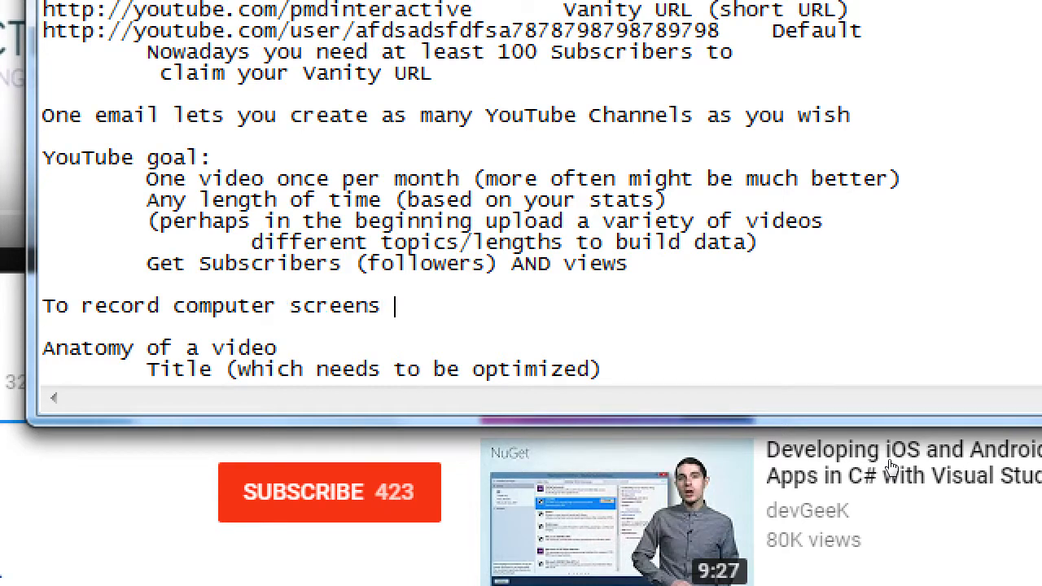
text(- OBS (Open)
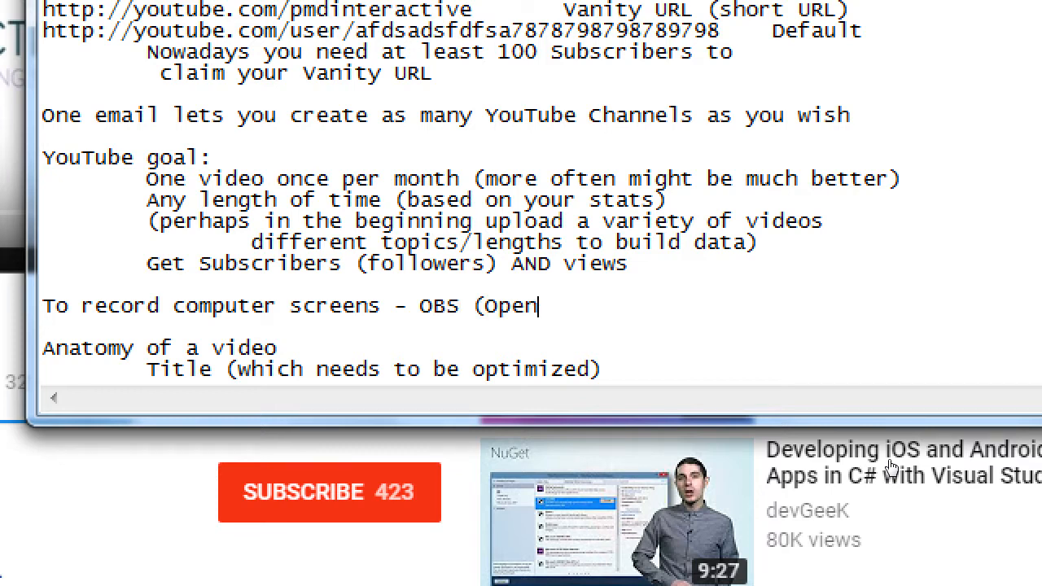
text(Broad)
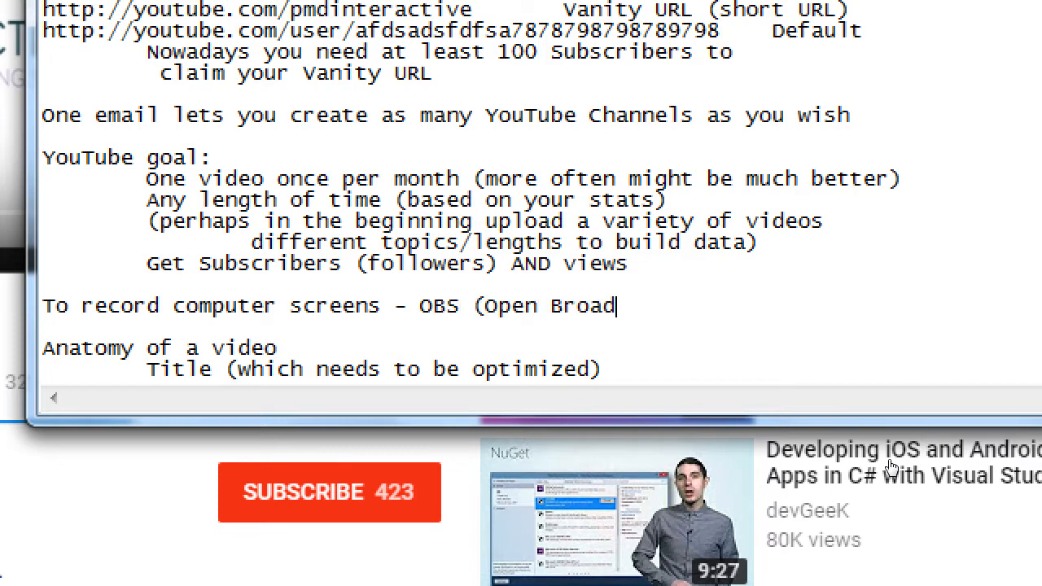
text(caster Software))
text(Can have active links ()
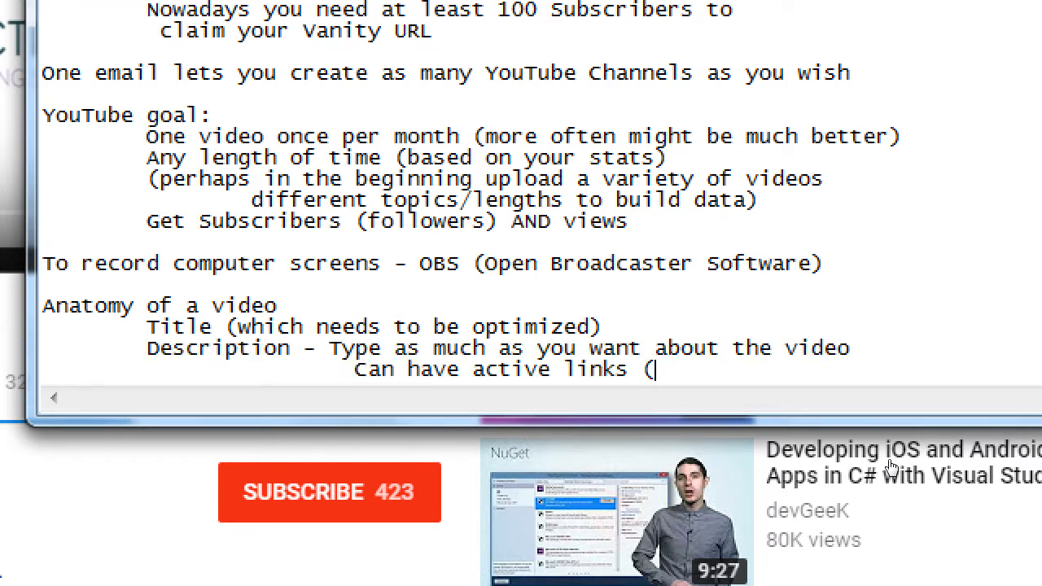
- Complete the active links note with '(needs to be optimized)' and return to the browser
text(n)
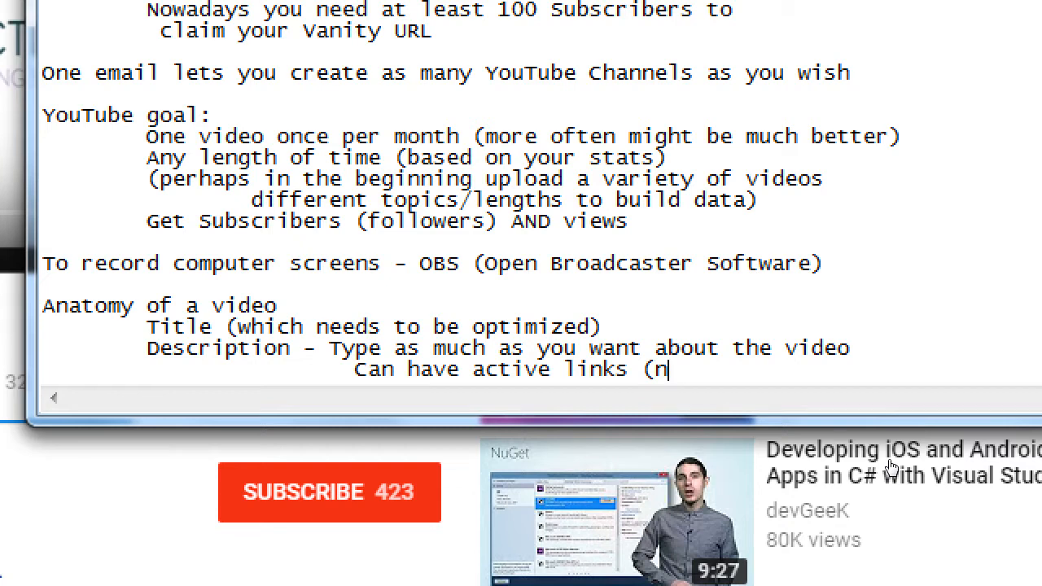
text(eeds to be opti)
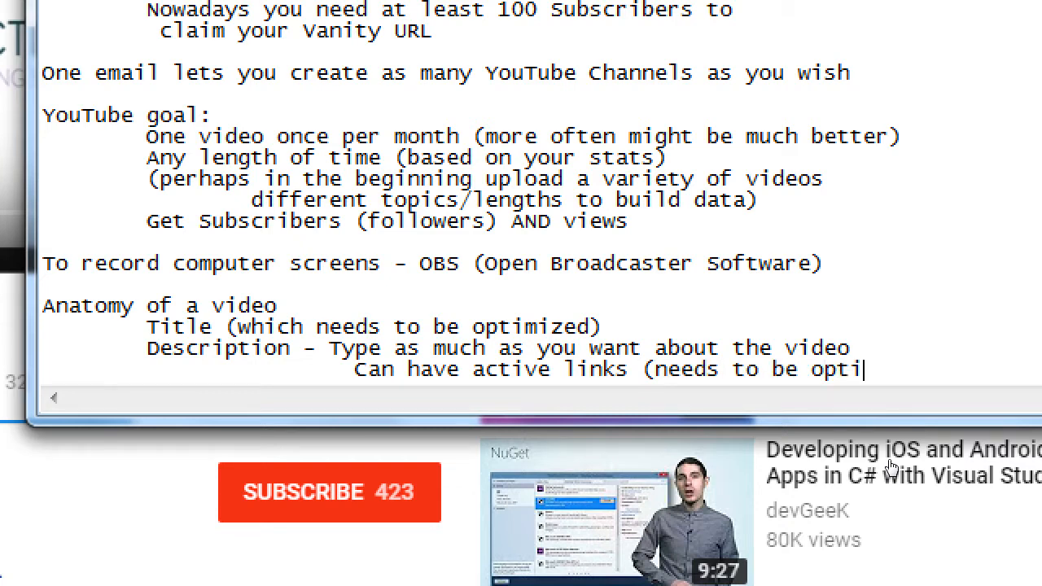
text(mized))
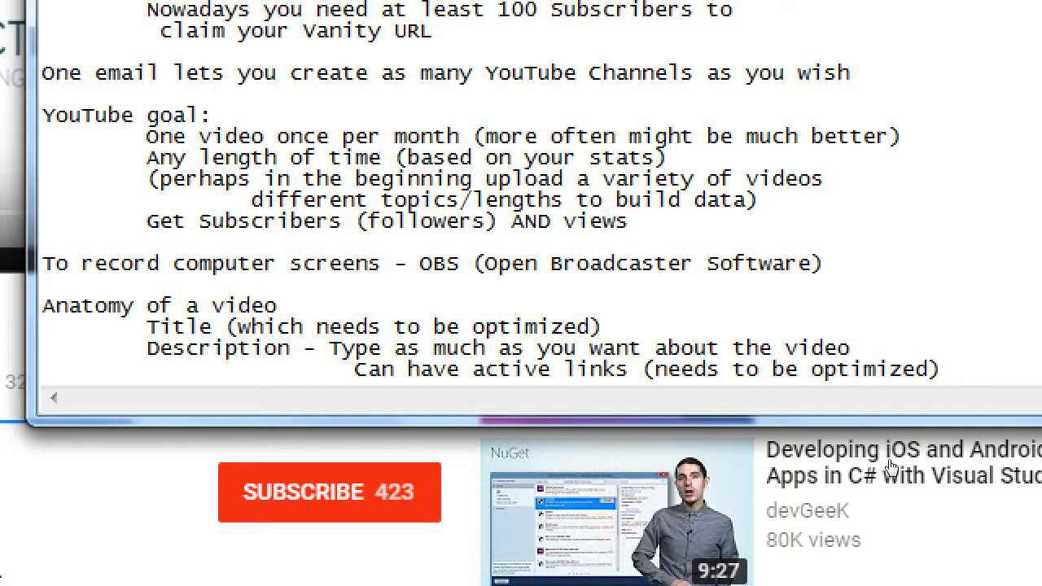
click(941, 368)
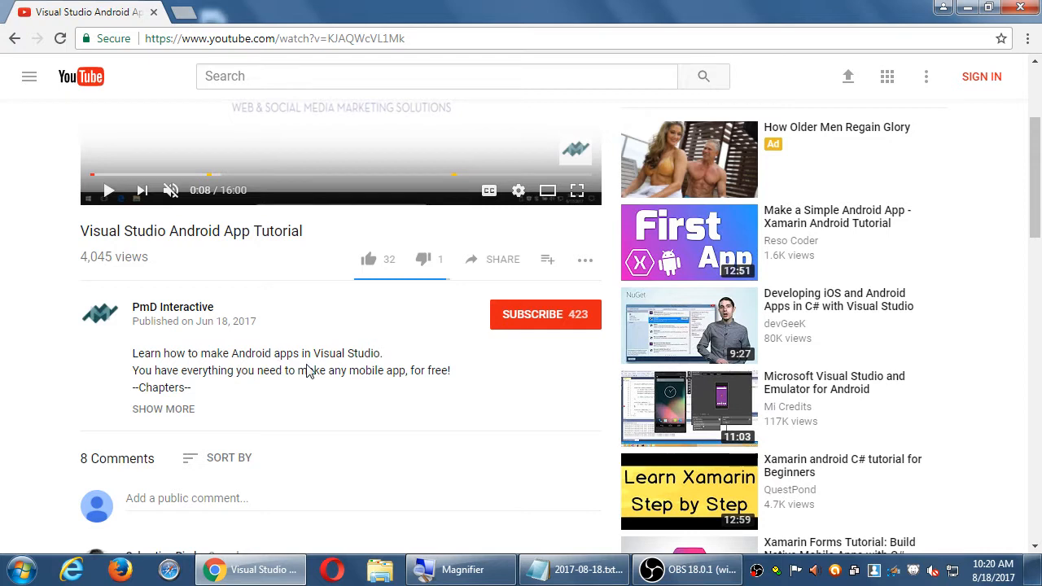
mouse_move(447, 375)
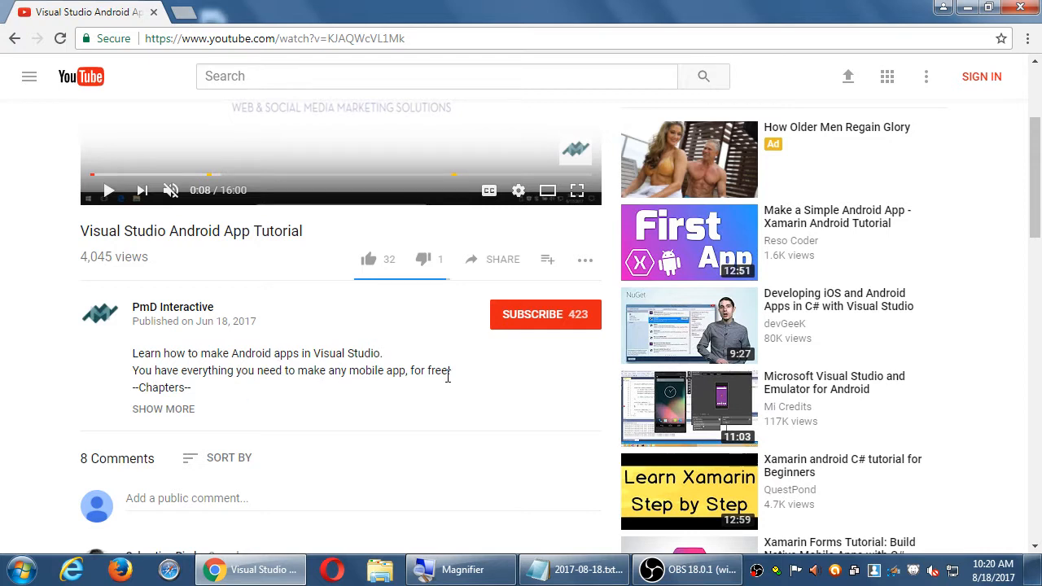
mouse_move(134, 360)
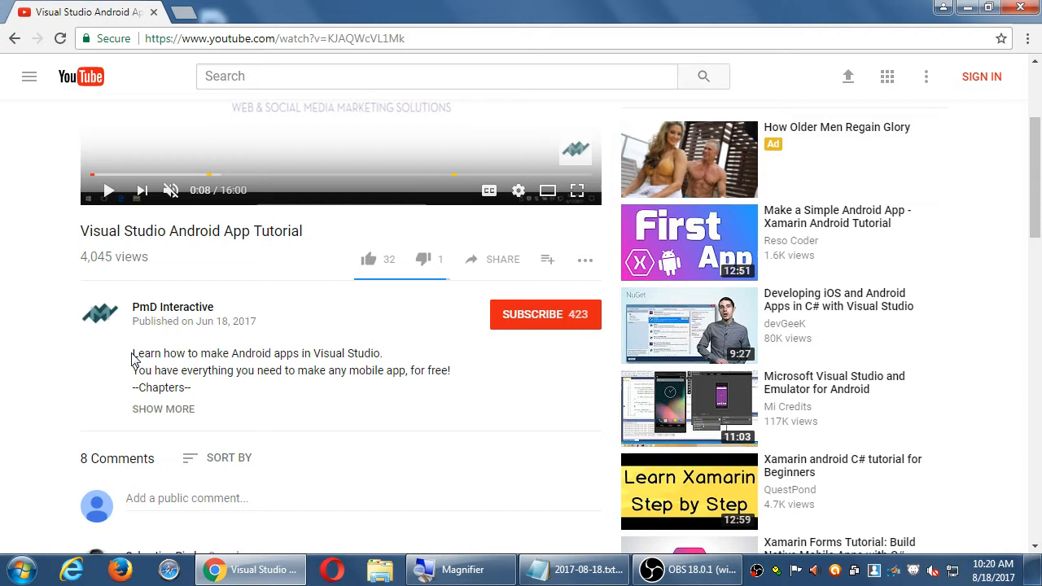
drag(132, 354, 450, 371)
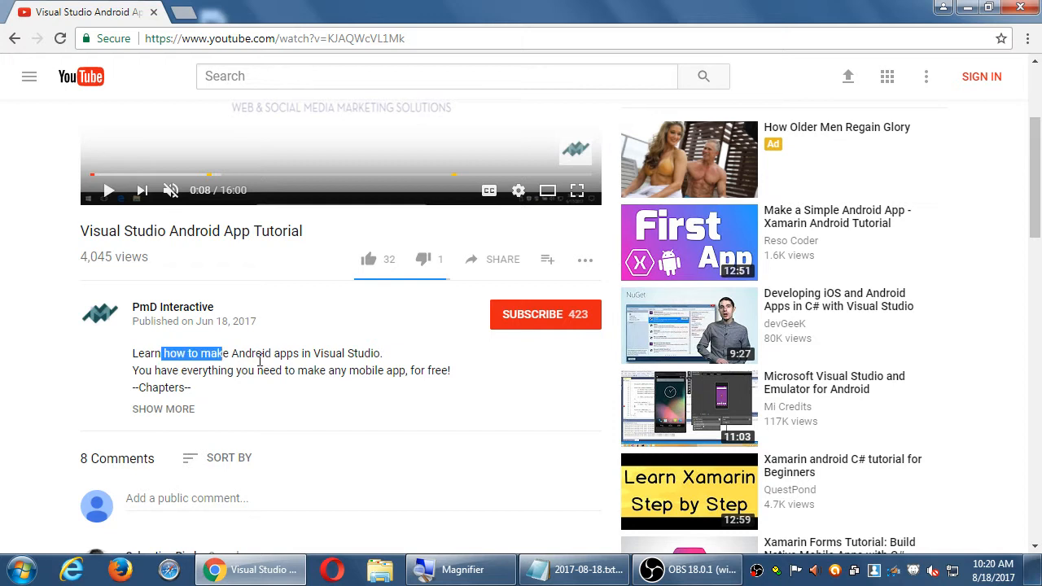
click(251, 353)
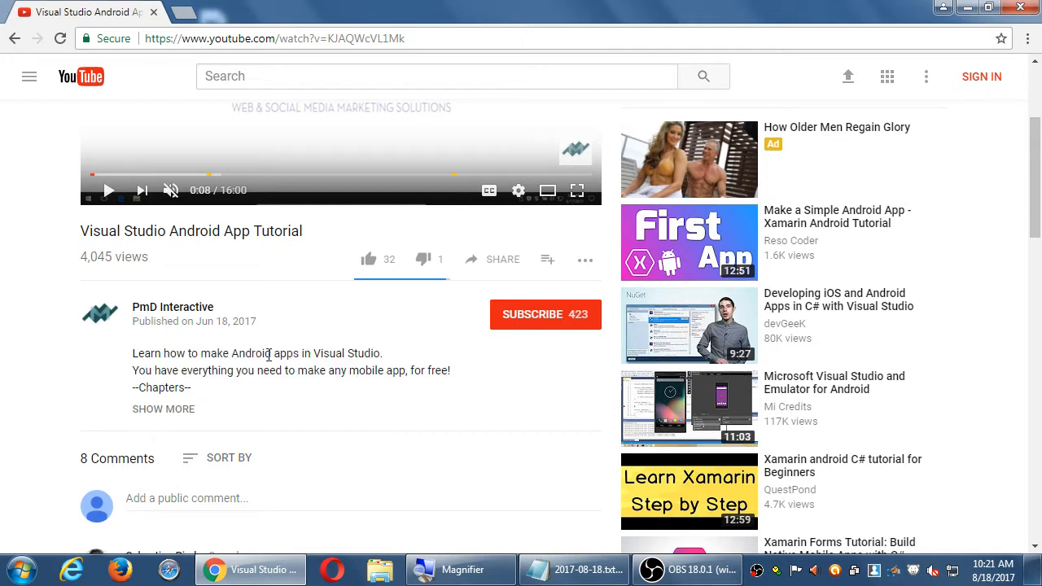
drag(231, 353, 292, 353)
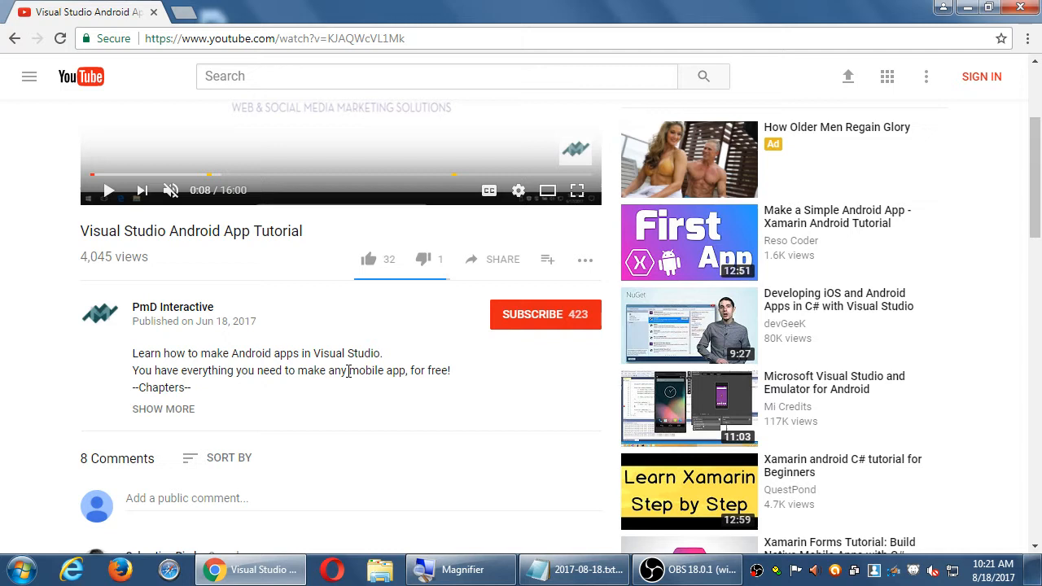
double_click(439, 372)
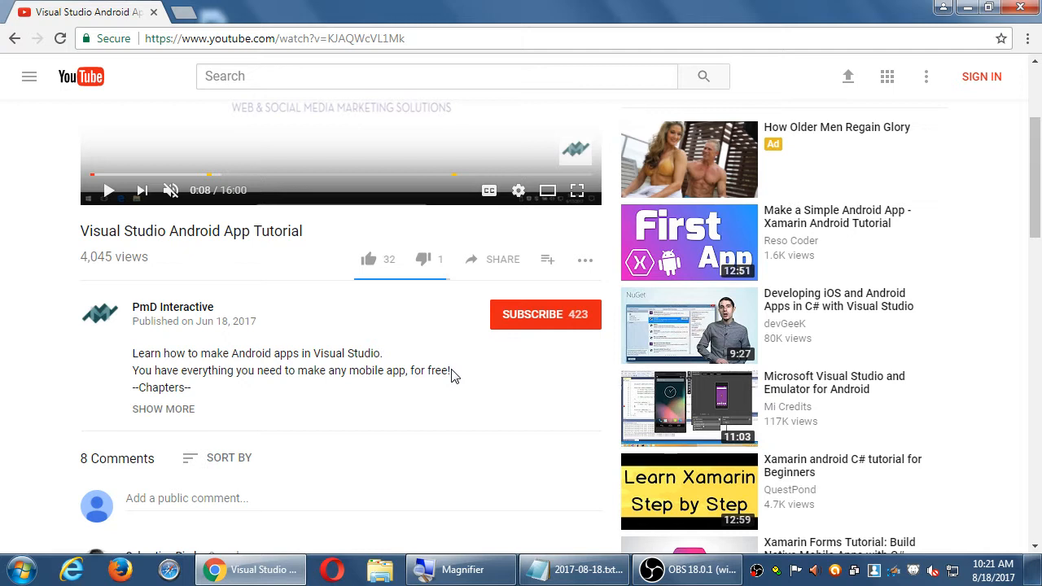
mouse_move(476, 372)
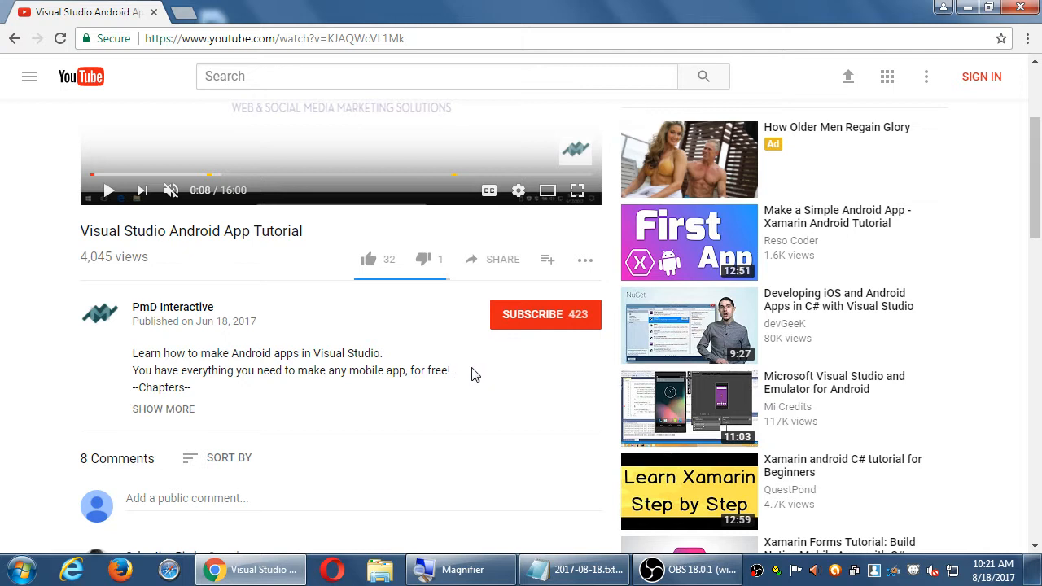
double_click(441, 371)
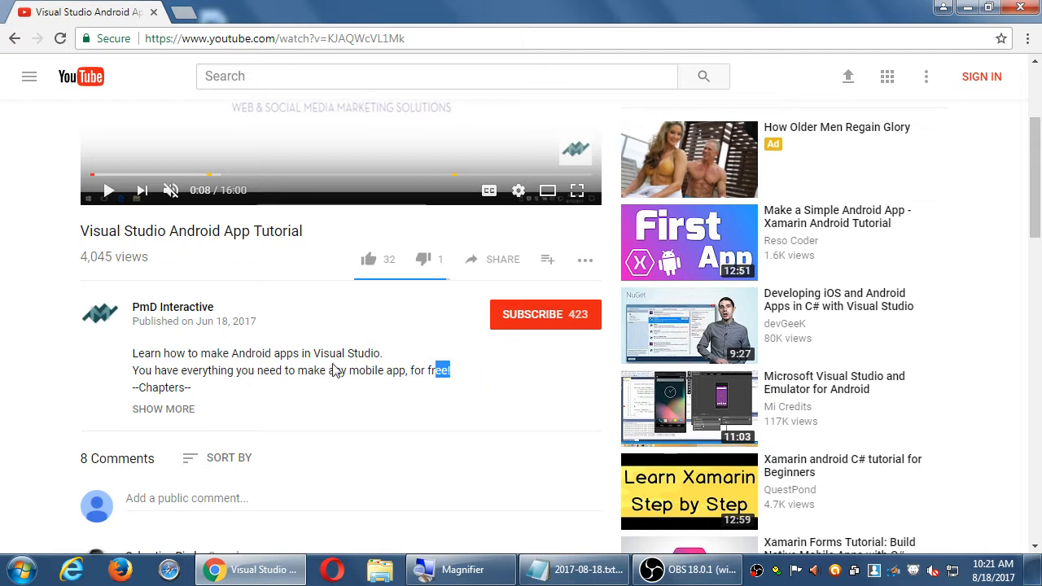
drag(443, 370, 132, 354)
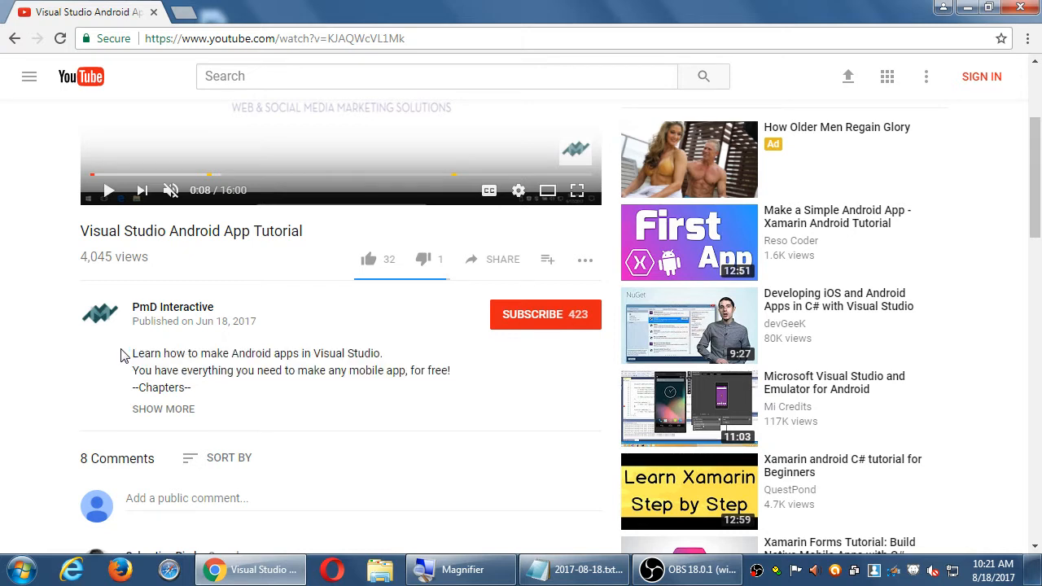
mouse_move(202, 400)
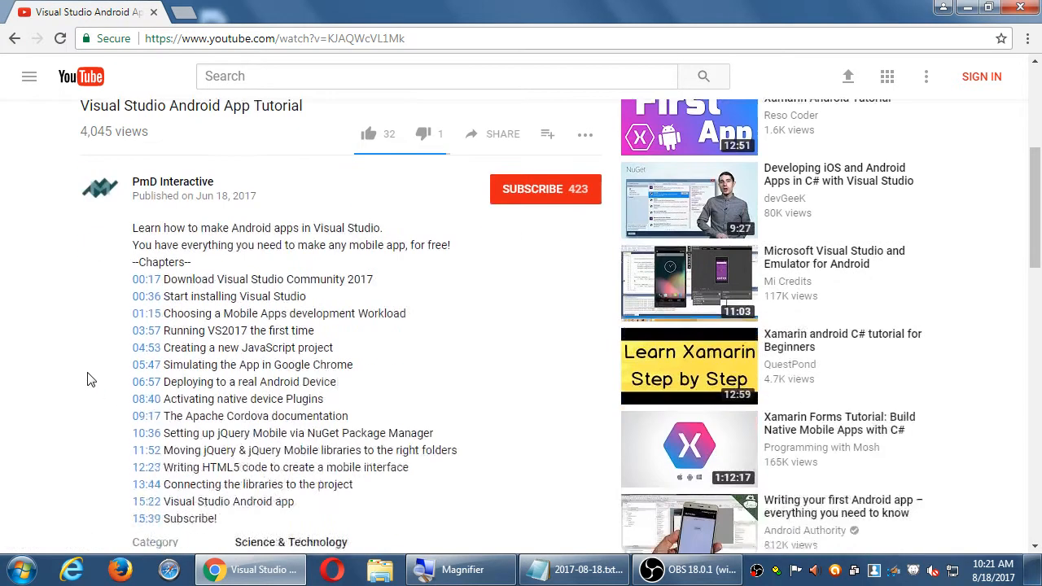
- Scroll down through the expanded description toward the comments section
scroll(down, 3)
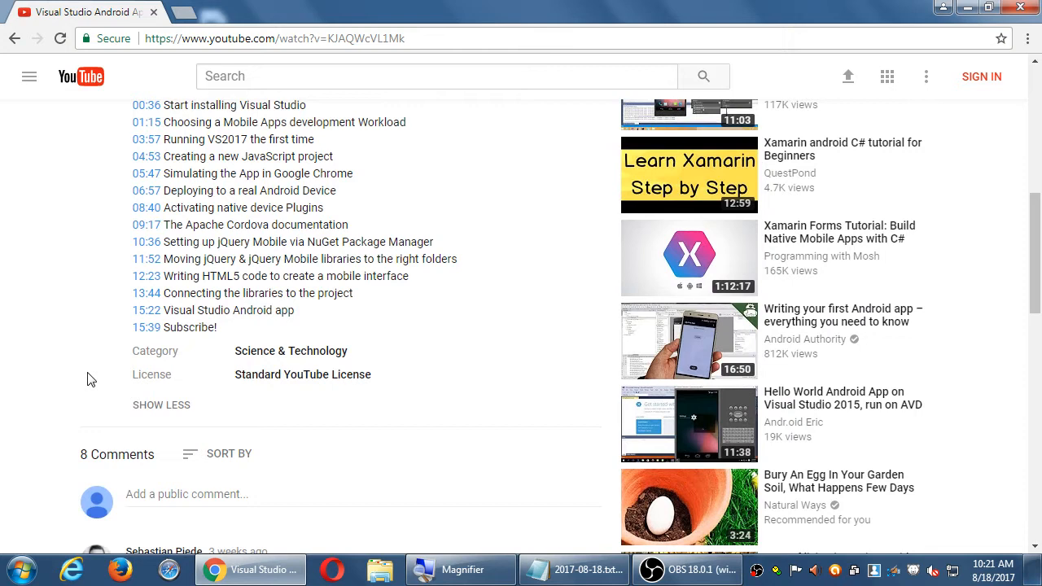
scroll(down, 3)
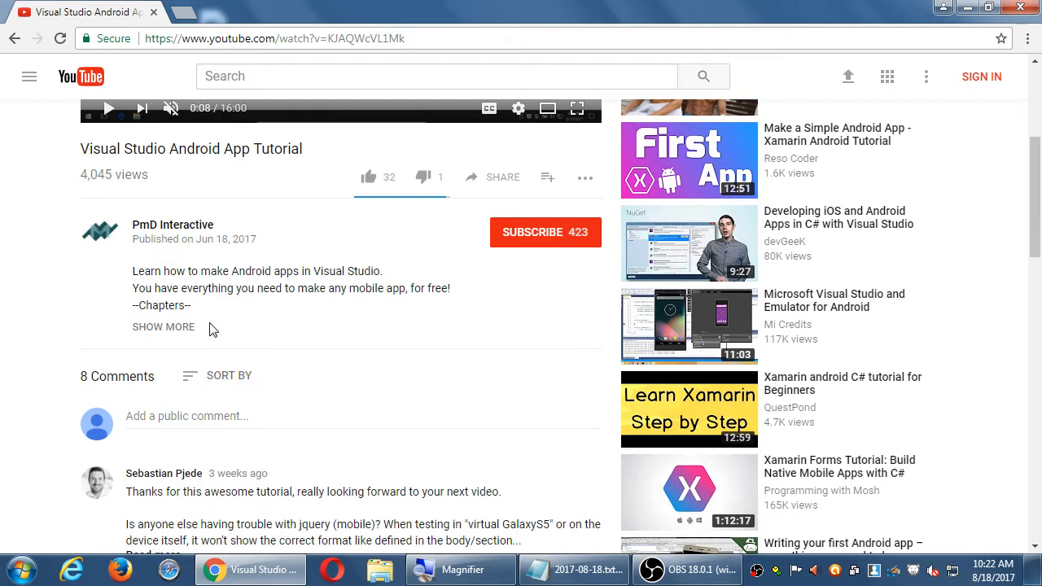
mouse_move(196, 340)
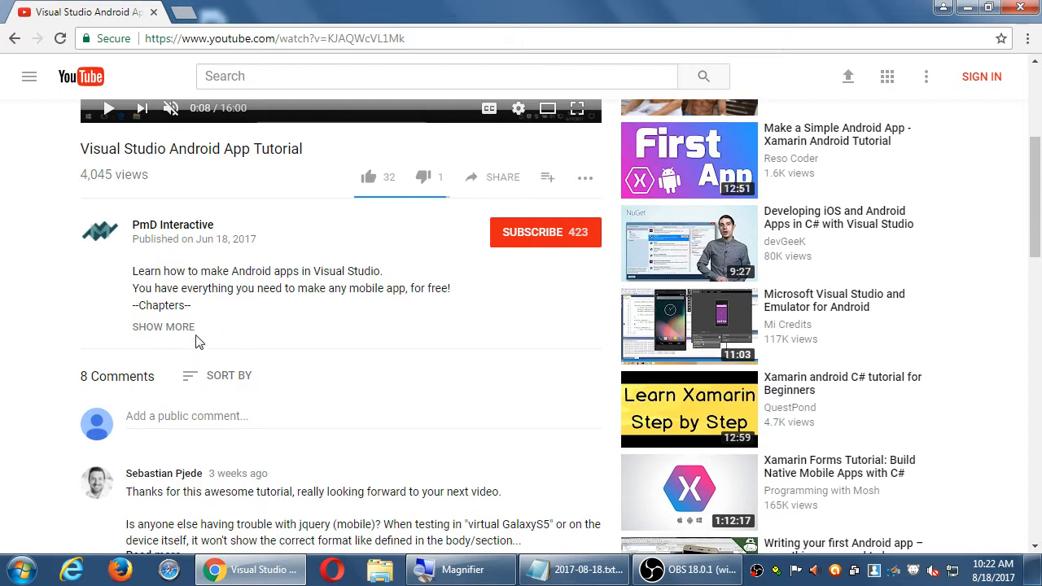
mouse_move(194, 337)
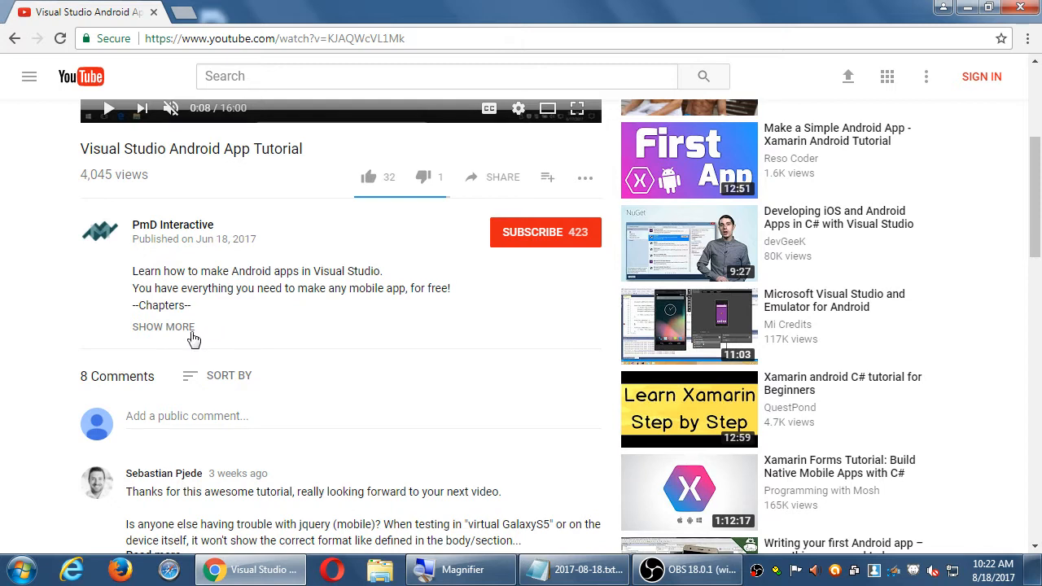
mouse_move(140, 337)
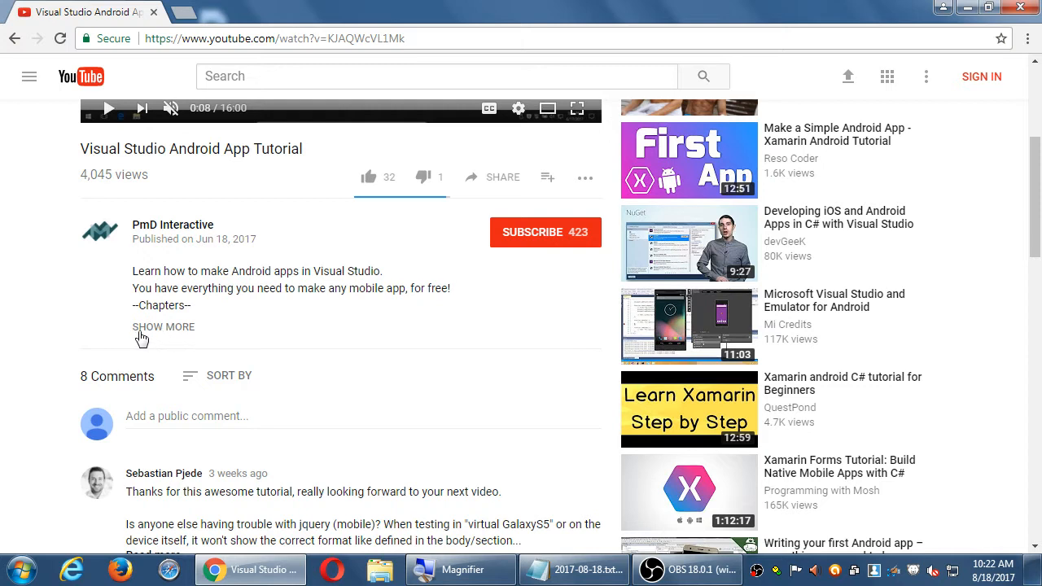
mouse_move(96, 332)
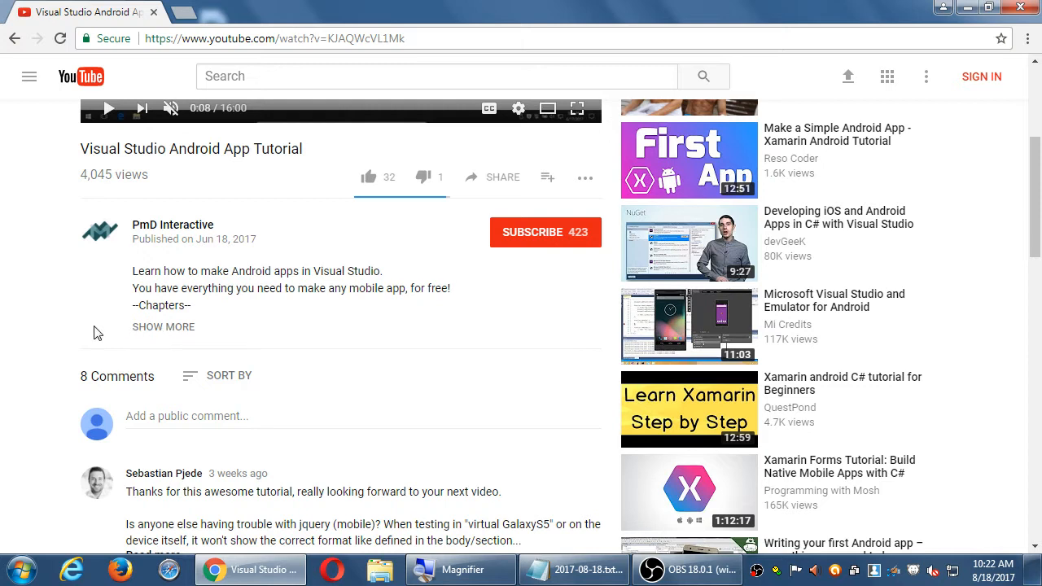
mouse_move(164, 332)
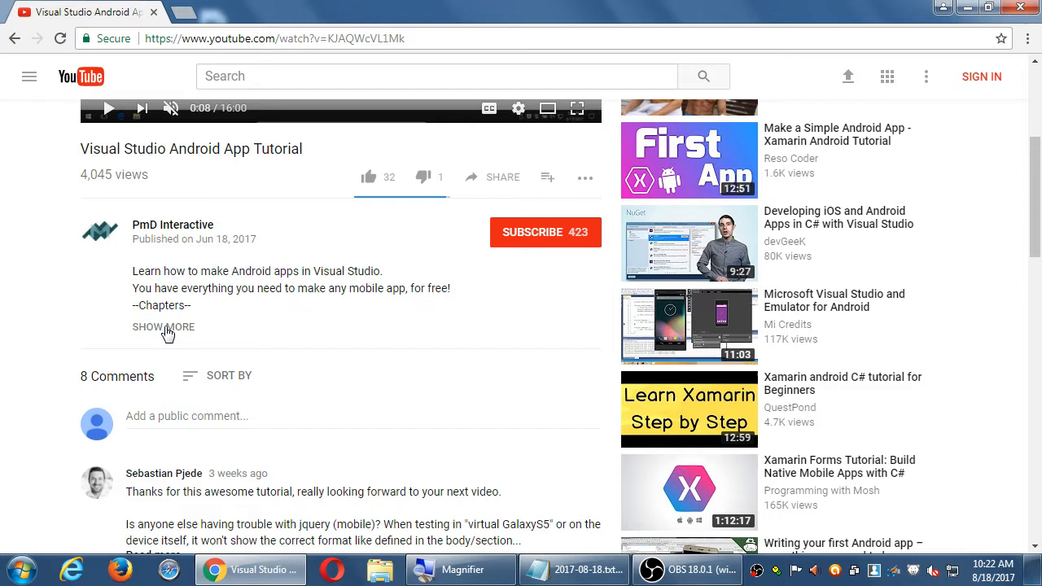
- Expand the video description with SHOW MORE to reveal the chapter time codes
click(163, 326)
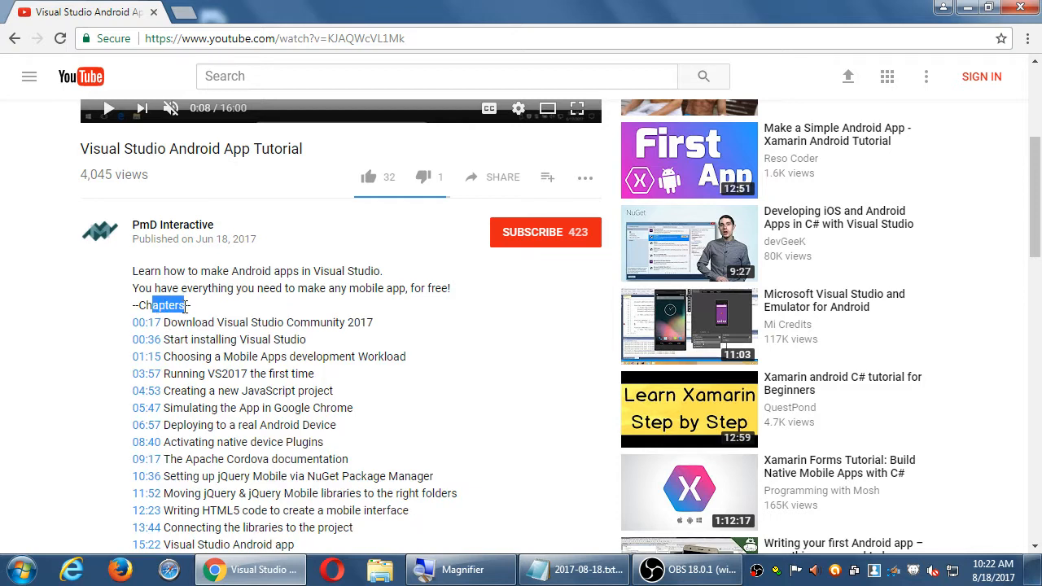
scroll(down, 3)
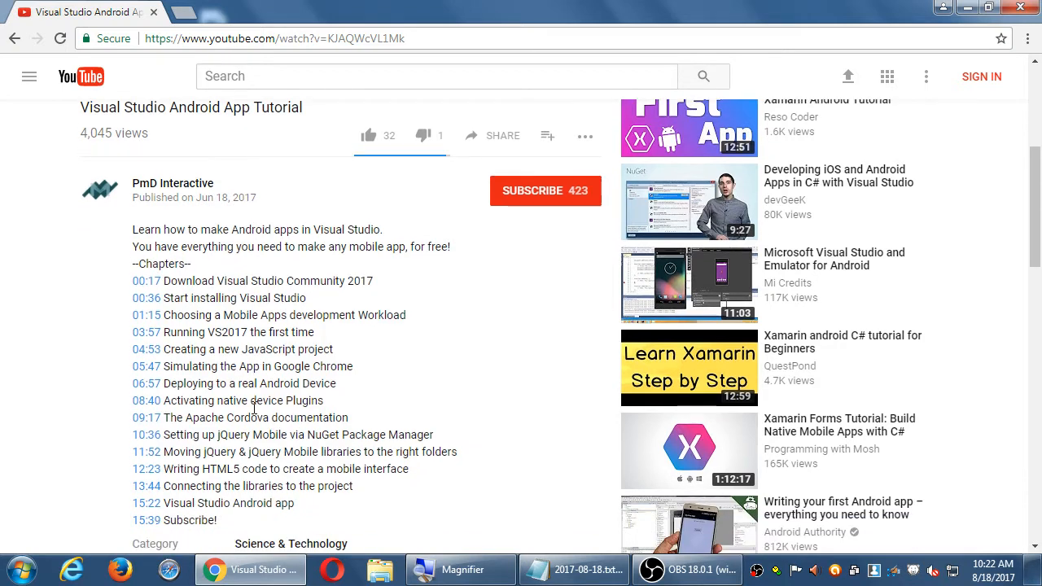
mouse_move(67, 368)
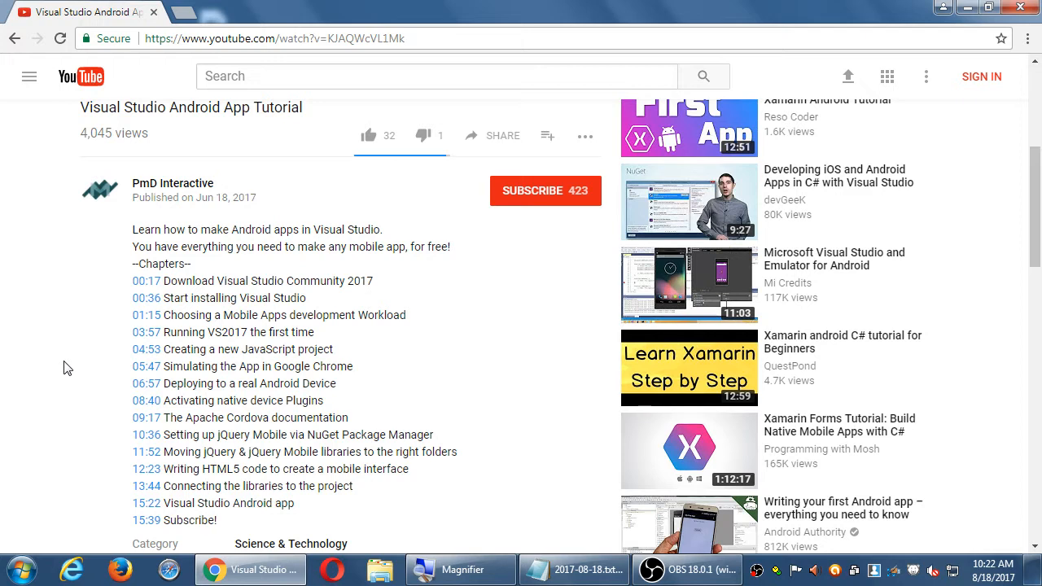
mouse_move(138, 401)
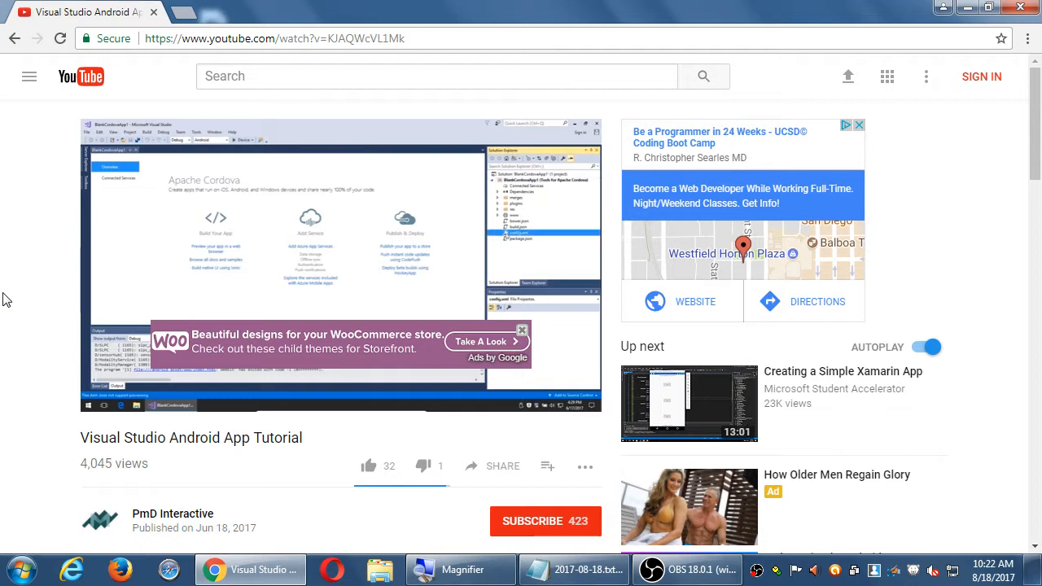
mouse_move(252, 224)
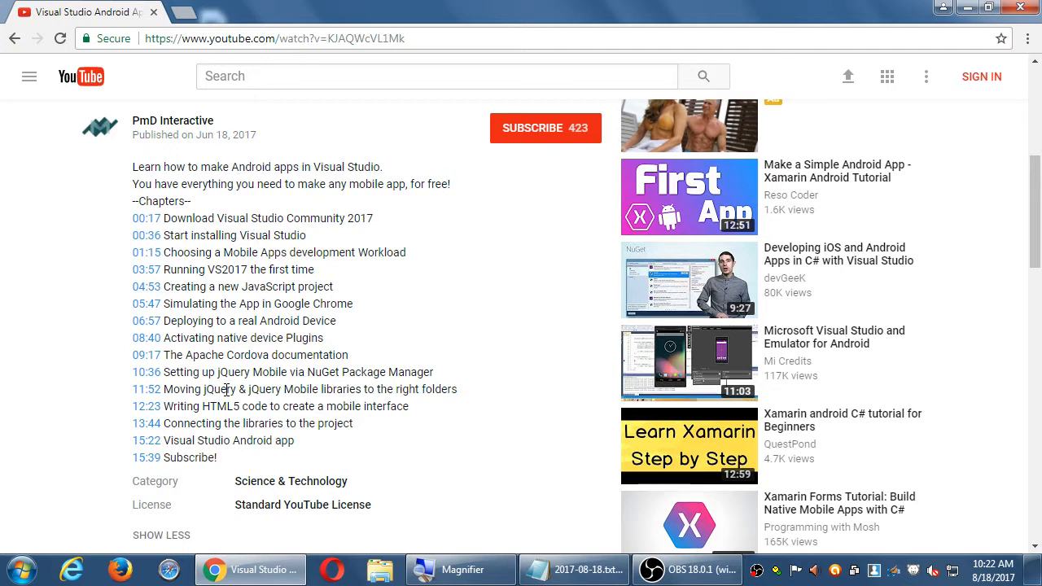
- Jump the video via a description time code around the eight-minute mark
scroll(up, 3)
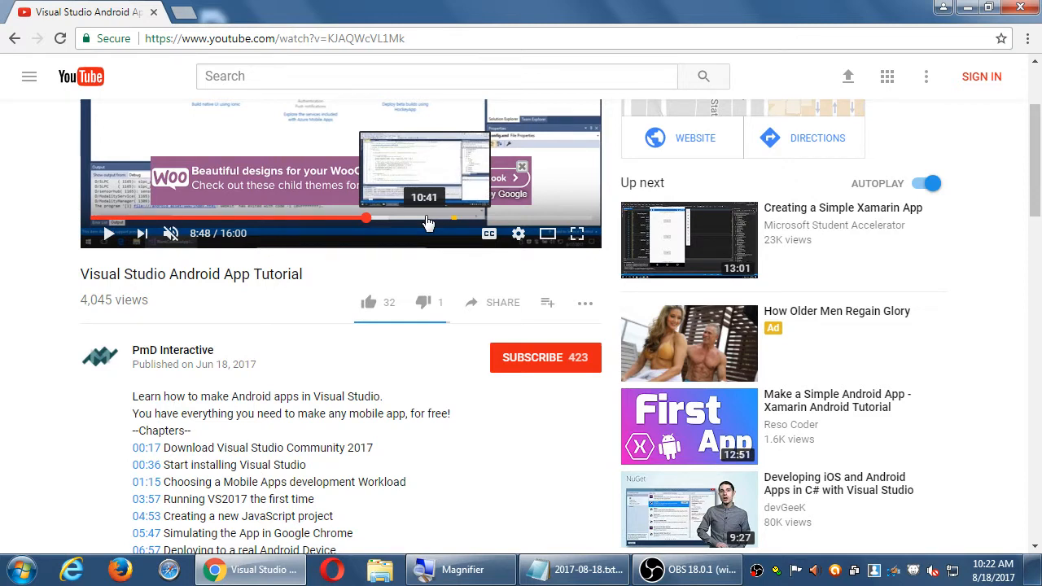
scroll(down, 3)
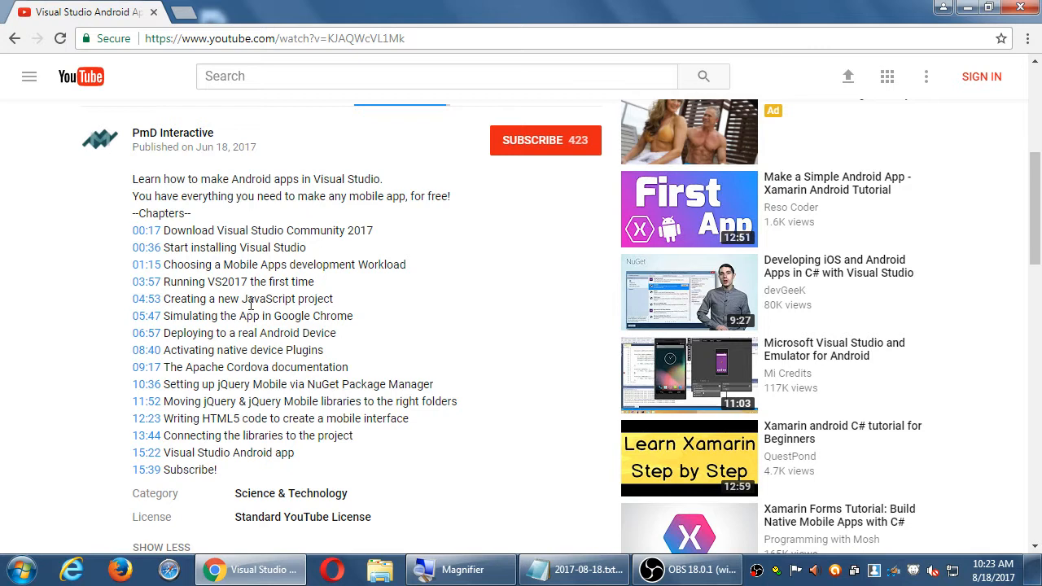
double_click(267, 300)
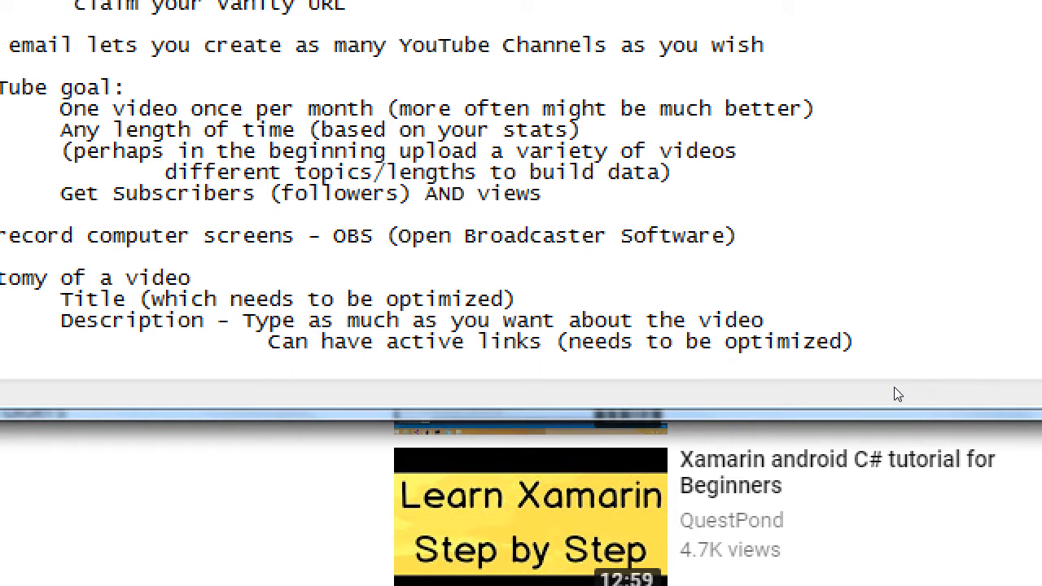
- Add an Optional time code note in the description with the example 00:16 - 16 seconds into the video
text(Optio)
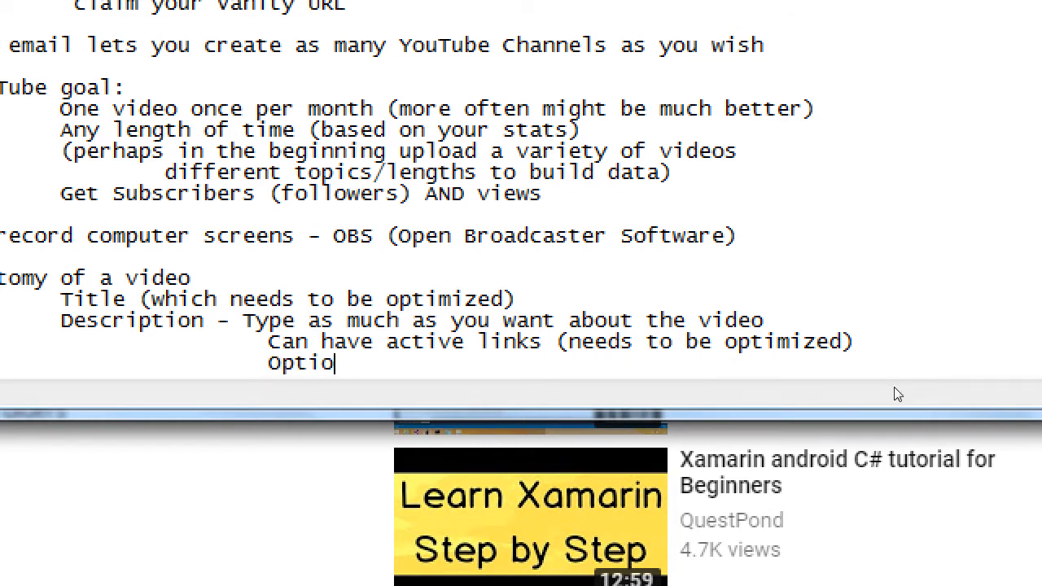
text(nal - A Time Code in your)
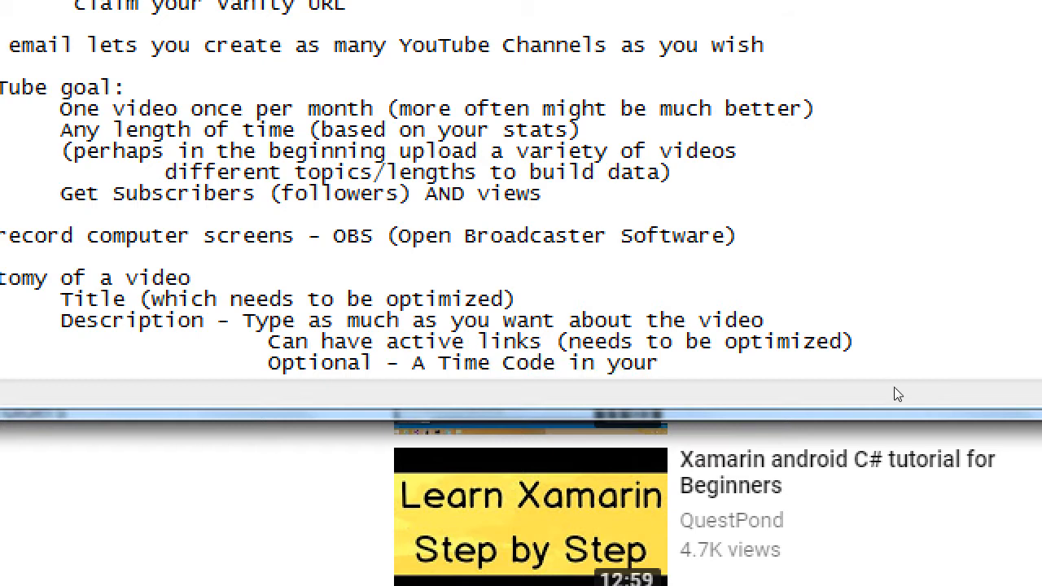
text(desc)
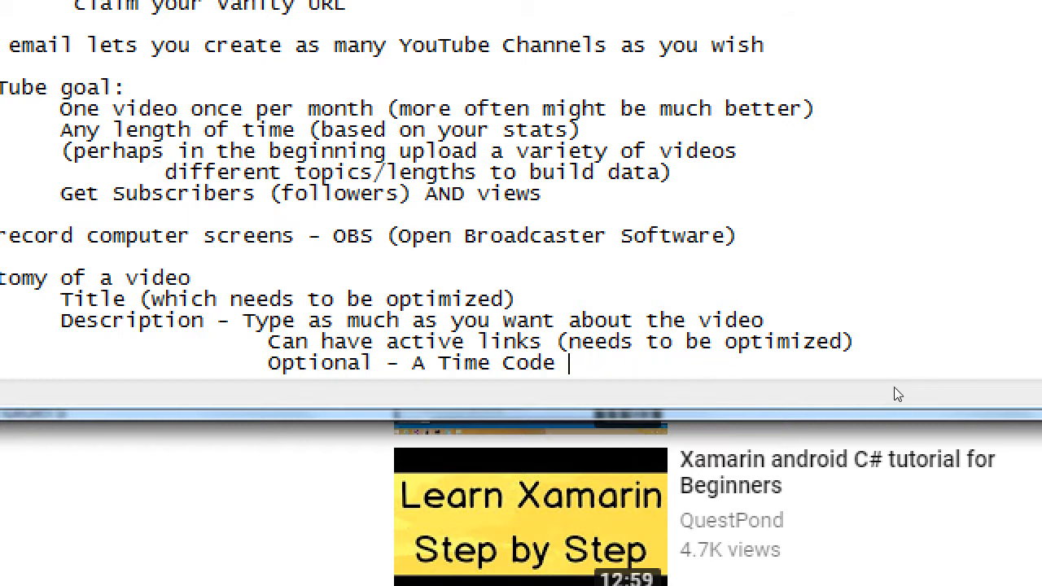
text(.)
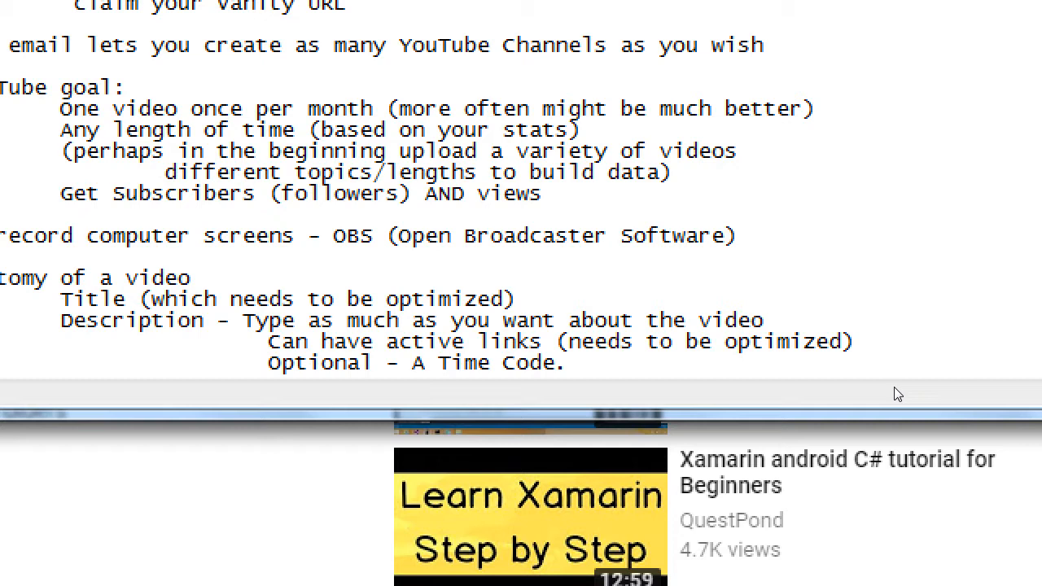
text(00:16 -)
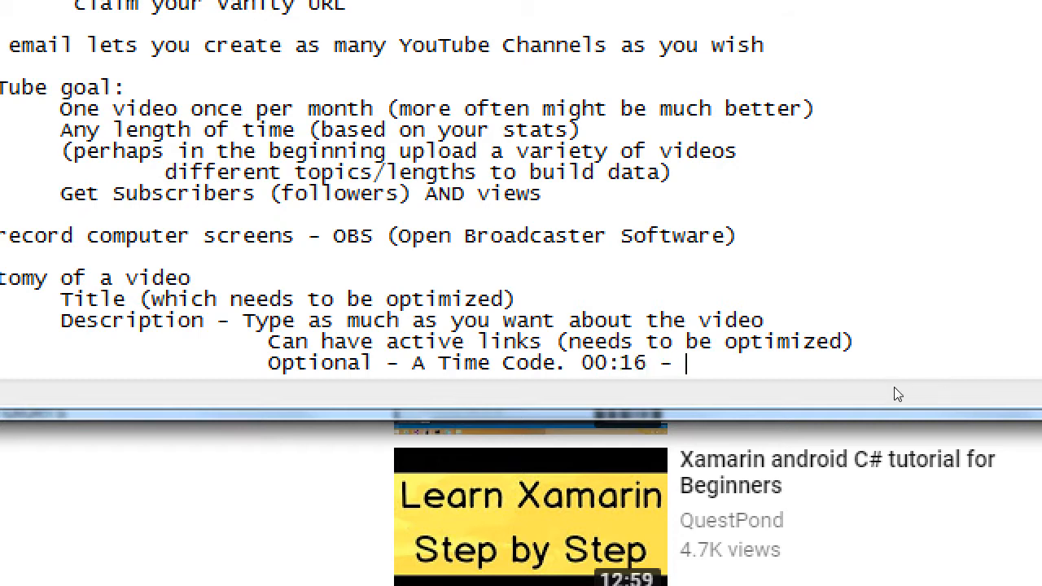
text(16)
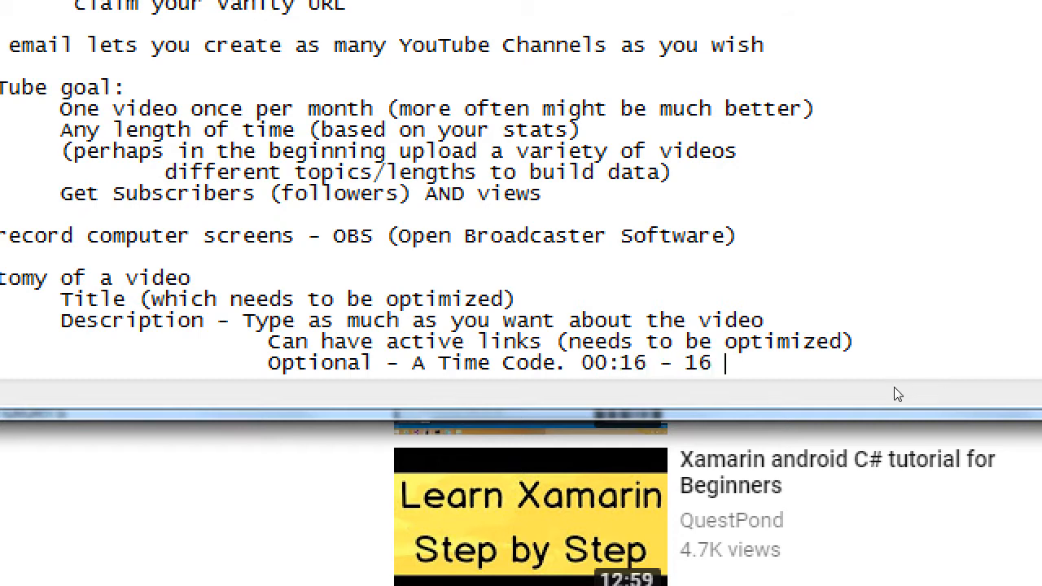
text(second)
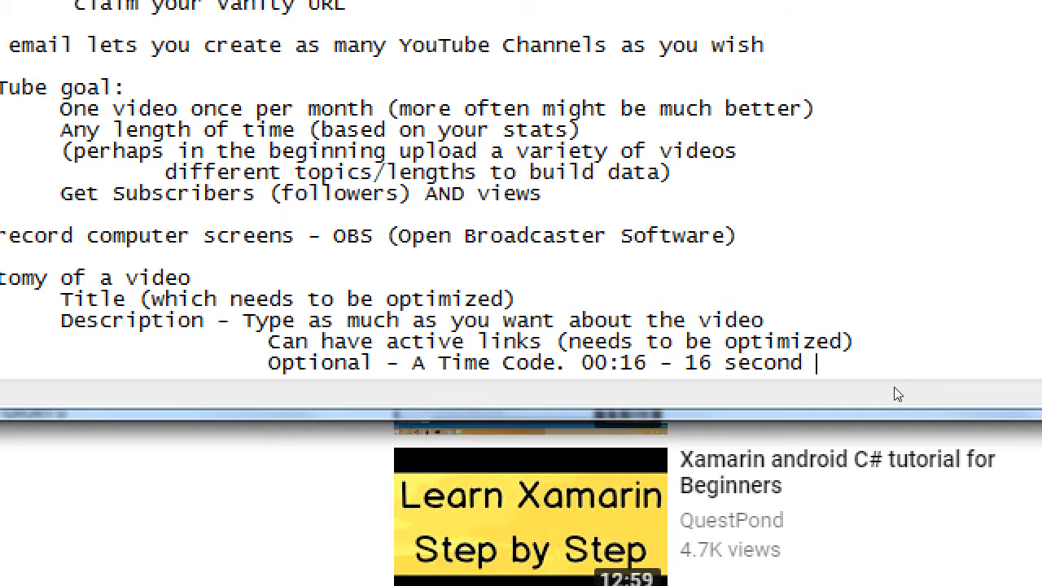
text(into the video)
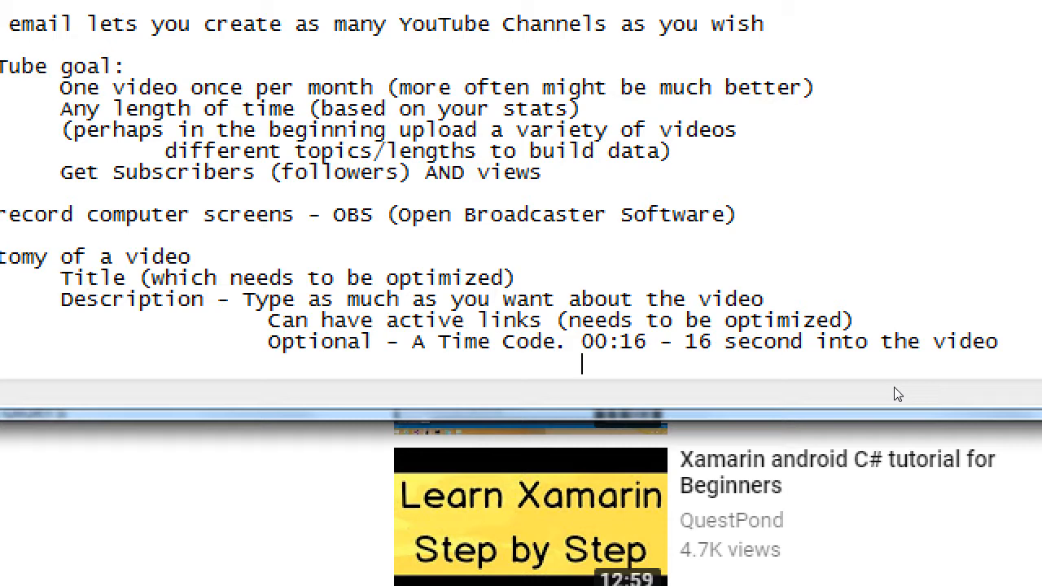
- Add the second example 12:42 - 12 minutes, 42 seconds
text(12:42 -)
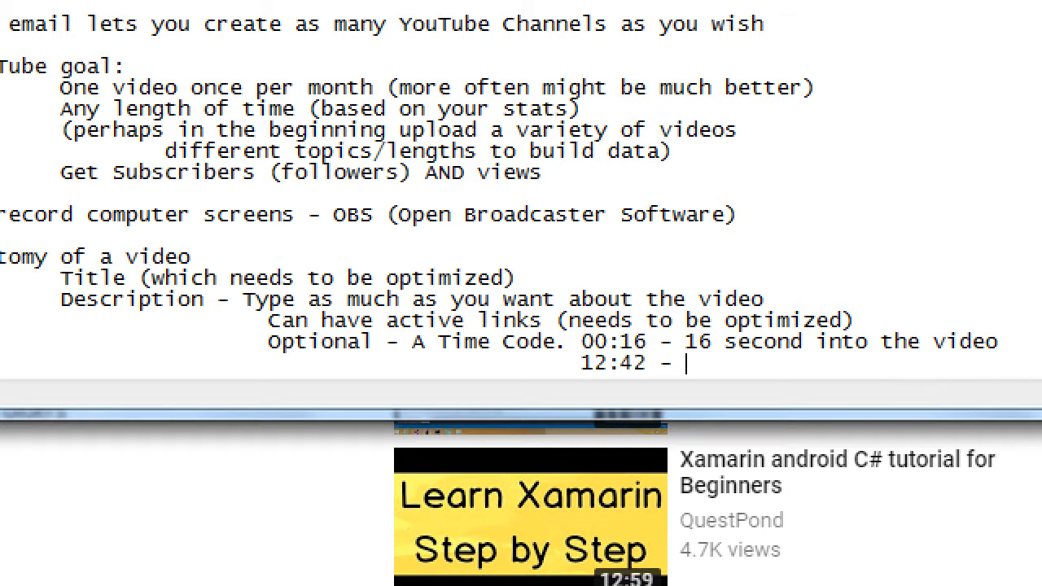
text(12 minutes, 42 s)
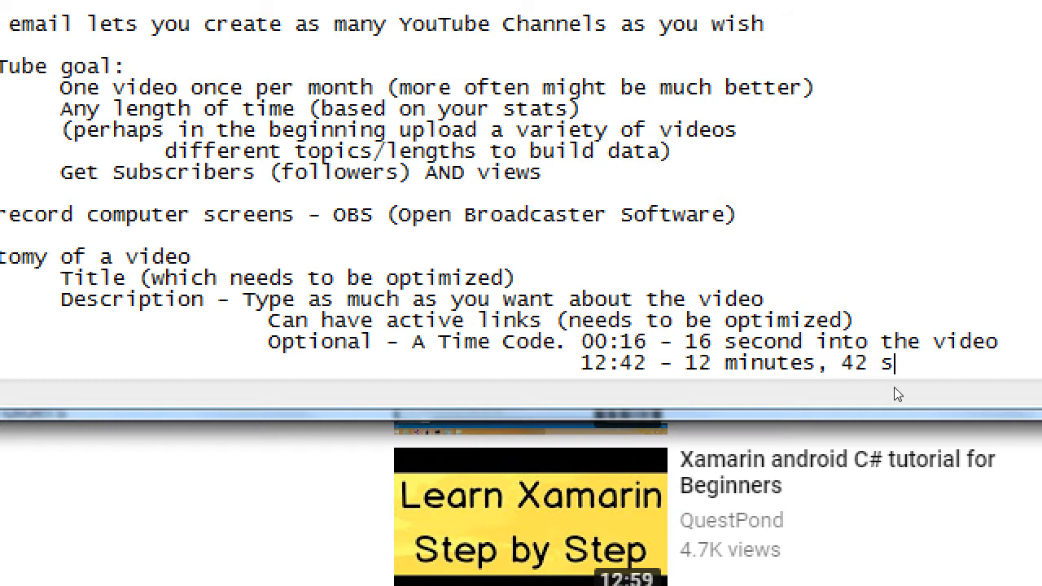
text(econds)
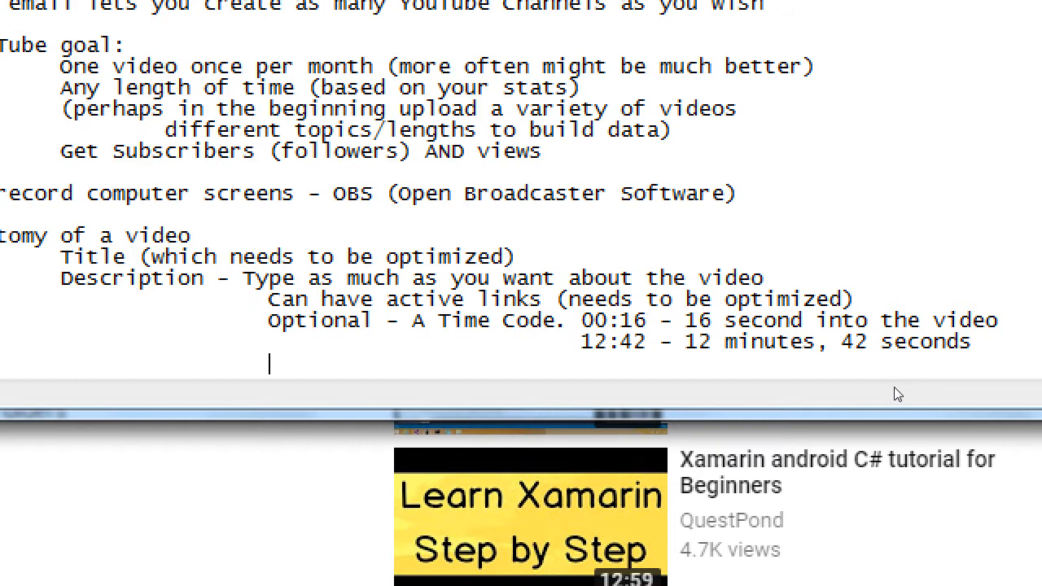
- Add the line 'These Time Codes become active', correcting the typo in active
text(These time)
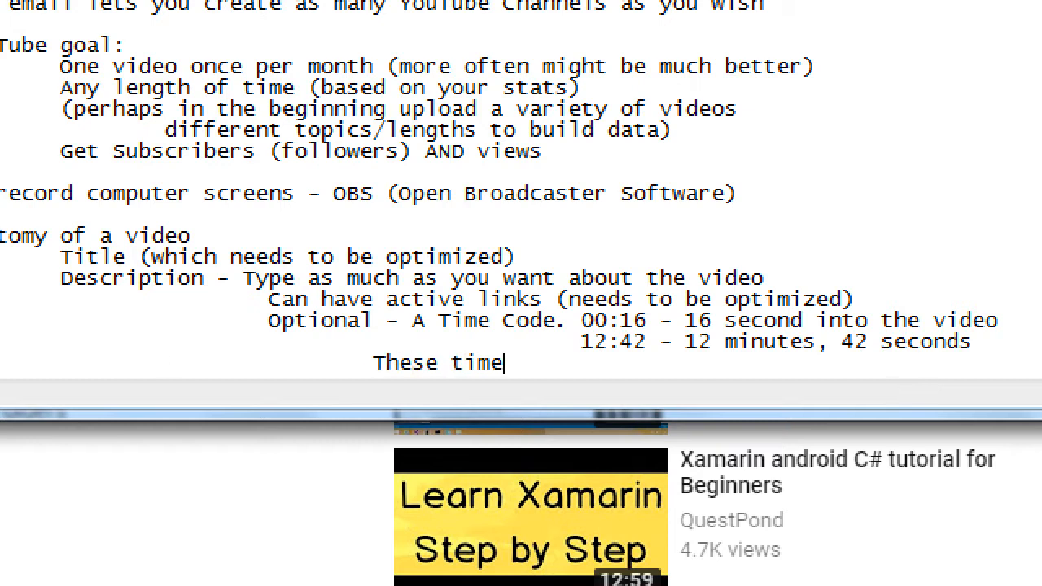
text(C)
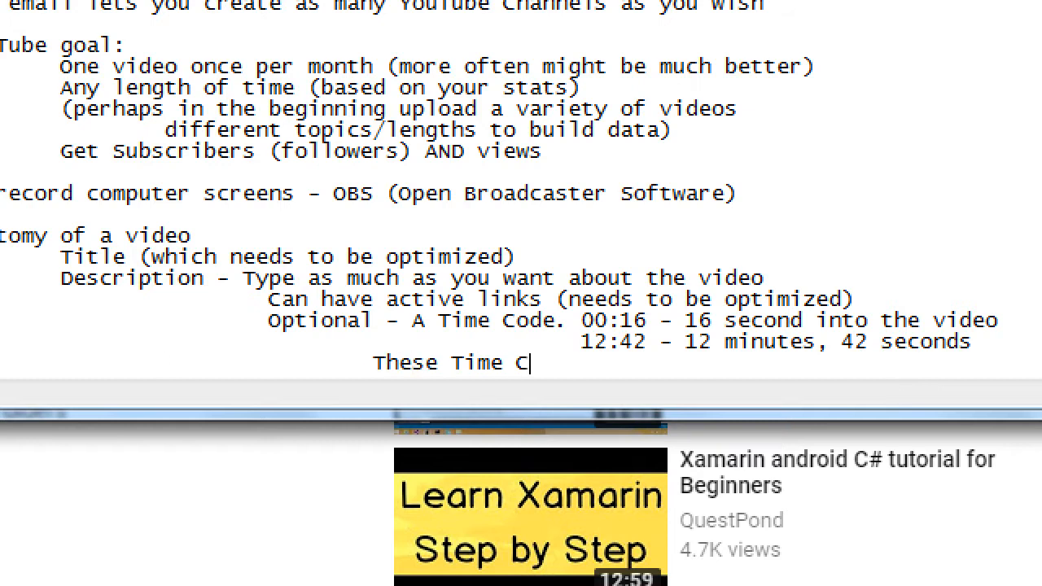
text(odes become atrive)
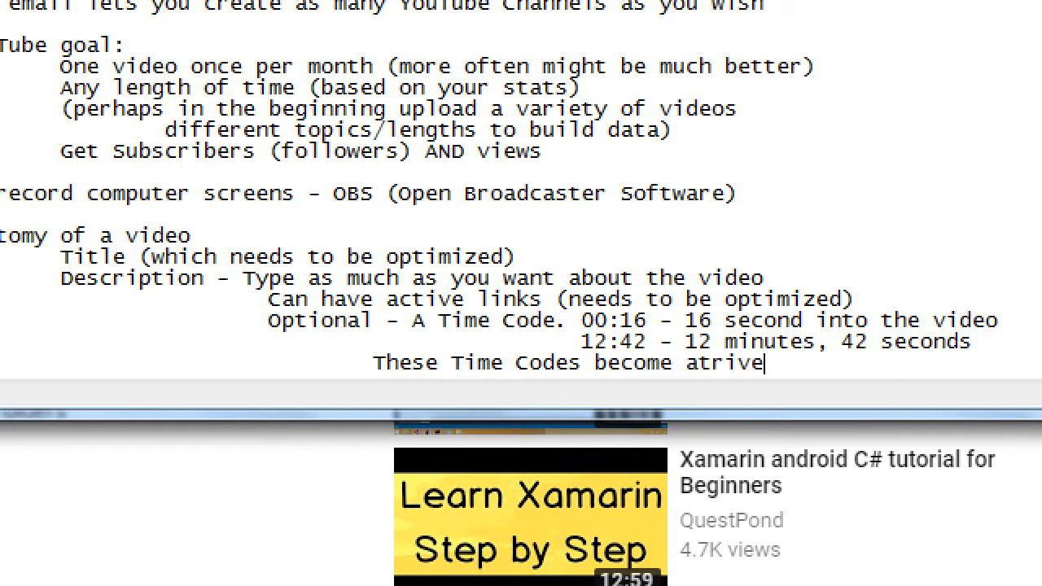
text(active)
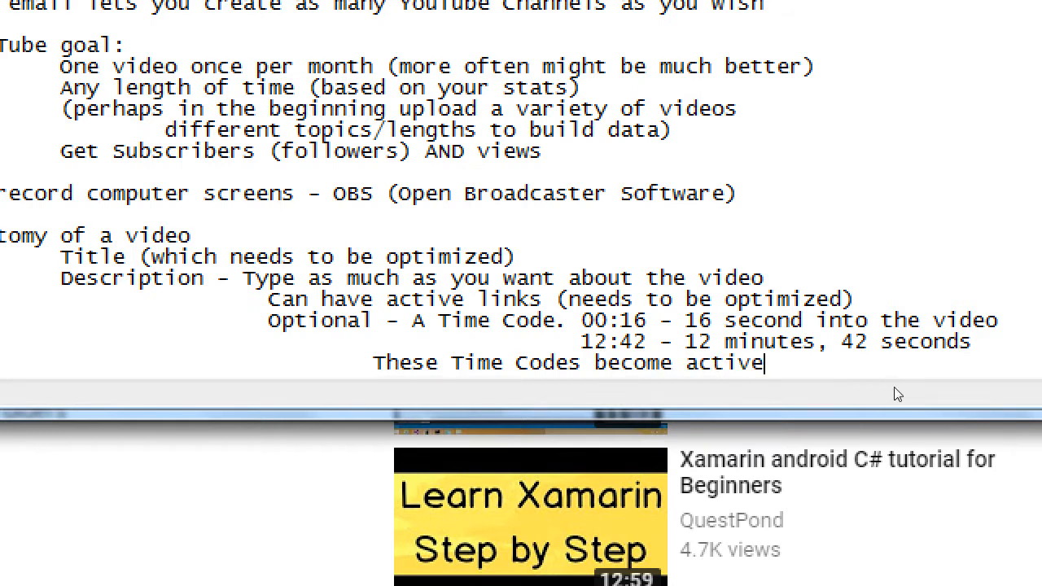
mouse_move(896, 387)
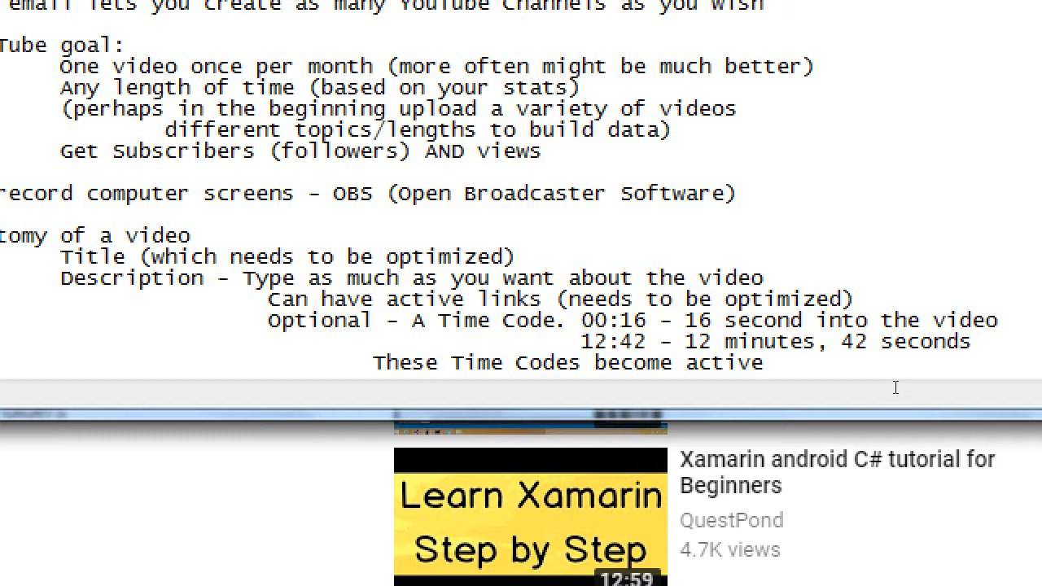
click(762, 362)
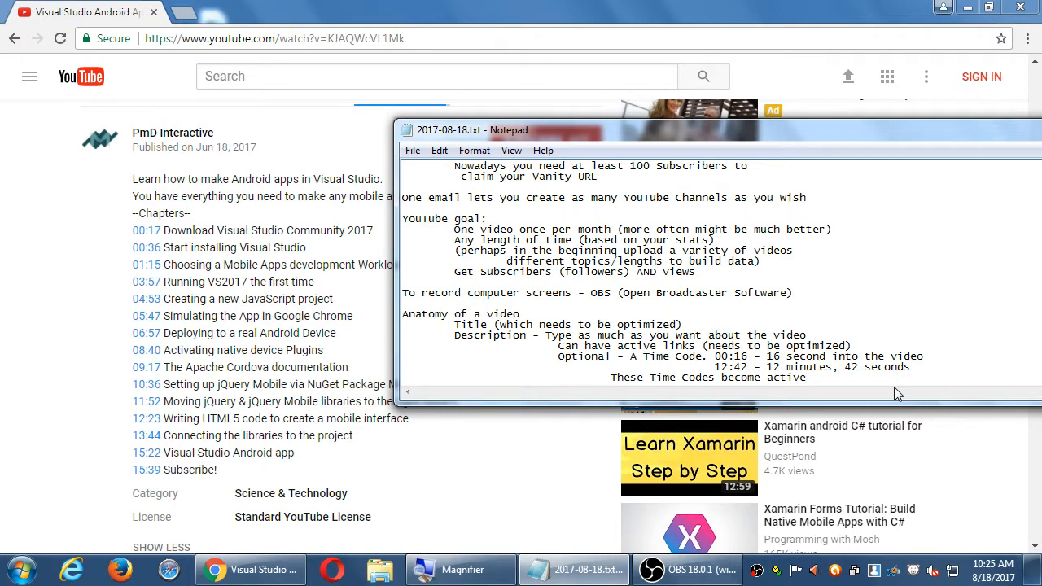
click(808, 378)
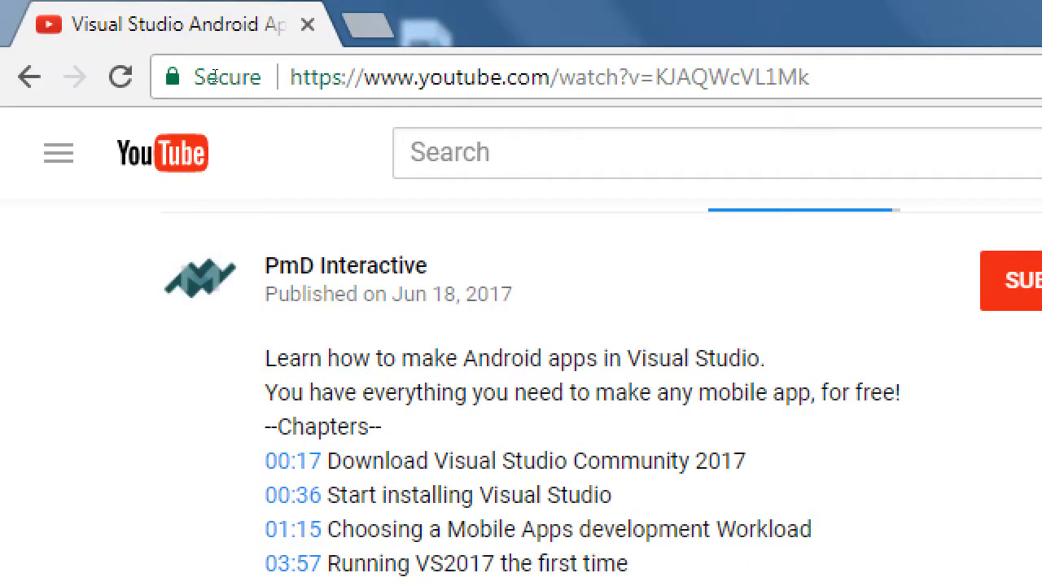
mouse_move(345, 6)
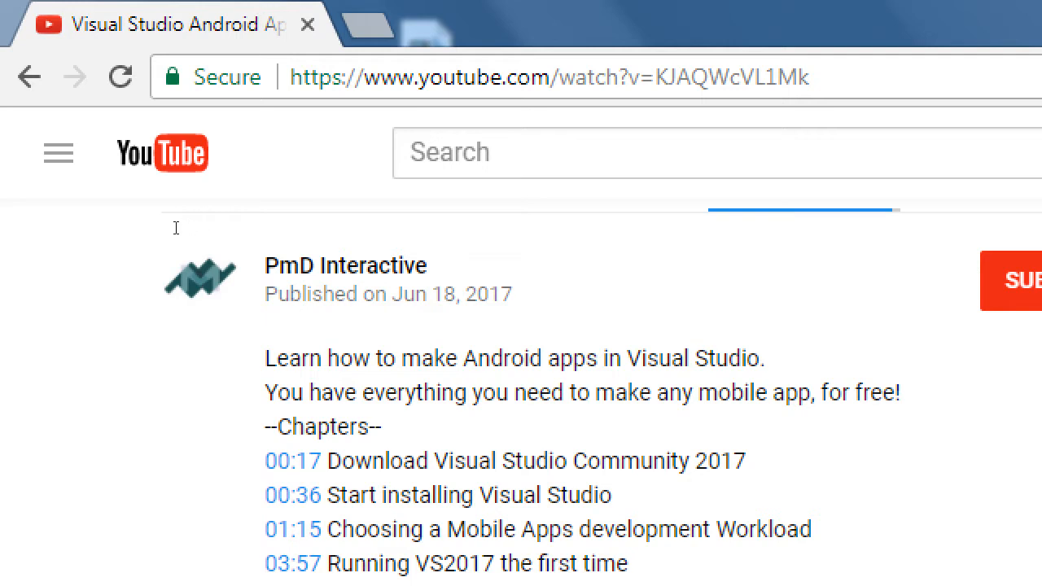
drag(334, 459, 480, 459)
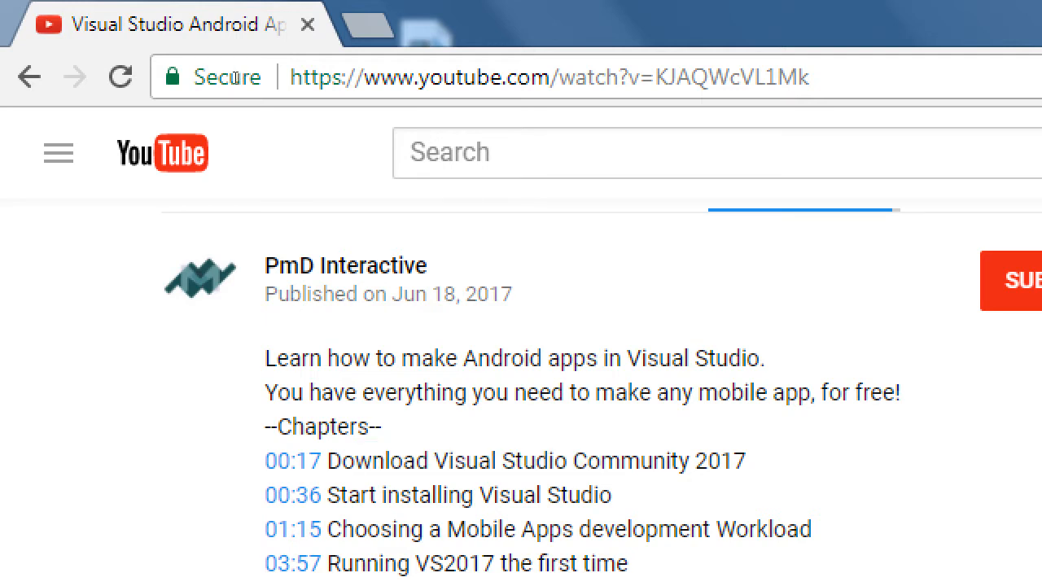
scroll(down, 3)
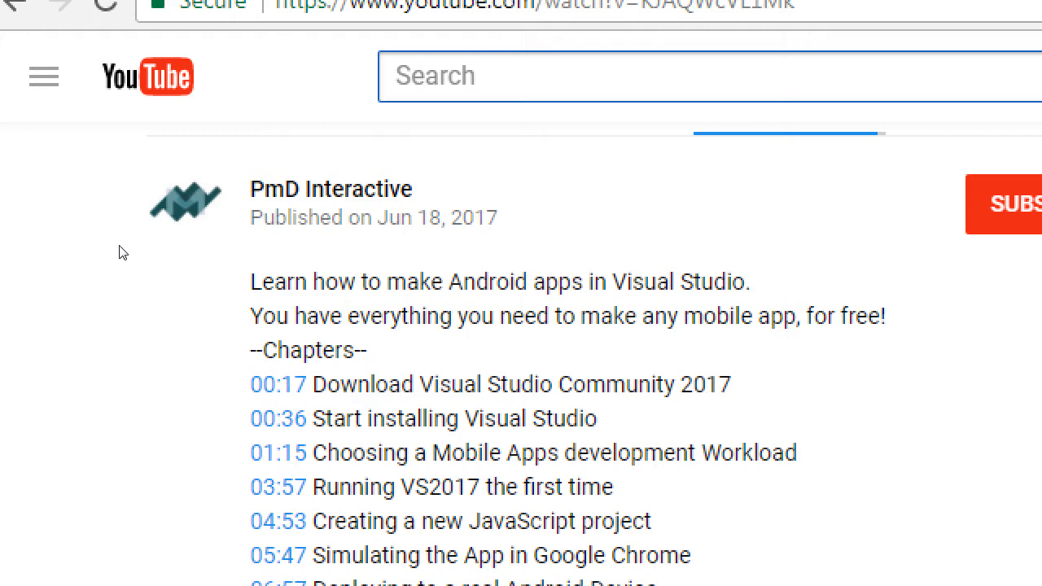
mouse_move(69, 247)
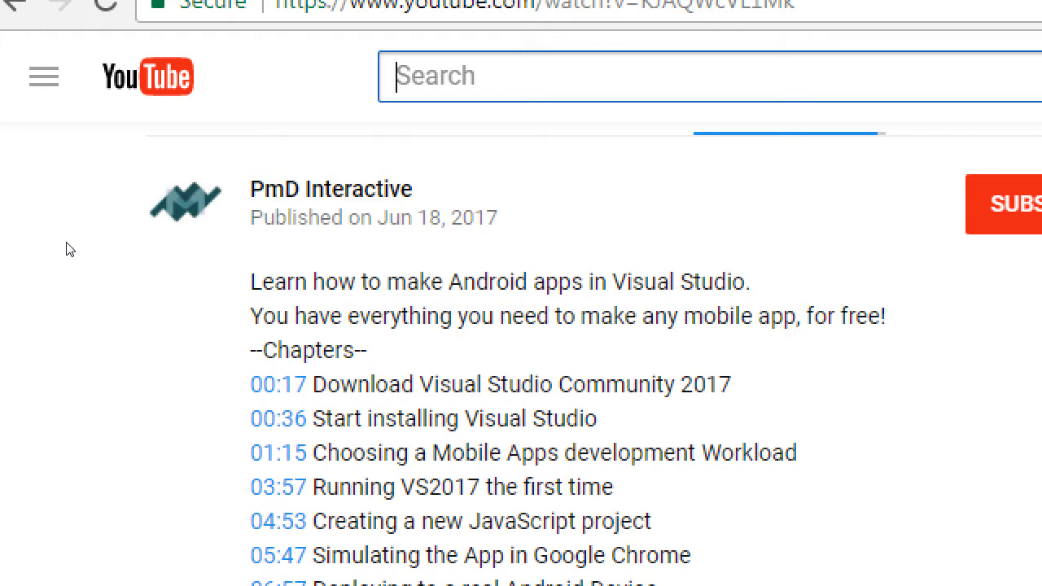
mouse_move(92, 237)
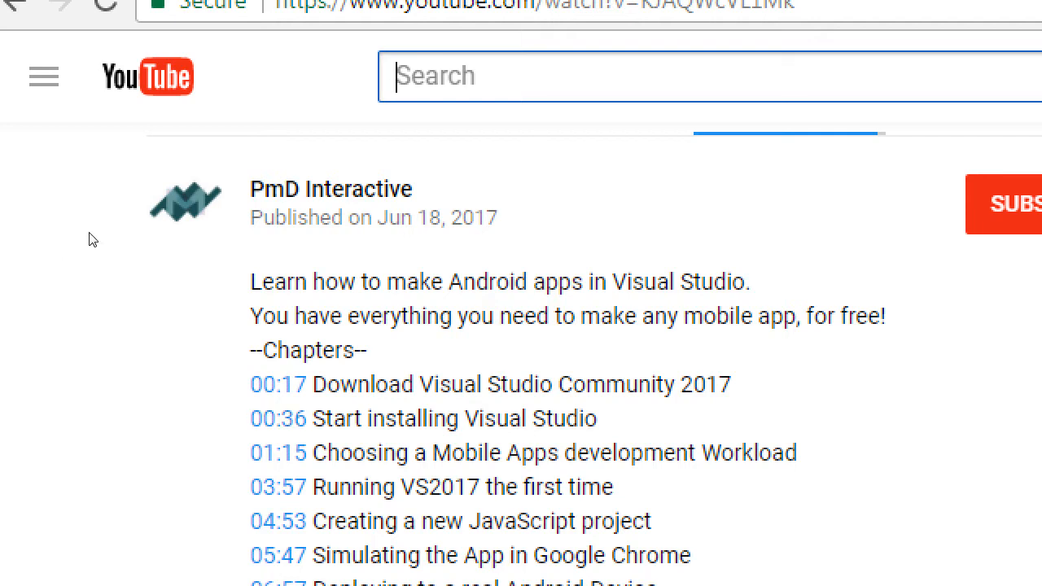
mouse_move(85, 238)
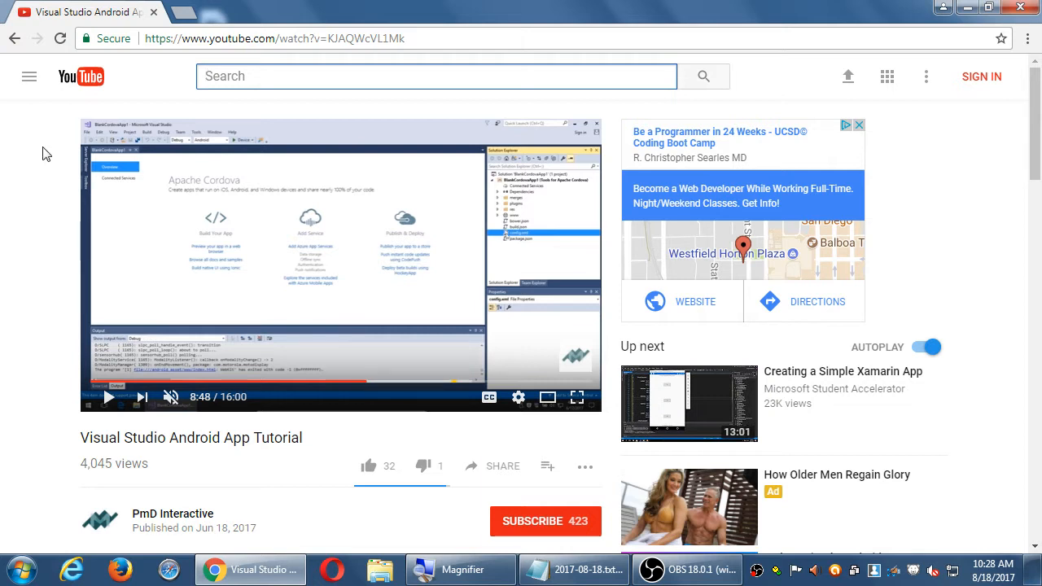
mouse_move(49, 224)
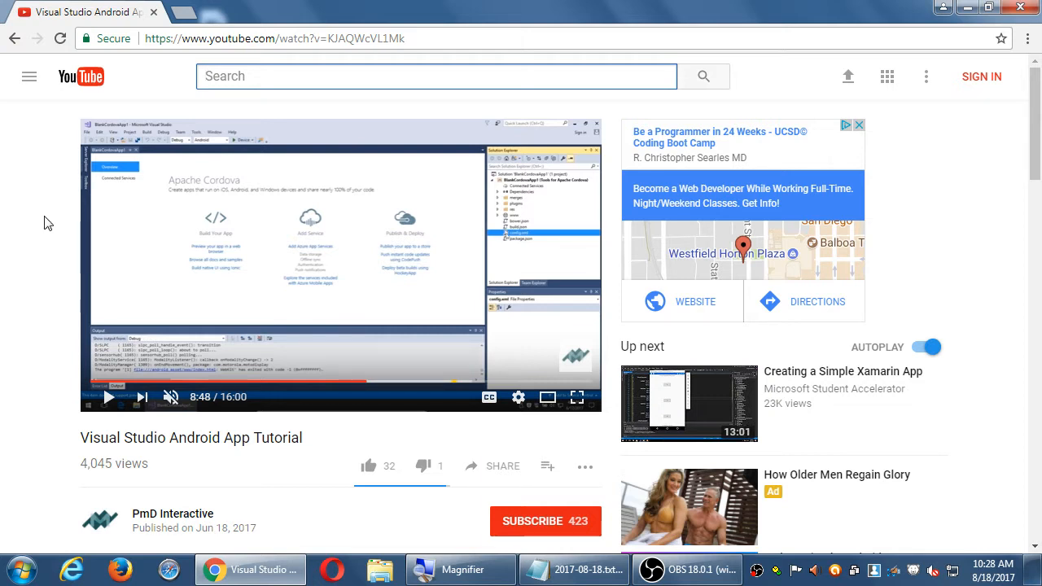
scroll(down, 3)
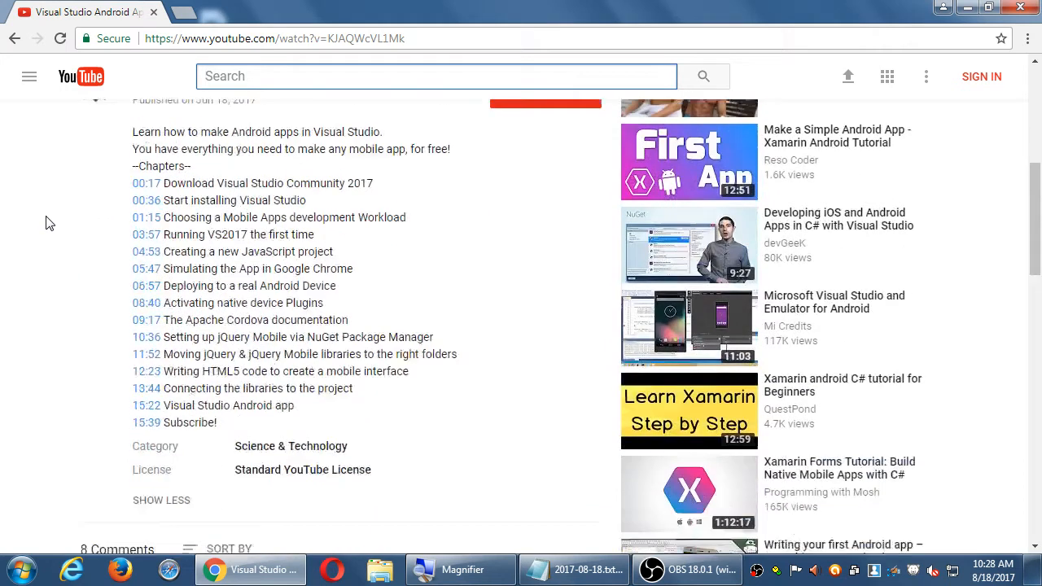
scroll(down, 3)
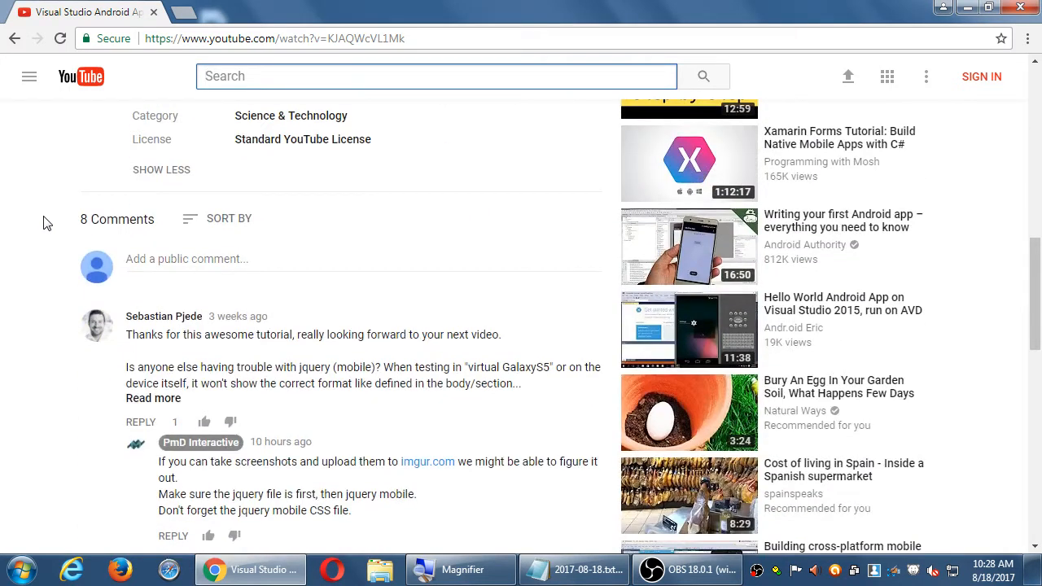
scroll(down, 3)
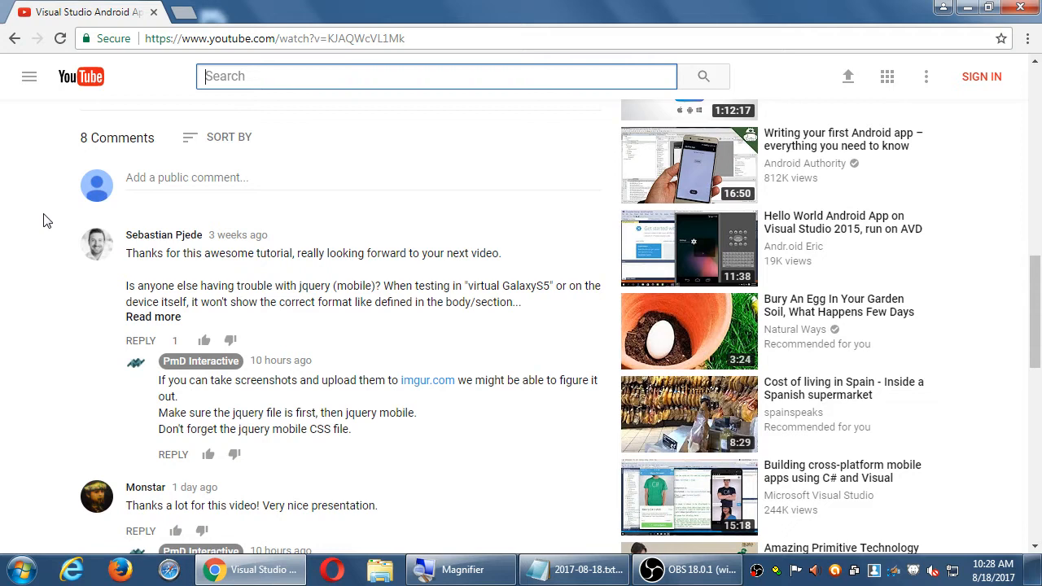
scroll(down, 3)
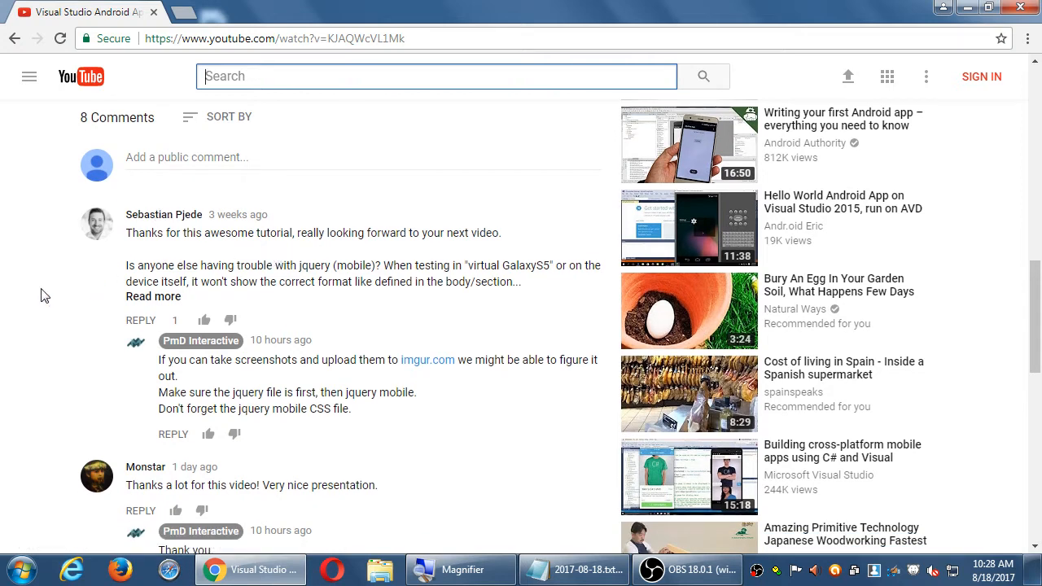
mouse_move(36, 313)
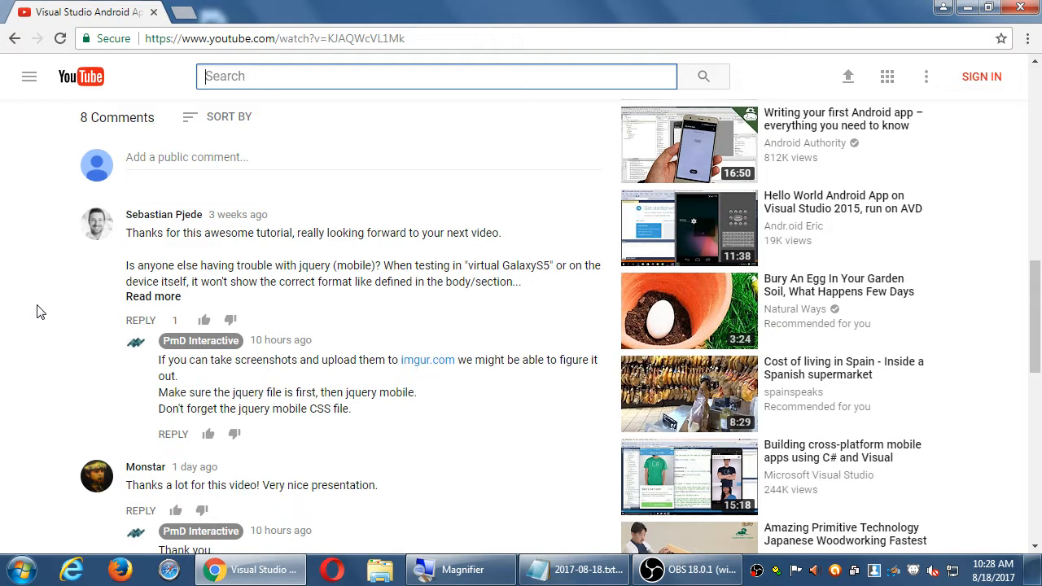
scroll(down, 3)
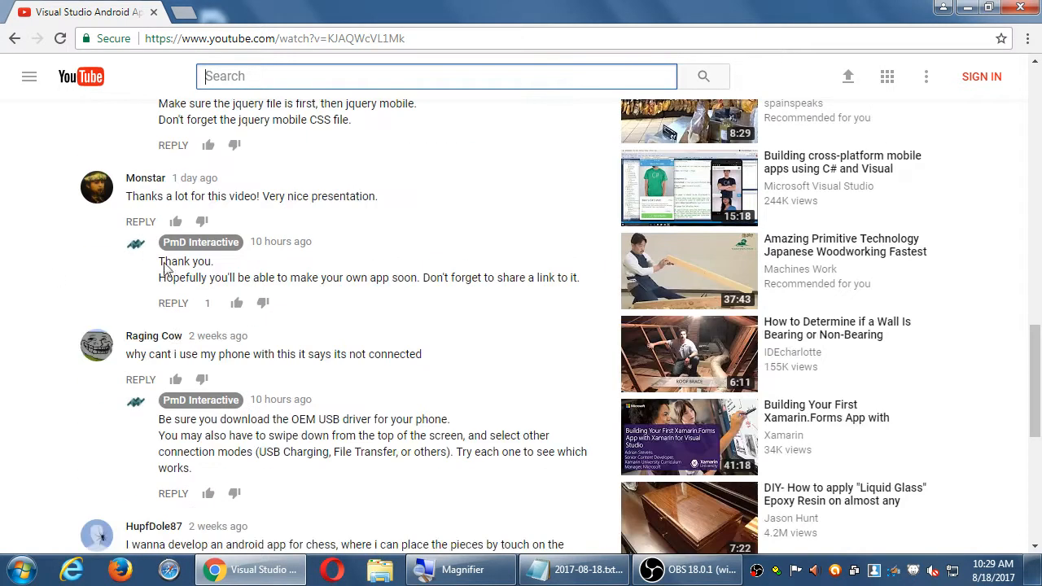
scroll(down, 3)
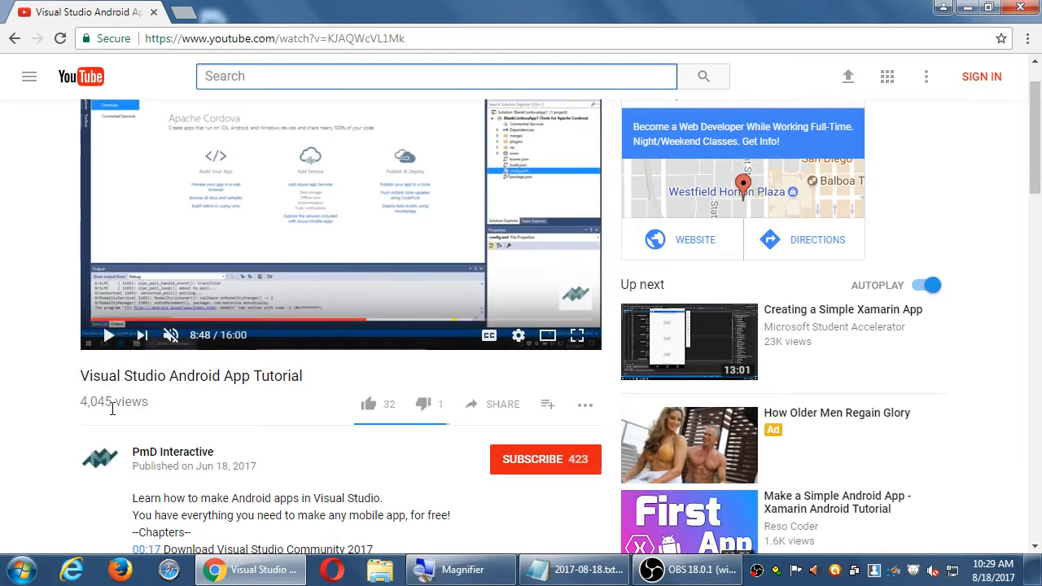
scroll(down, 3)
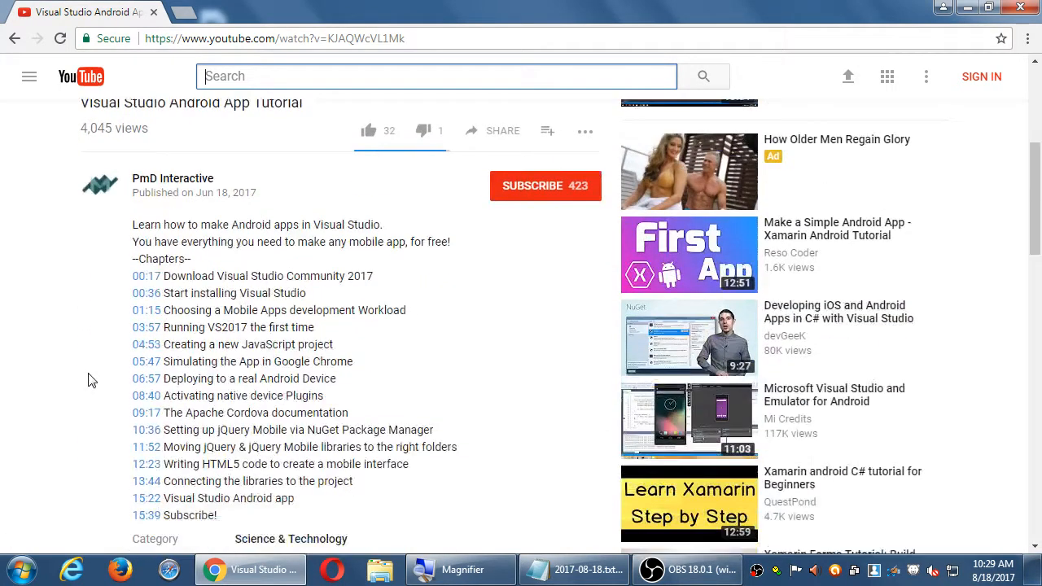
scroll(down, 3)
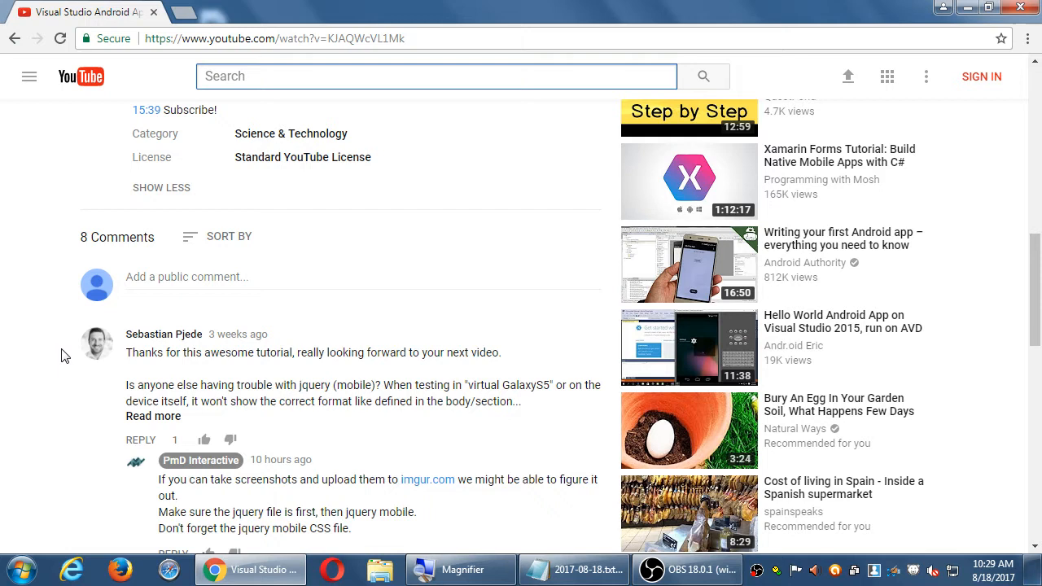
mouse_move(211, 350)
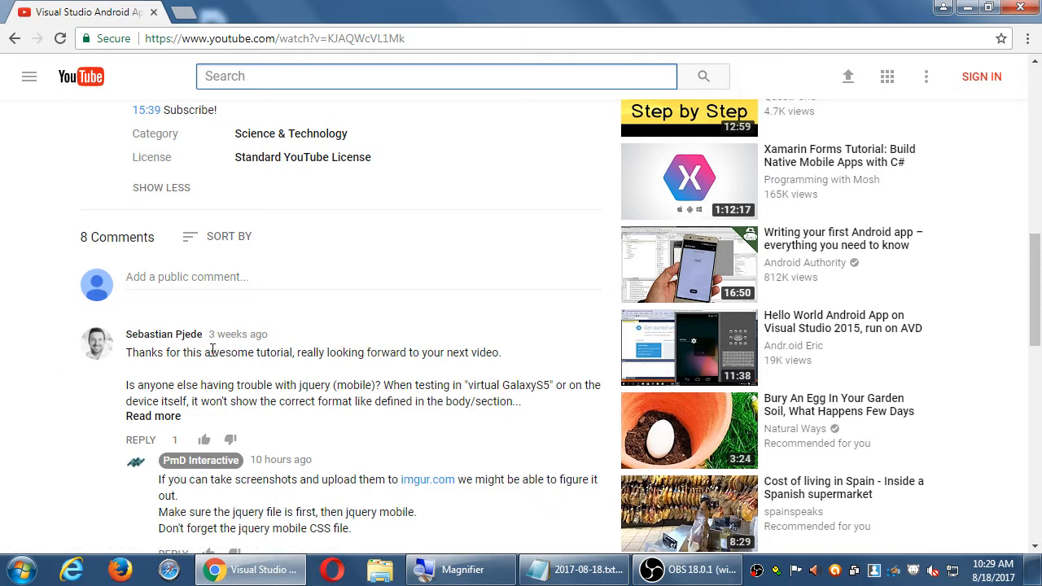
mouse_move(104, 387)
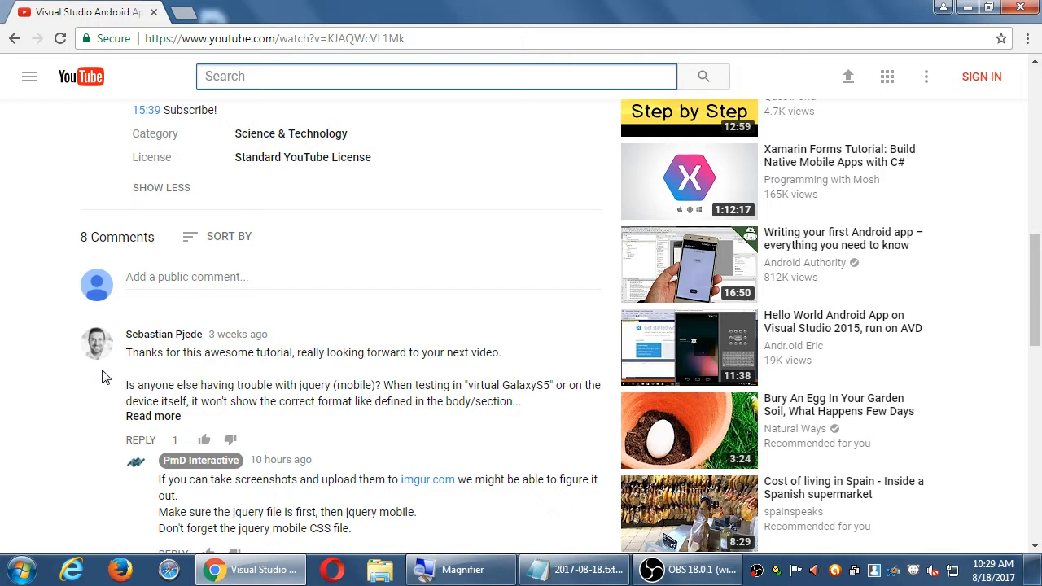
mouse_move(59, 390)
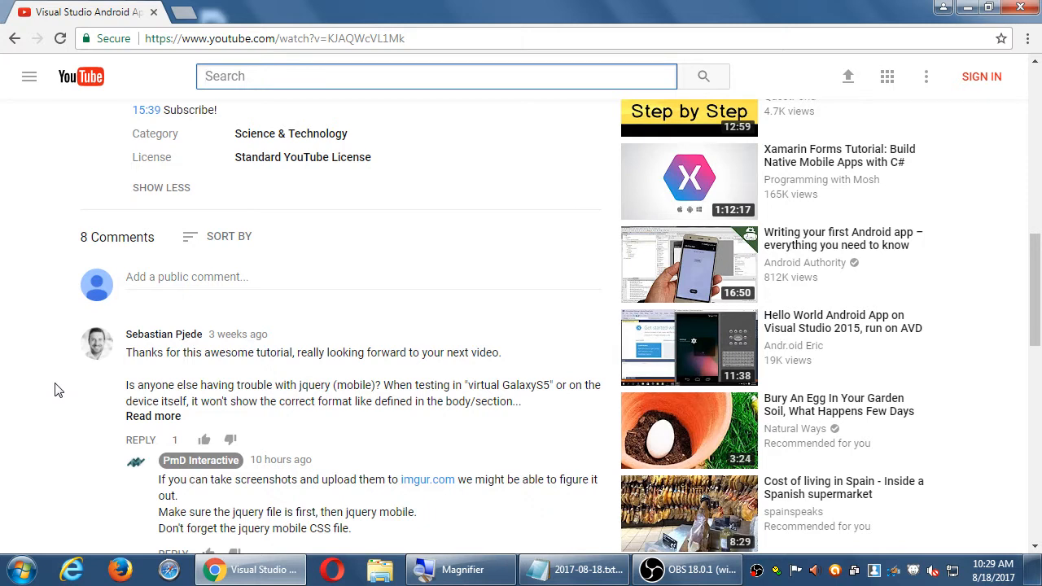
mouse_move(171, 329)
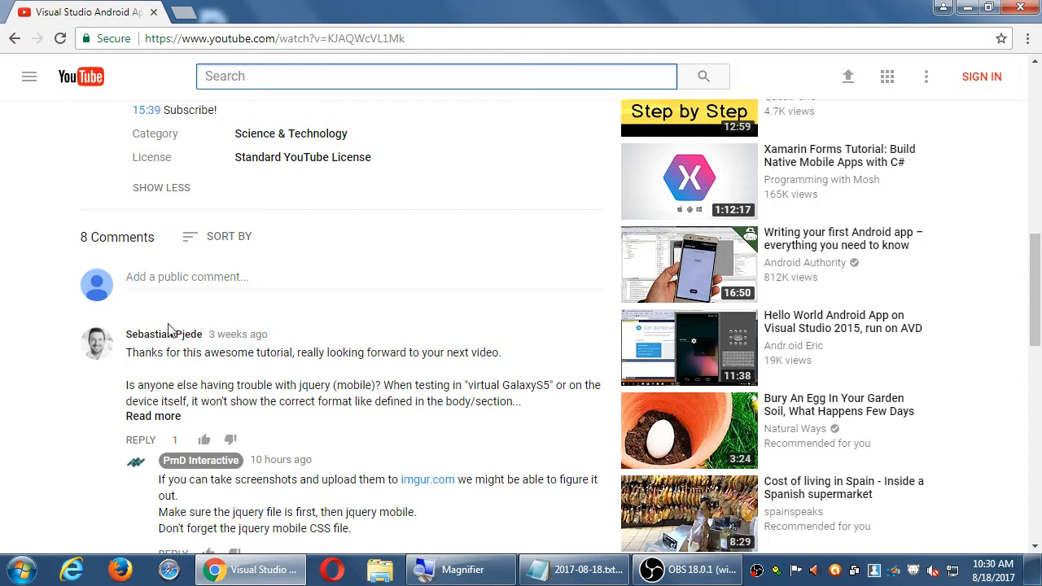
mouse_move(156, 318)
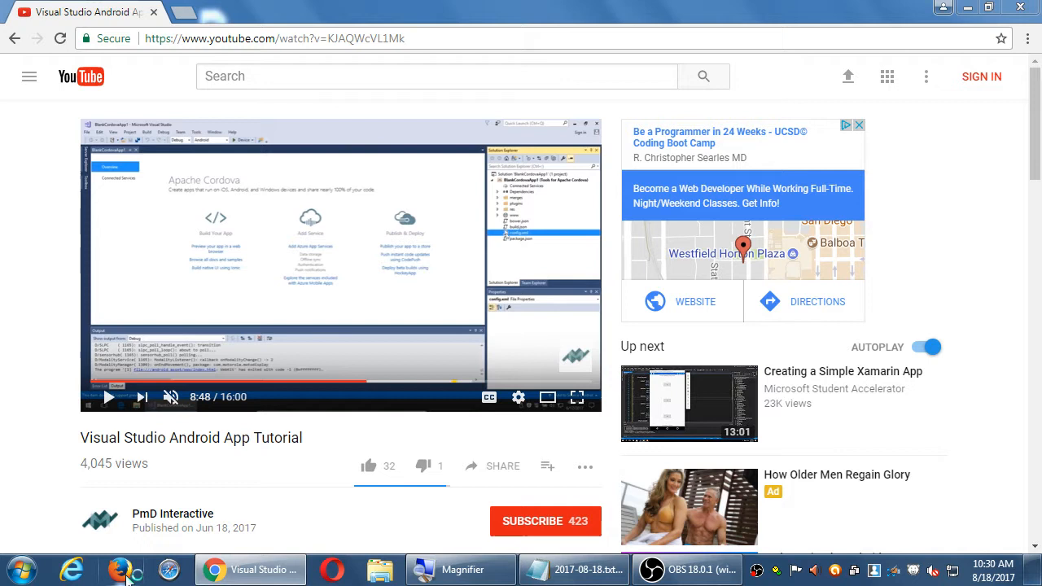
mouse_move(241, 296)
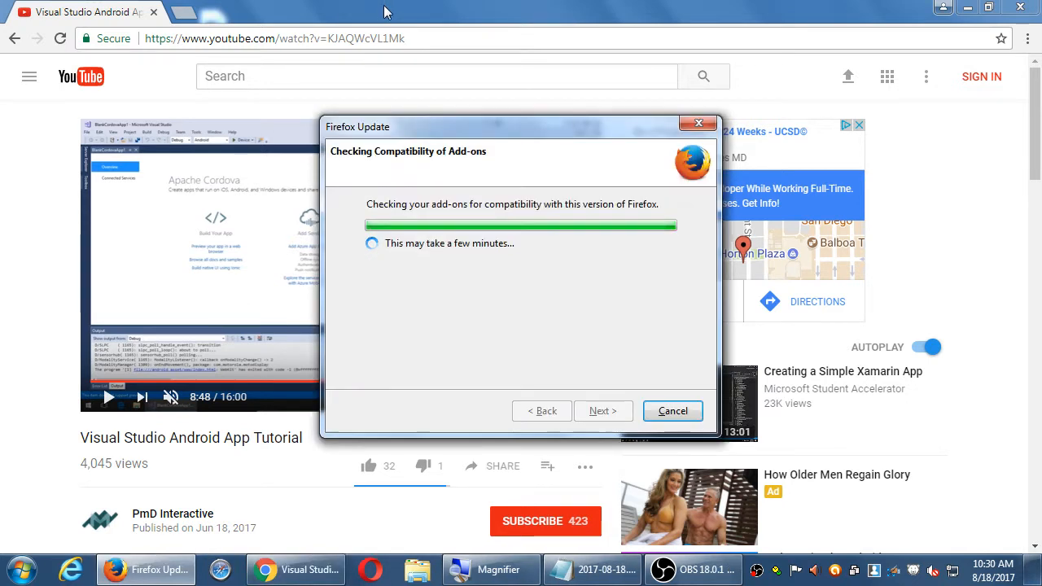
- Cancel the Firefox add-on compatibility check and return to the YouTube page
click(672, 411)
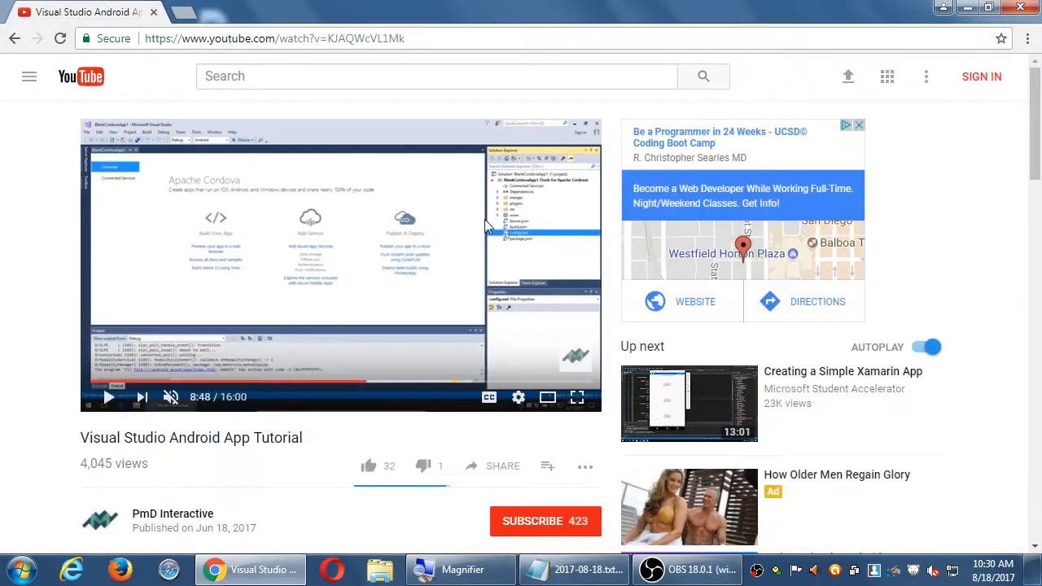
scroll(down, 3)
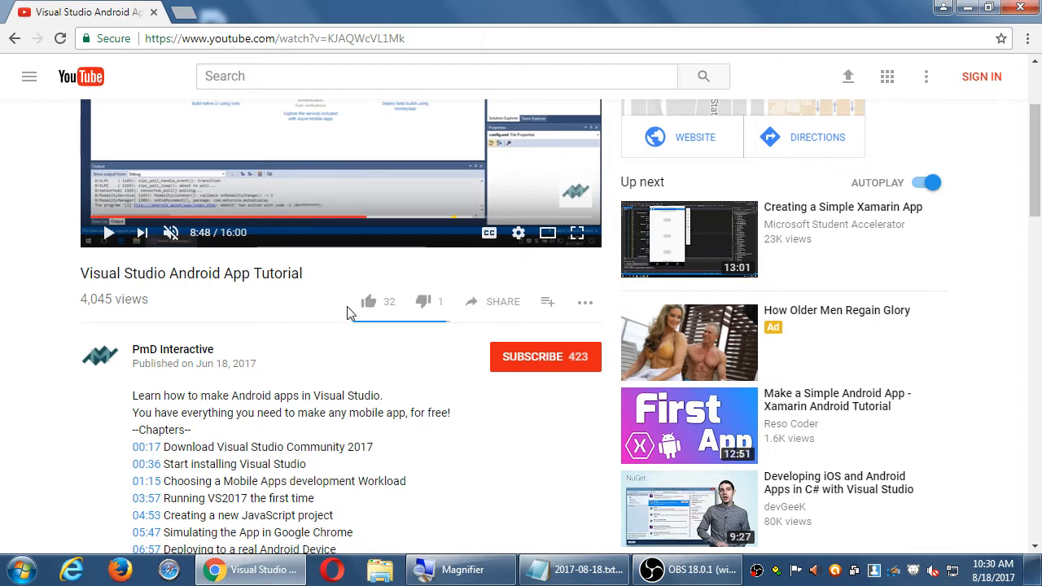
mouse_move(332, 309)
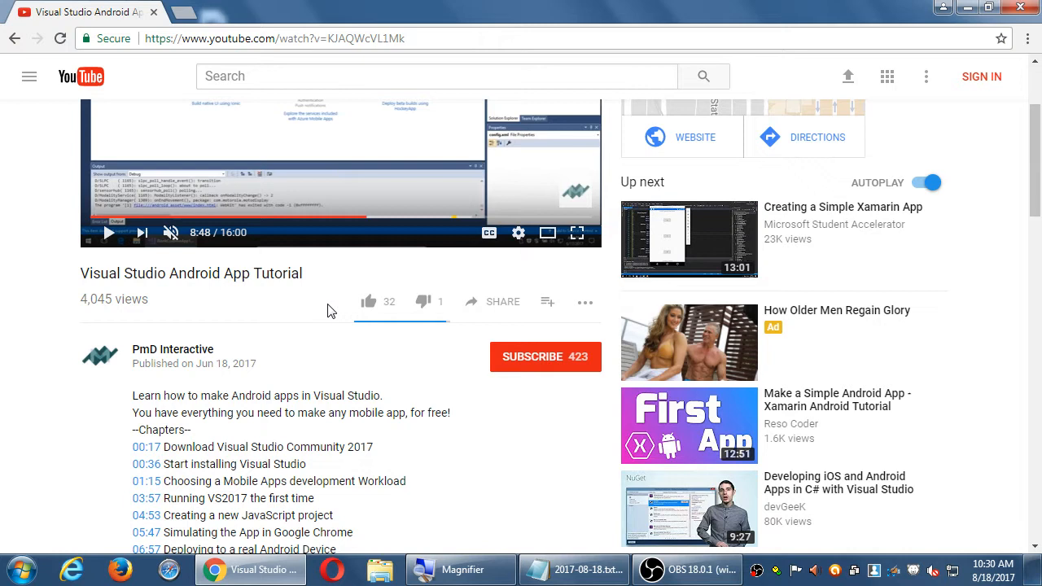
mouse_move(423, 301)
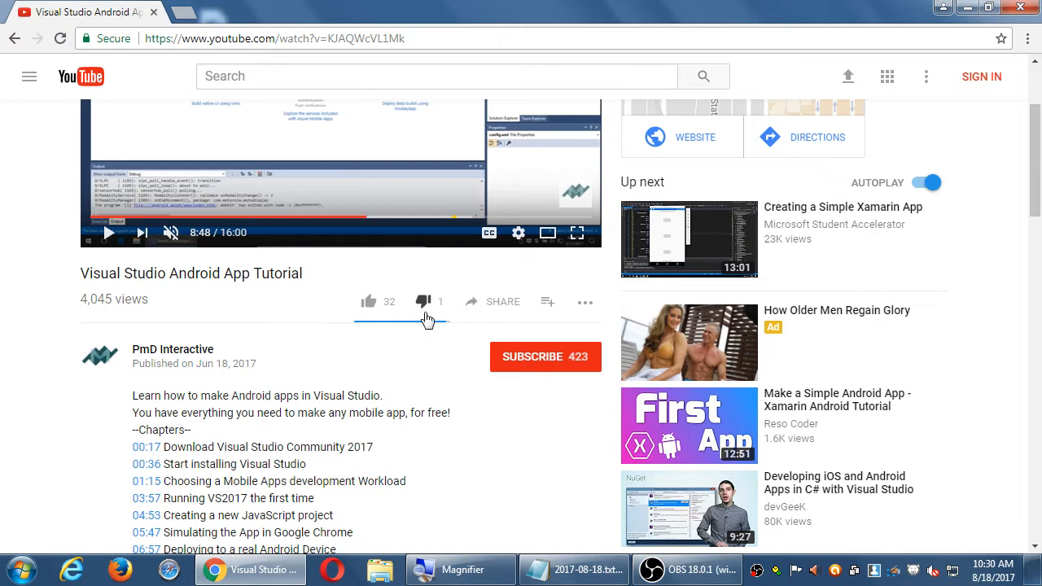
mouse_move(423, 301)
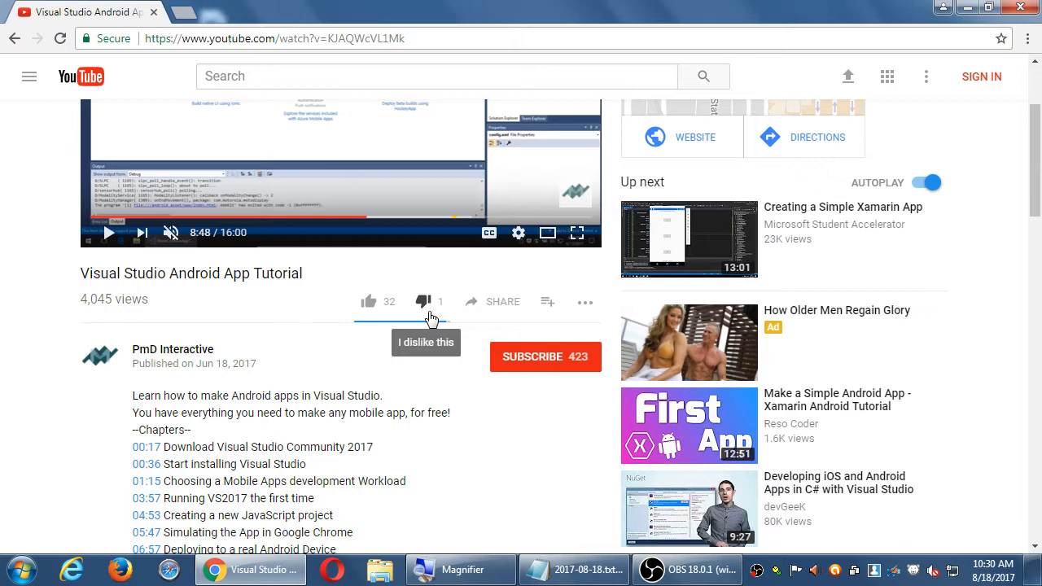
mouse_move(339, 335)
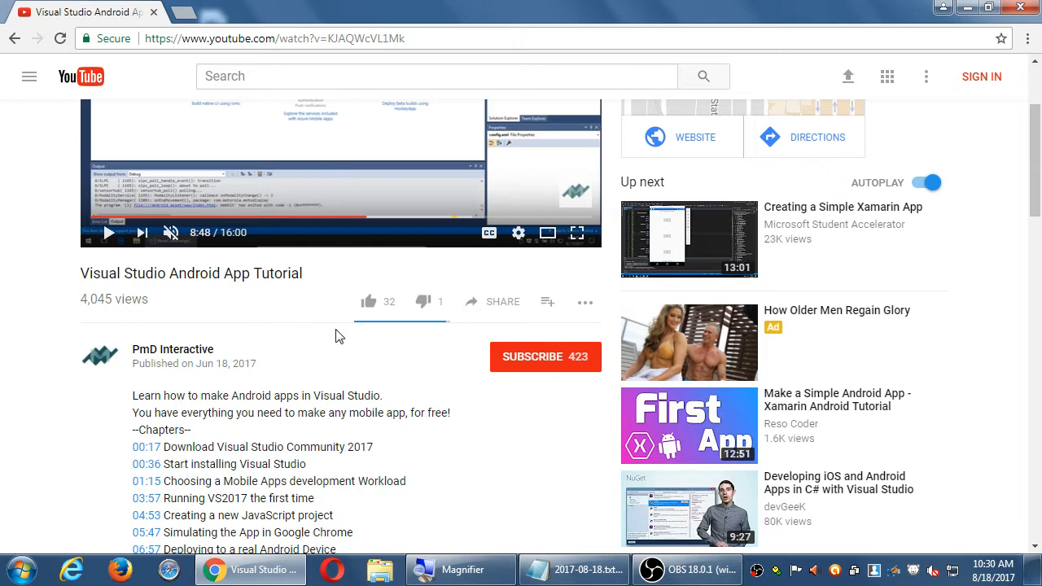
mouse_move(332, 335)
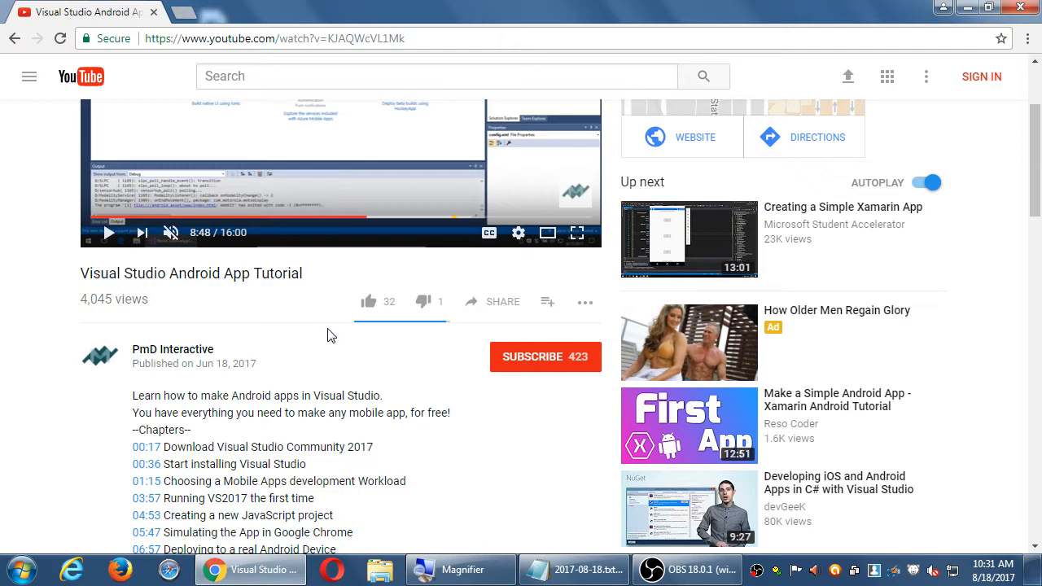
mouse_move(414, 348)
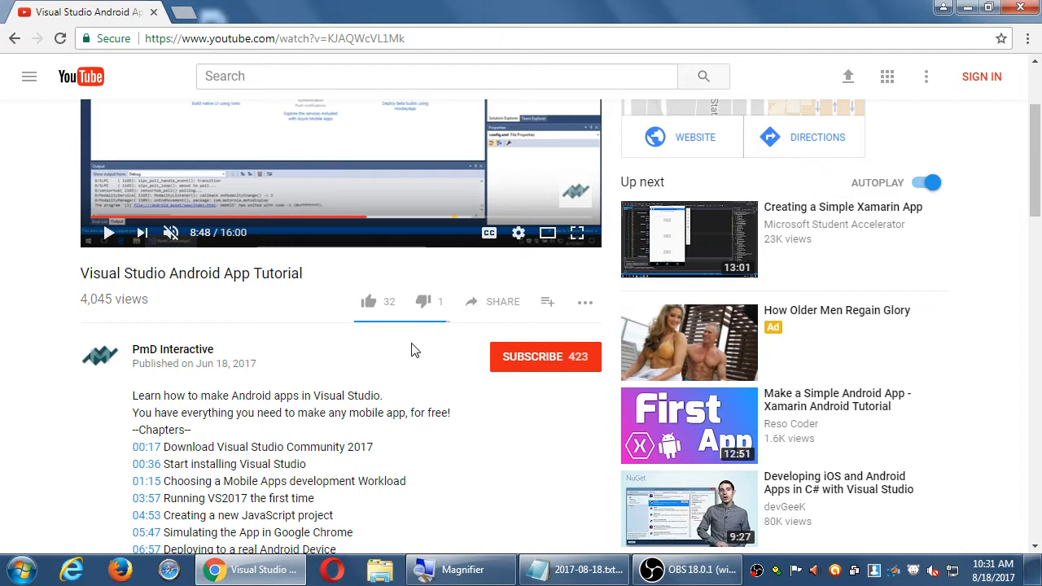
mouse_move(417, 350)
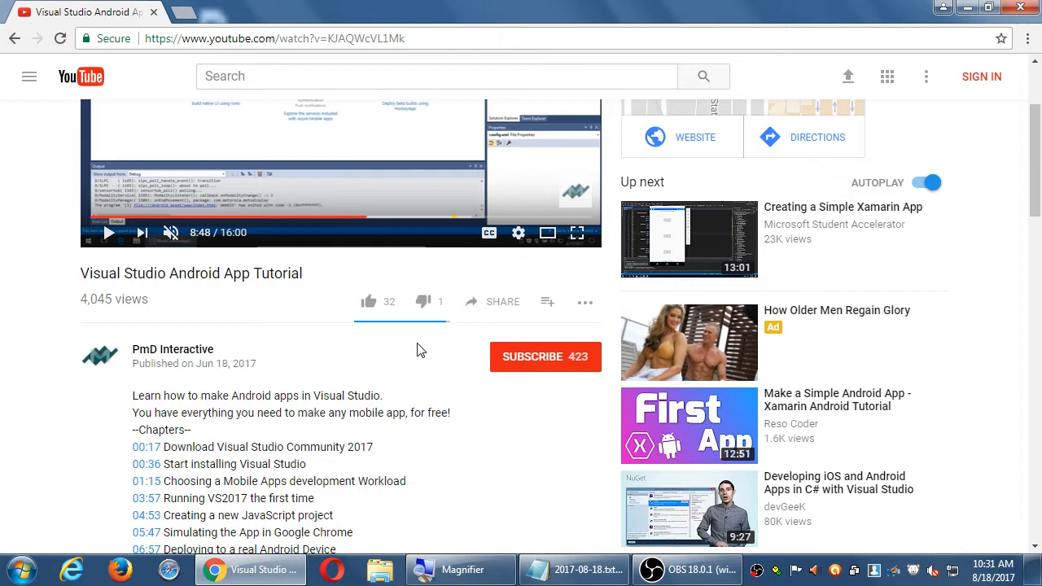
mouse_move(100, 296)
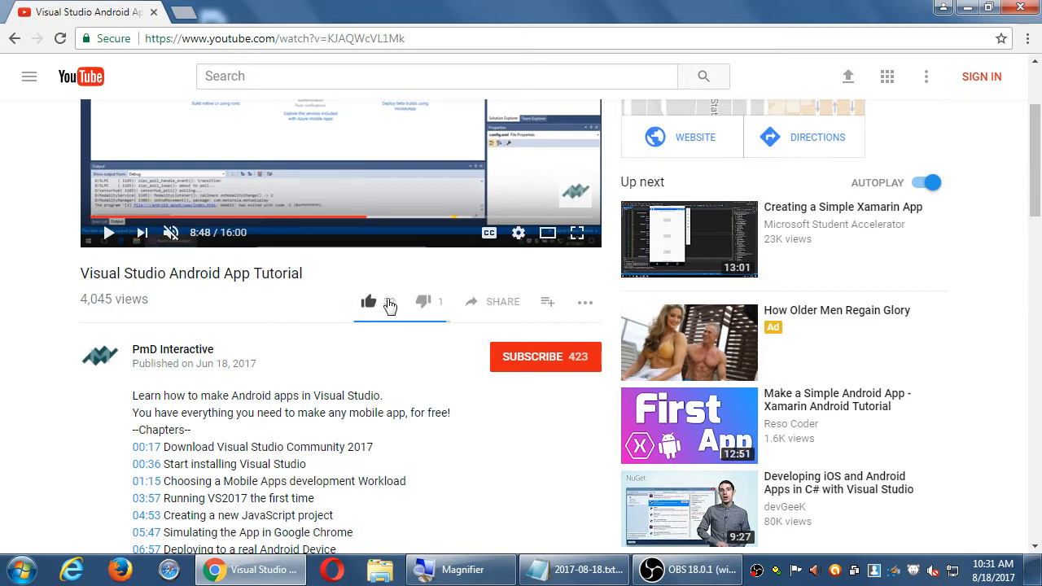
- Review the video's like/dislike buttons, then bring the Notepad lecture notes back in front
click(368, 301)
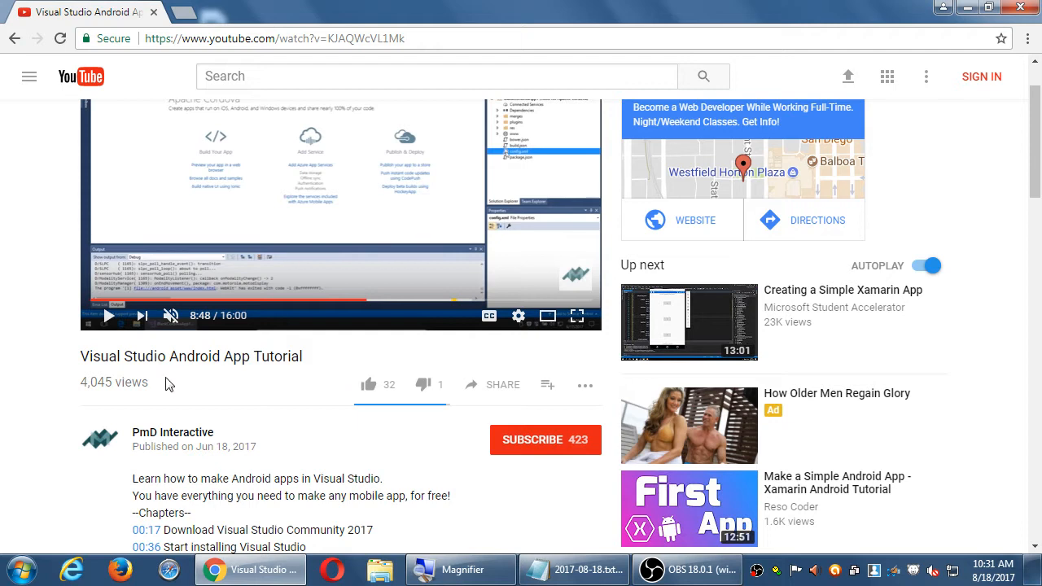
mouse_move(52, 387)
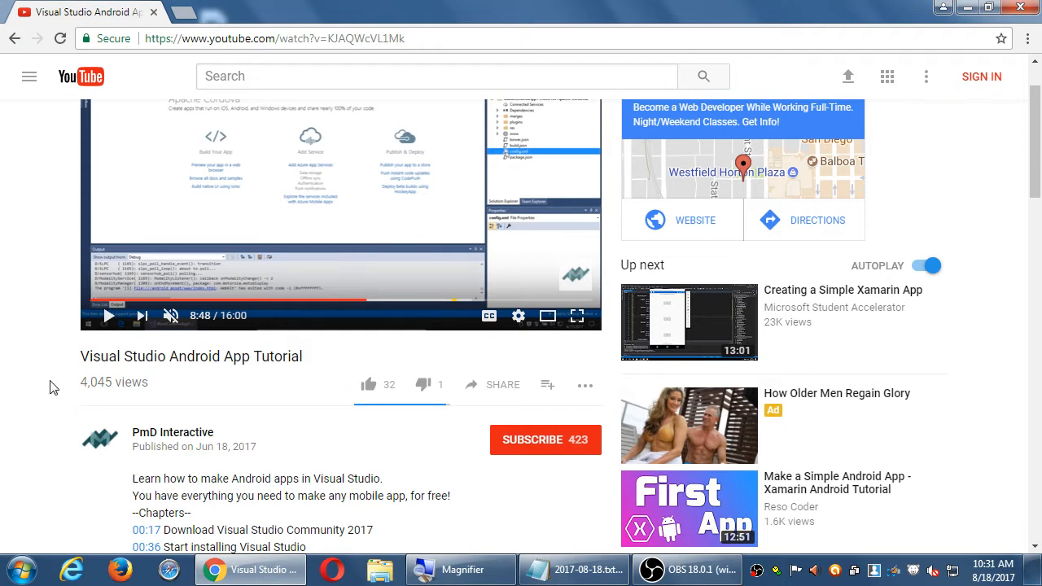
click(574, 570)
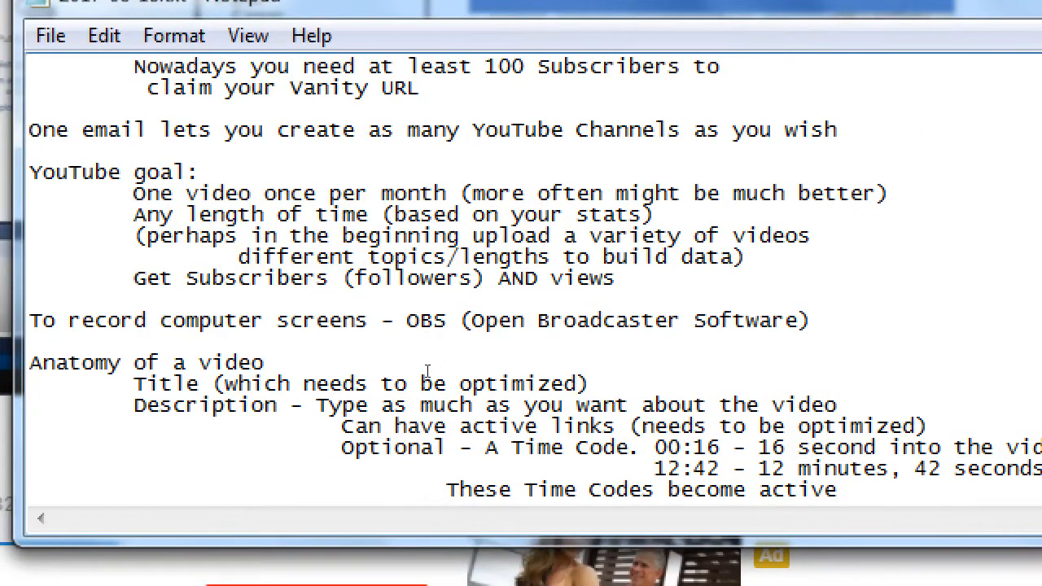
- Note Thumbsup/Down as how people like or dislike your video, with not much value
text(Thumb)
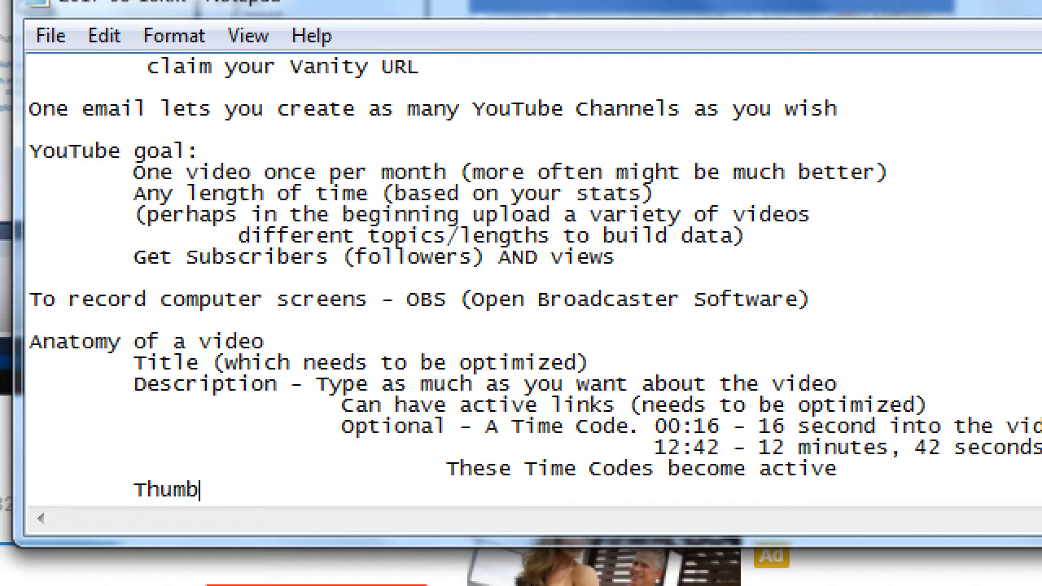
text(sup/Down   -)
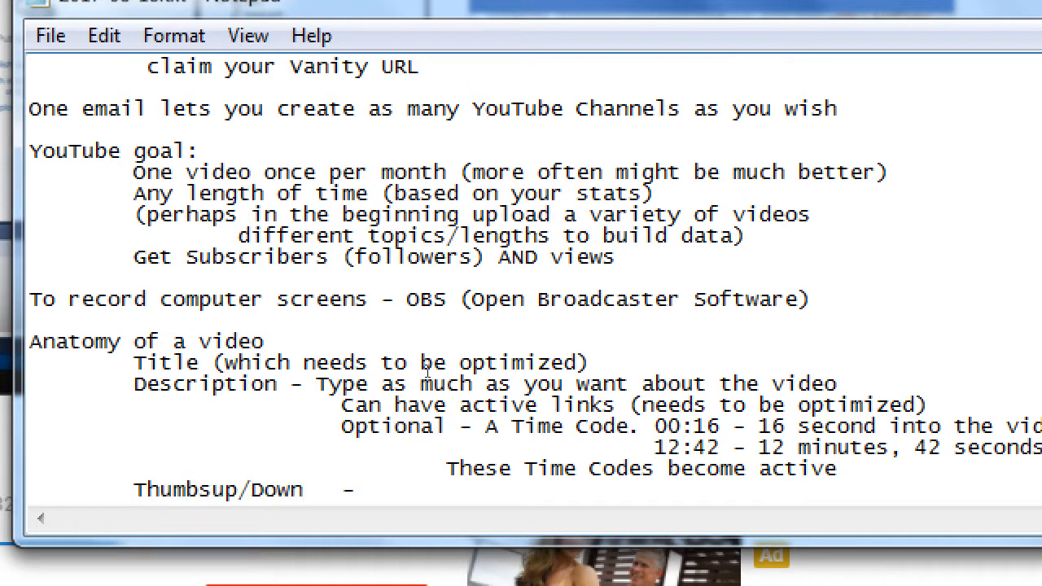
text(How people)
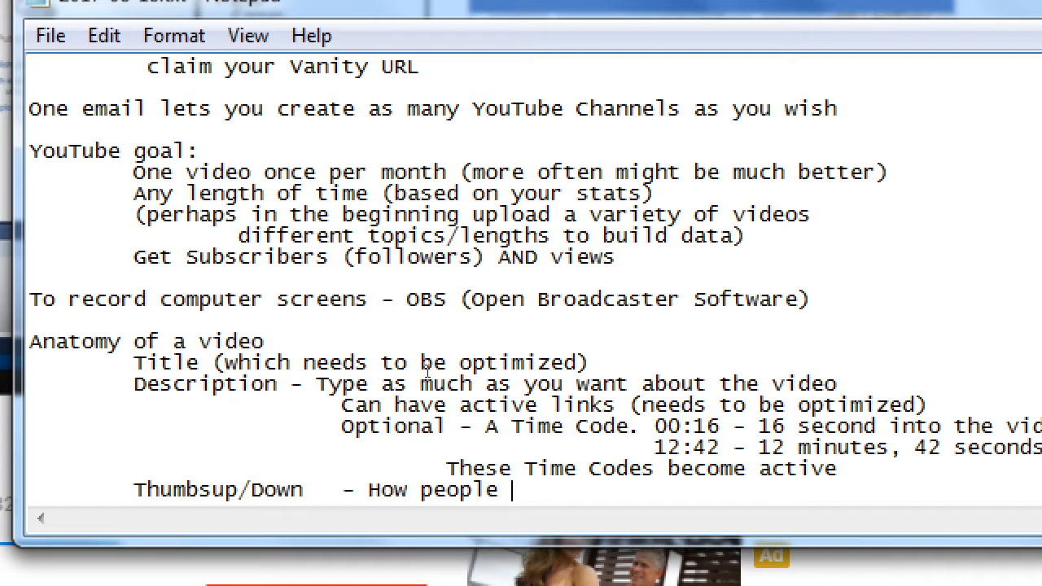
text(like or dislike your vide)
text(N)
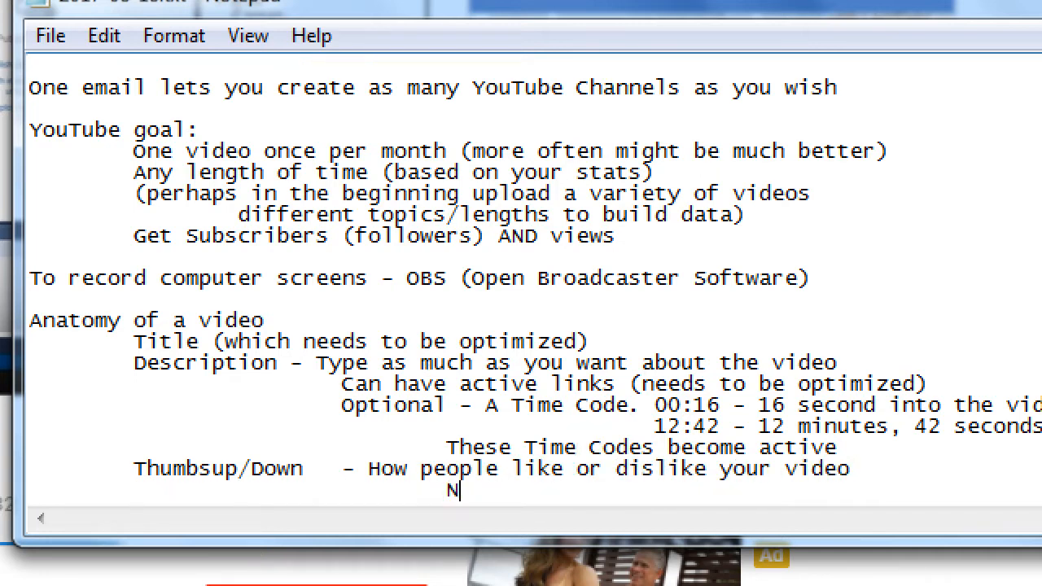
text(othing)
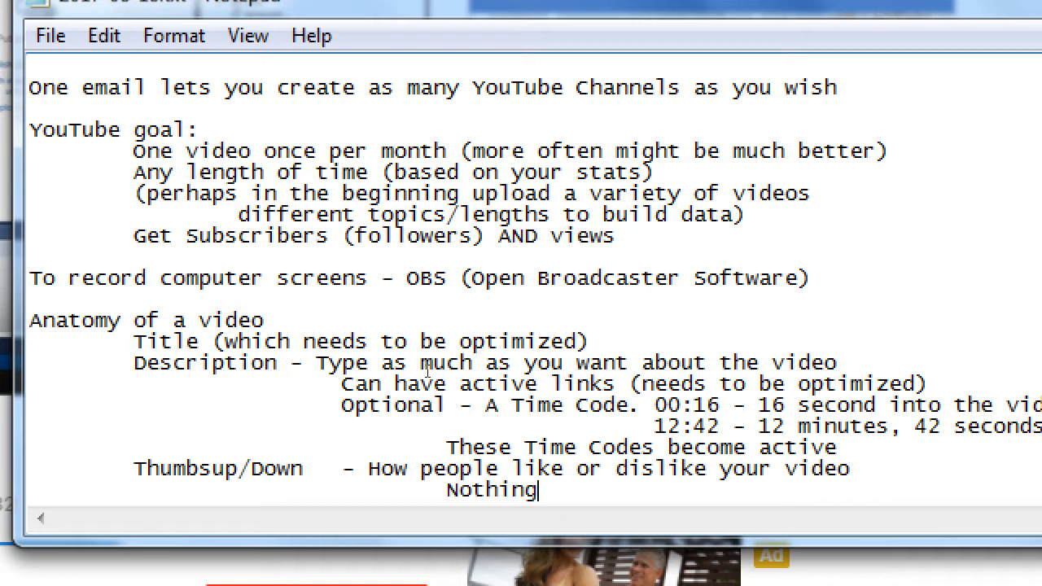
text(Not much value to you. Can be deactivated)
text(Comme)
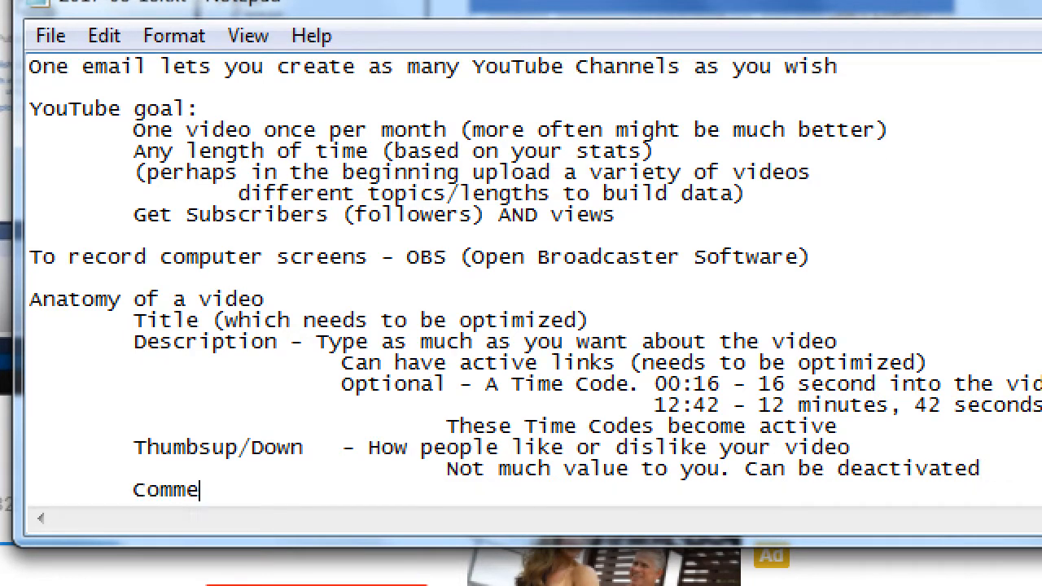
- Note Comments as what people are saying about your video
text(nts -)
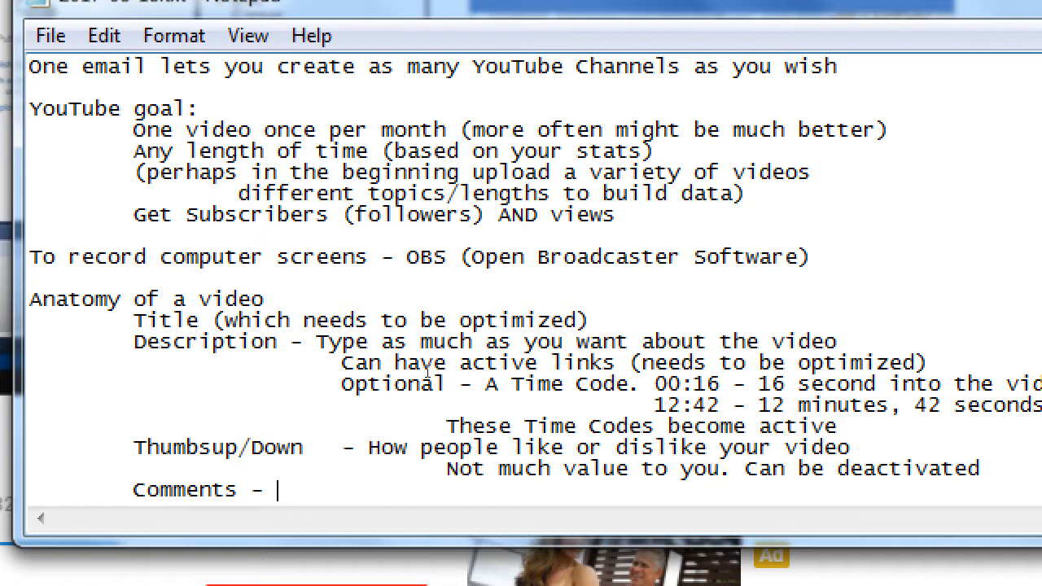
text(What people are sa)
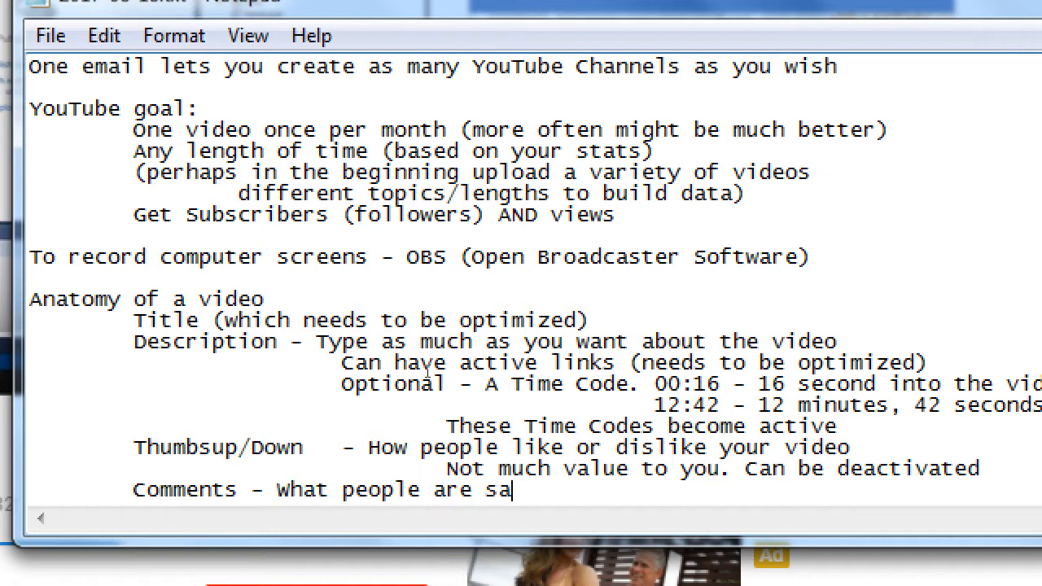
text(ying about your video)
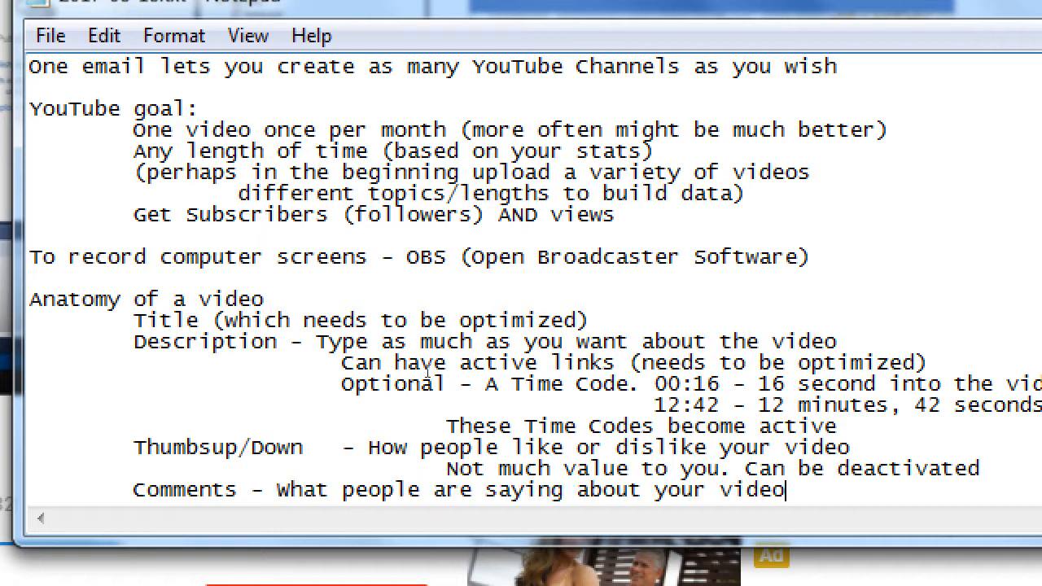
scroll(down, 3)
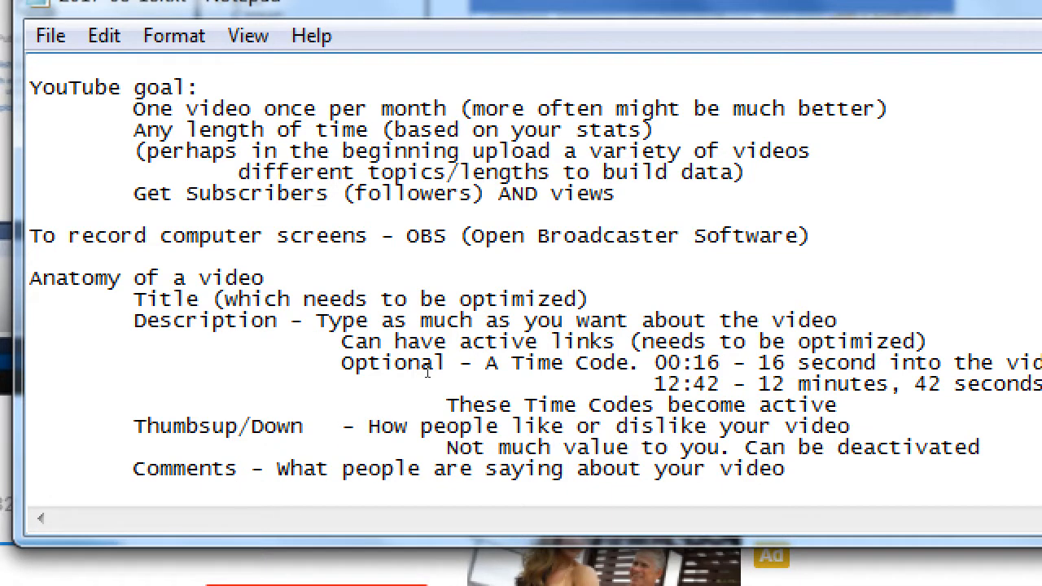
- Add 'RECOMMENDATION - Moderate your comments.'
text(RECOMMEND)
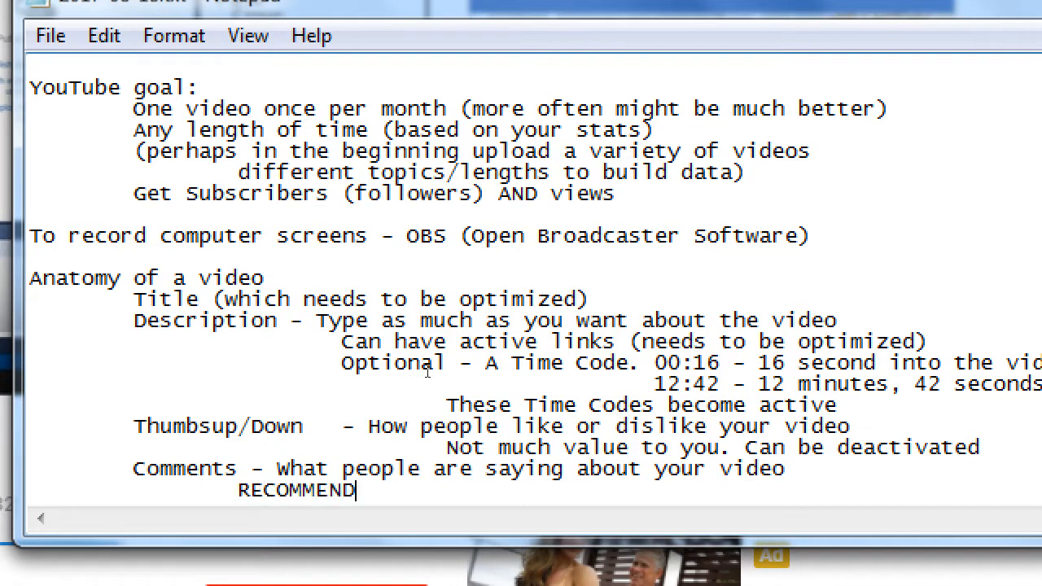
text(ATION -)
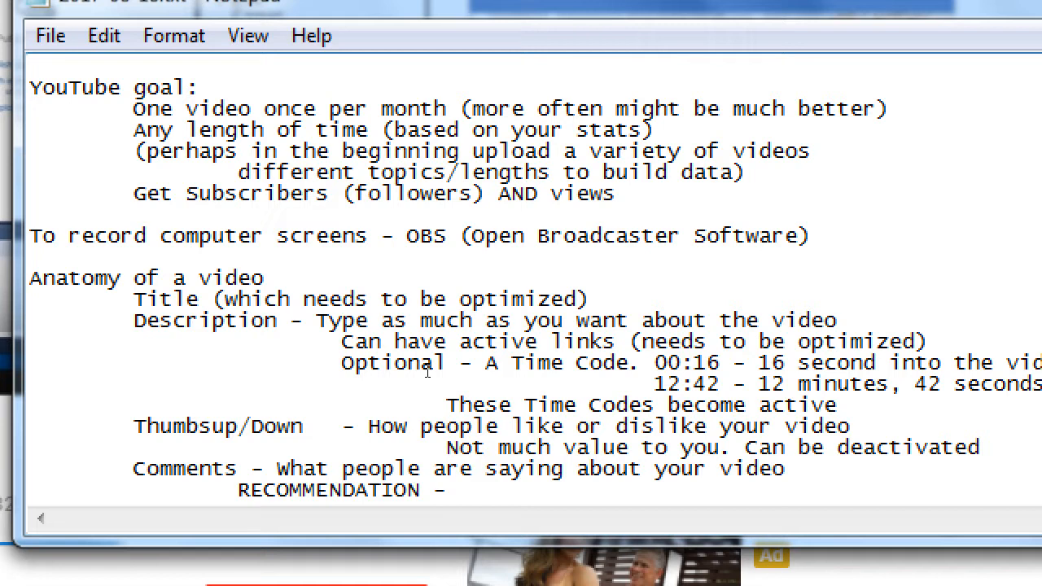
text(Moderate)
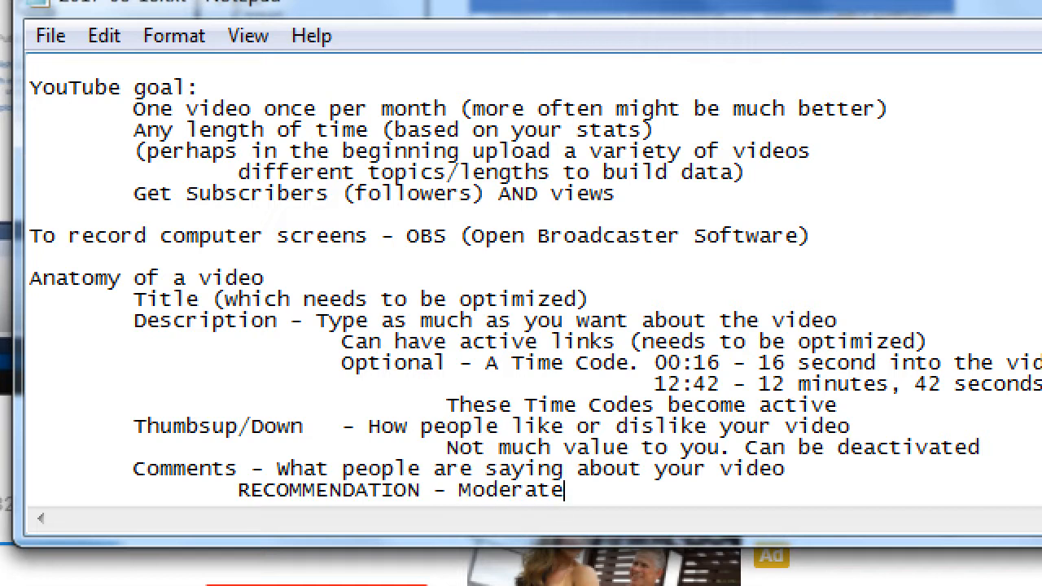
text(your comments.)
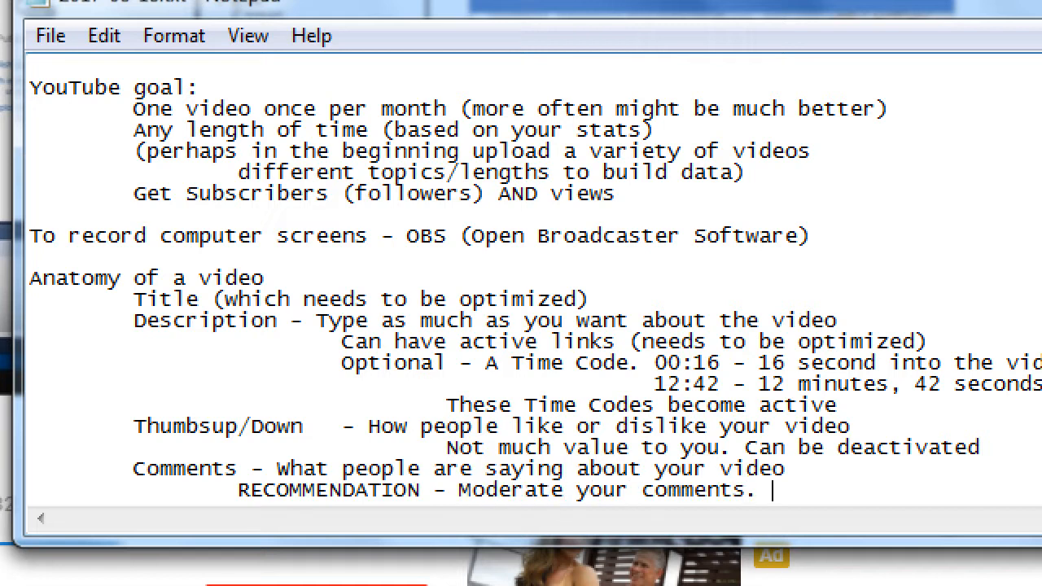
mouse_move(427, 371)
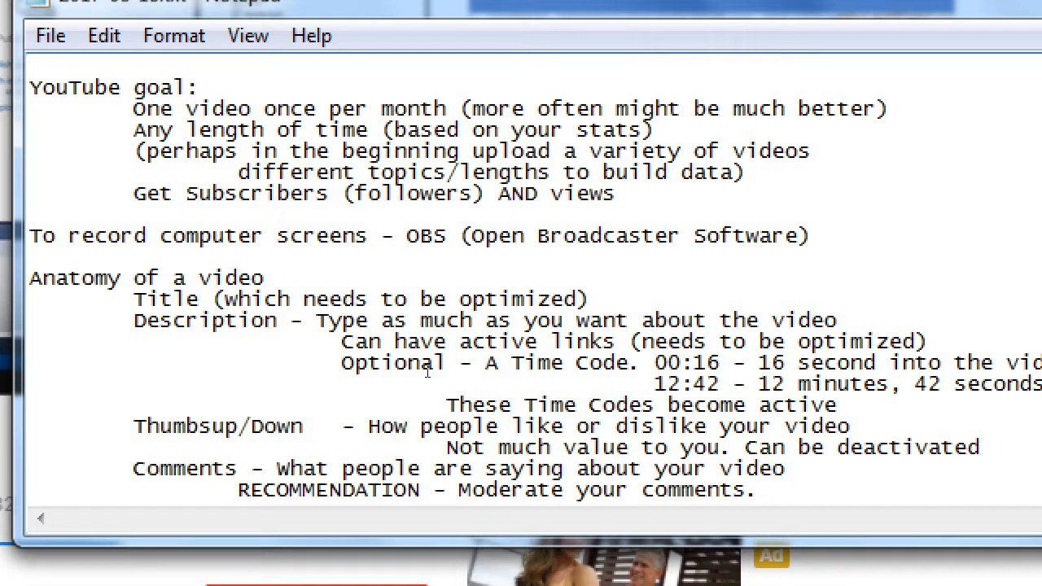